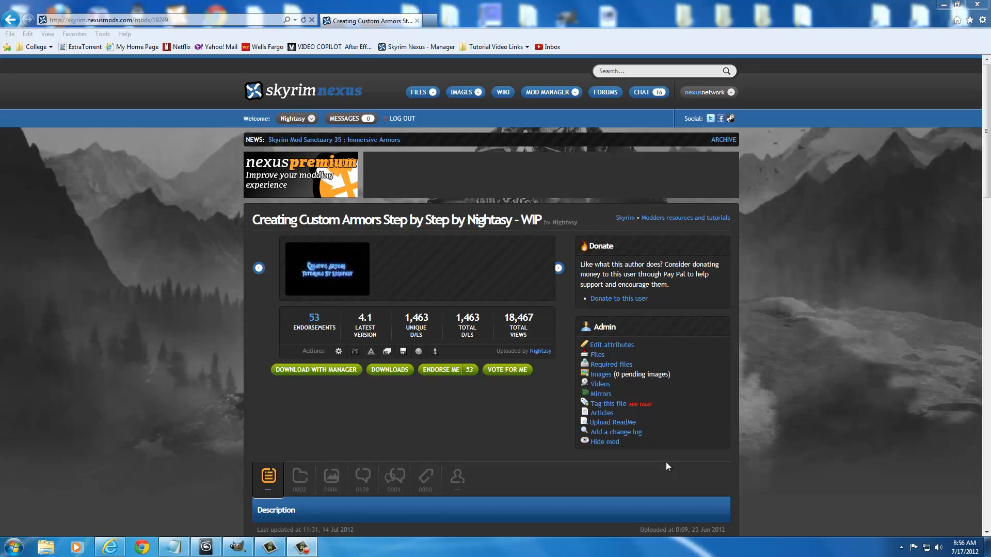
pyautogui.moveTo(457, 416)
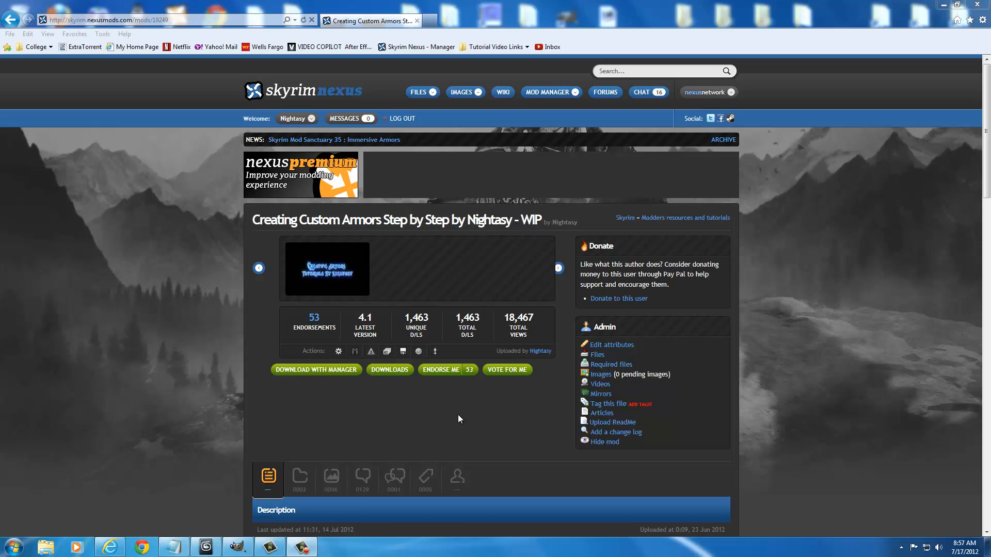
pyautogui.moveTo(399, 420)
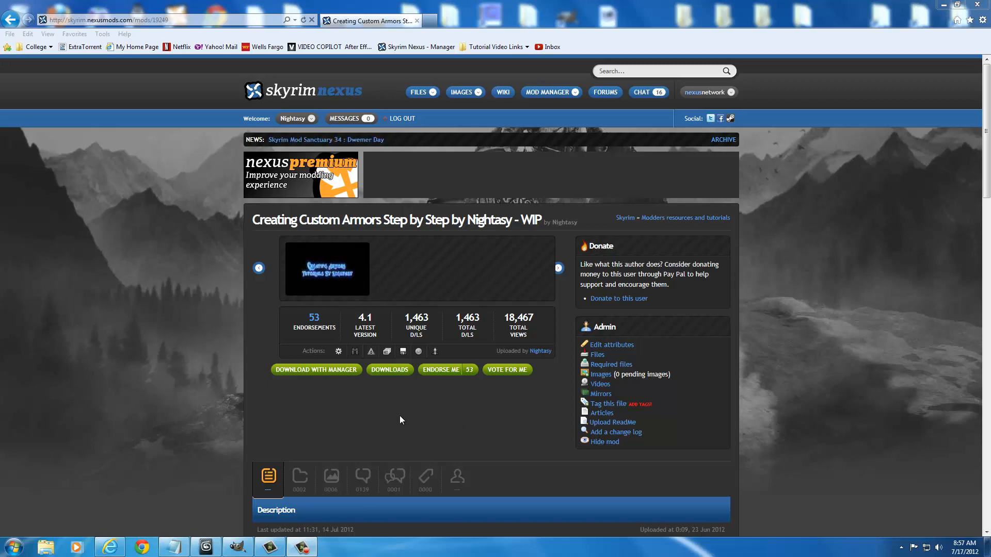
pyautogui.moveTo(407, 421)
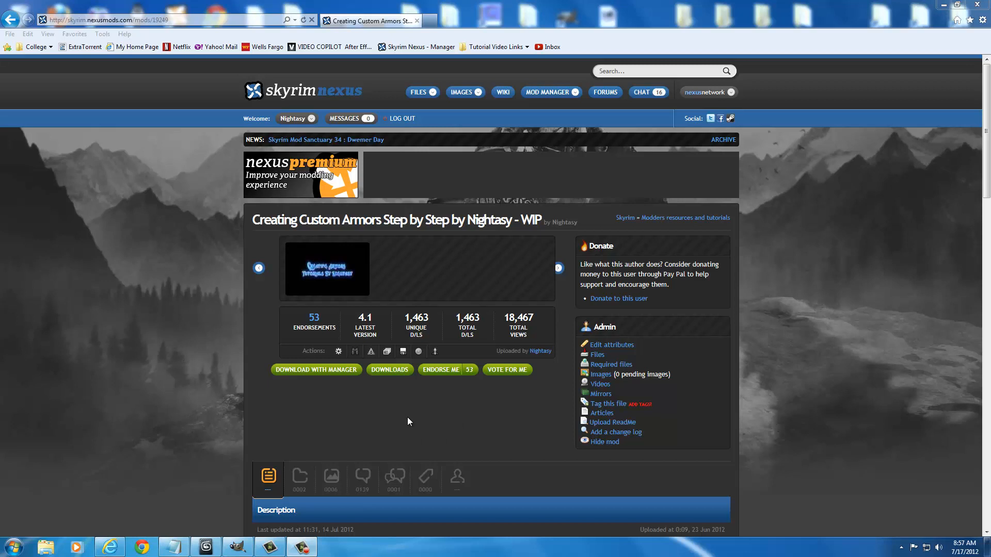
pyautogui.moveTo(414, 234)
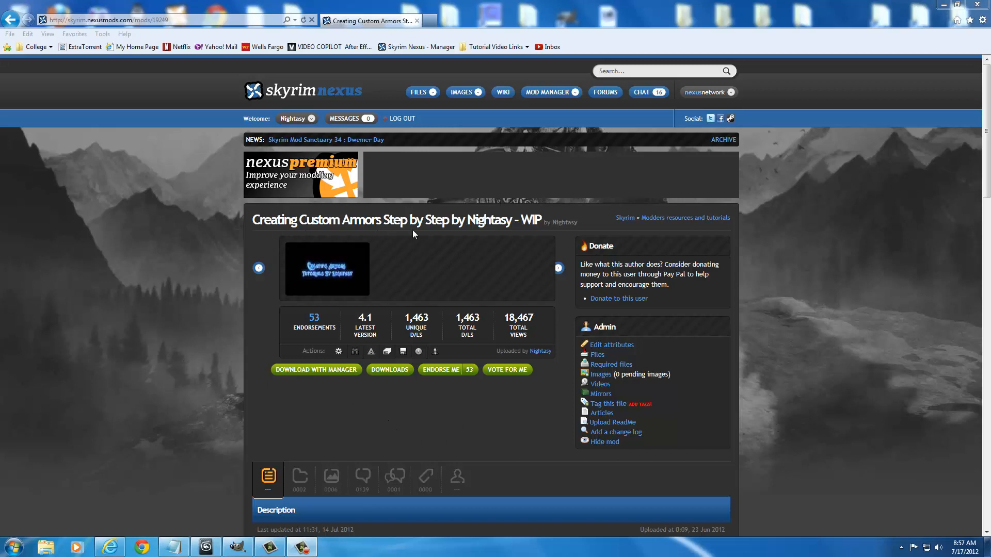
pyautogui.moveTo(534, 234)
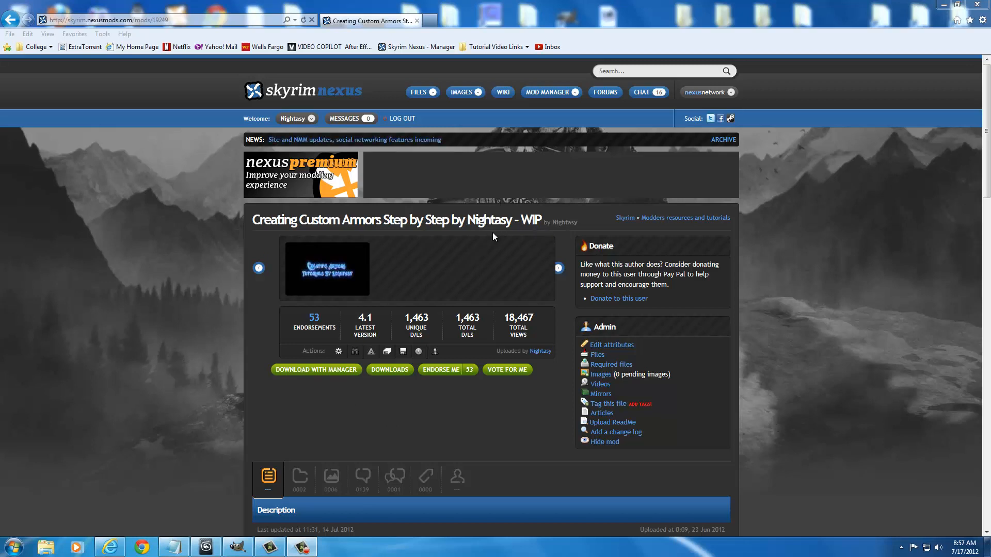
pyautogui.moveTo(194, 76)
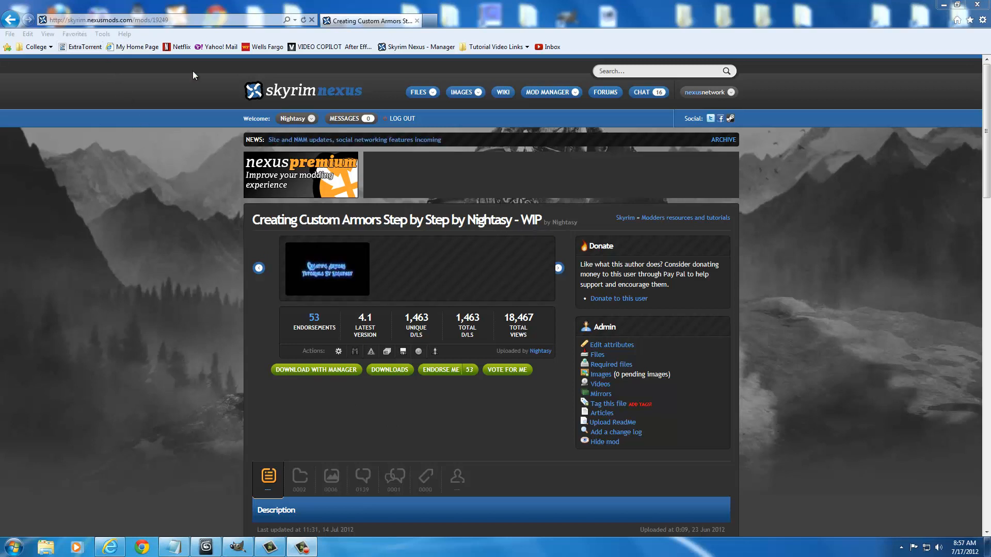
pyautogui.moveTo(107, 20)
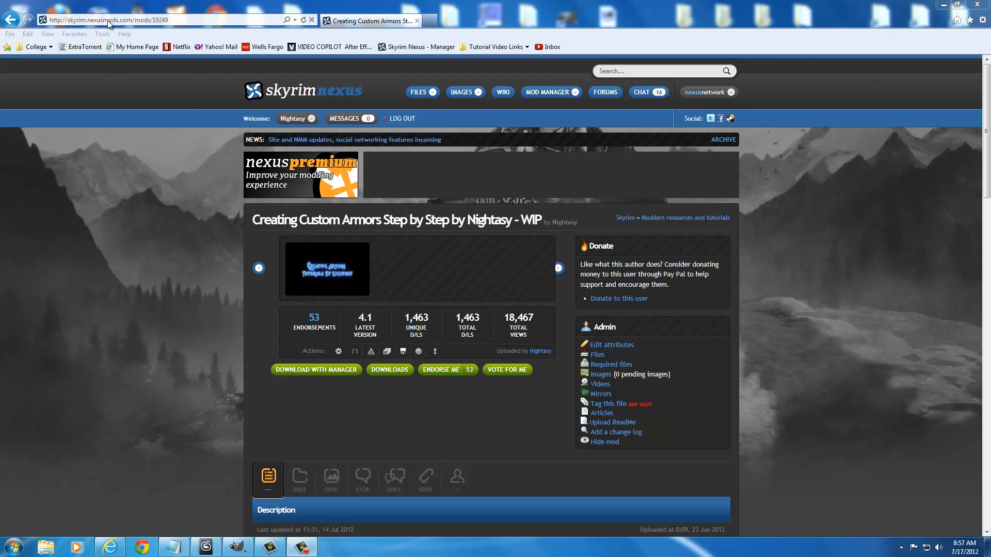
pyautogui.moveTo(156, 26)
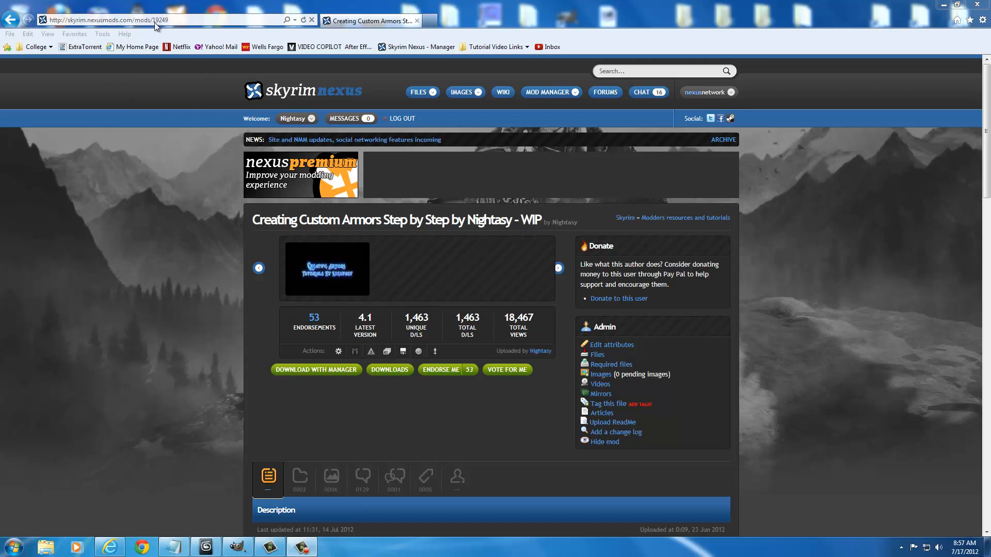
pyautogui.moveTo(185, 356)
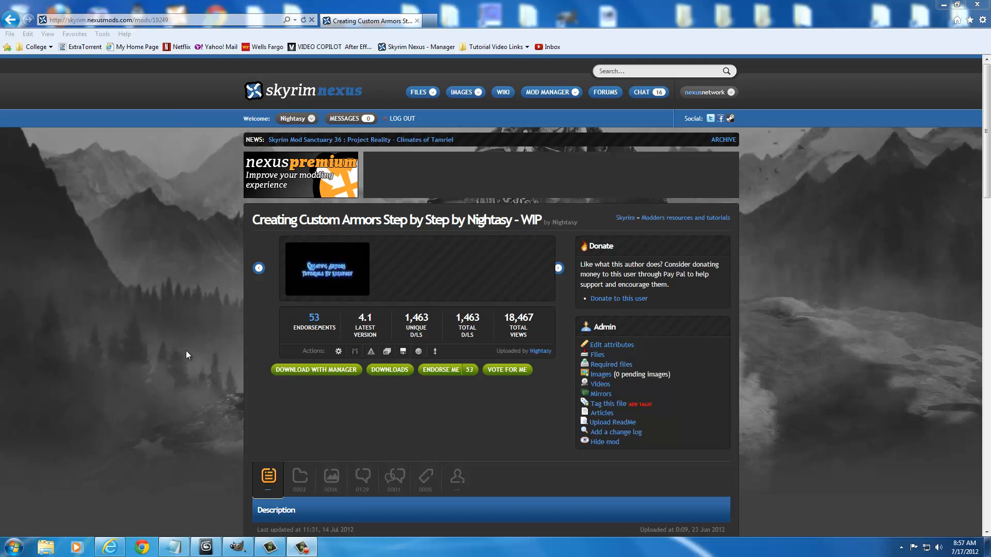
# Show the mod's Files list and scroll to the Miscellaneous section with the Mask Tutorial Video Resource.
pyautogui.scroll(-3)
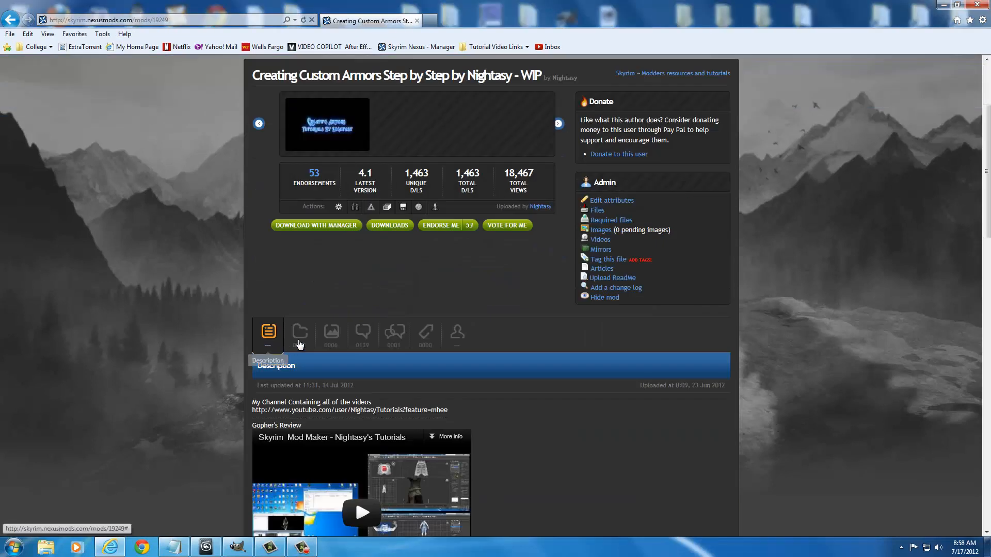
pyautogui.click(299, 331)
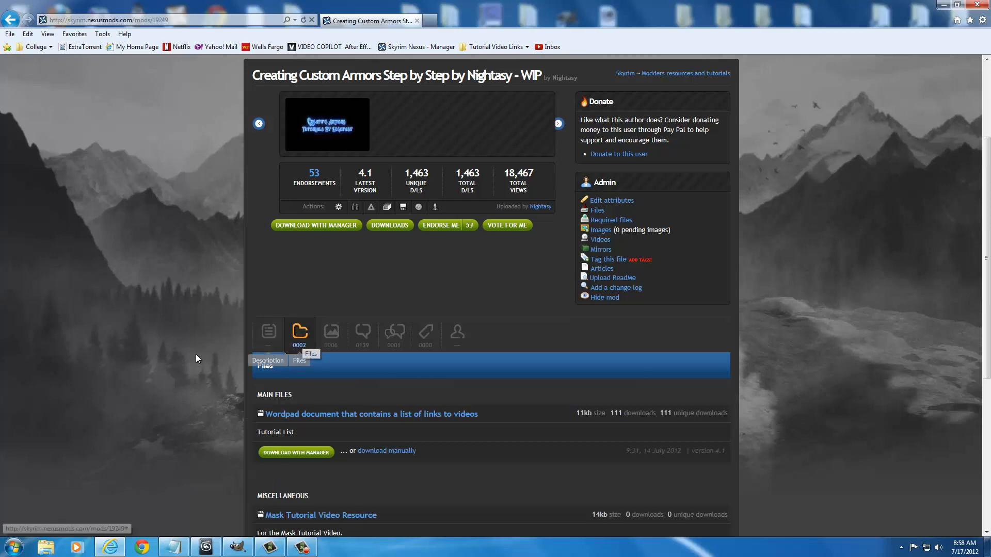
pyautogui.scroll(-3)
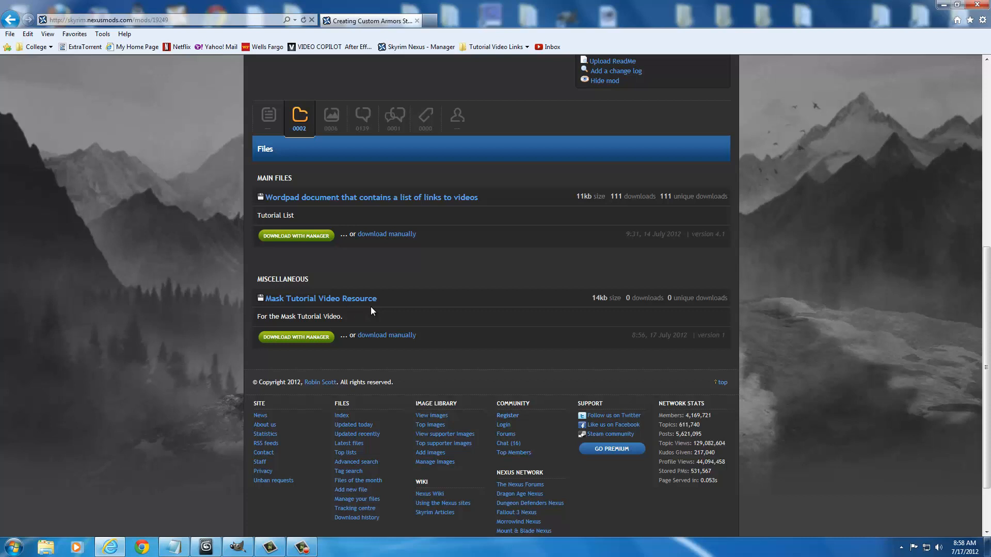
pyautogui.moveTo(311, 317)
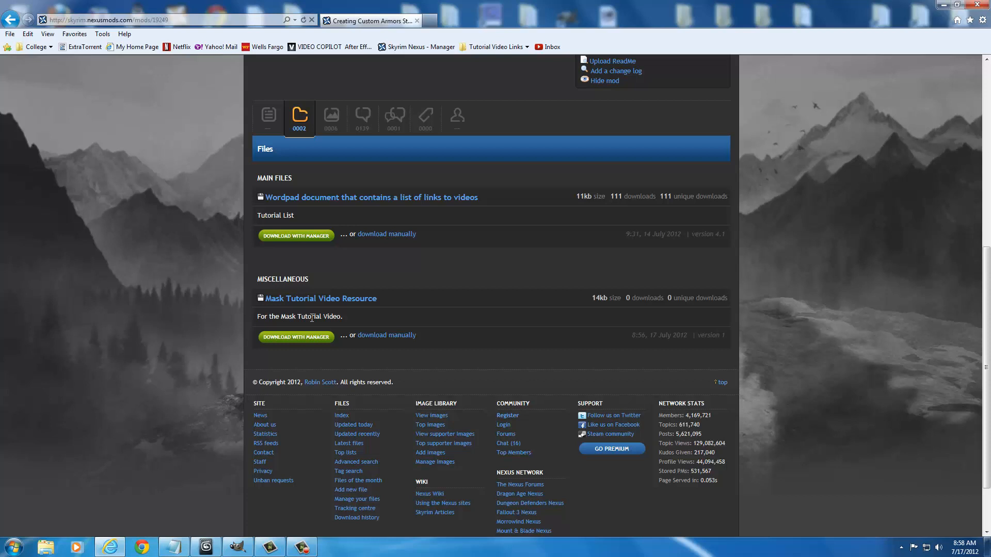
pyautogui.moveTo(387, 335)
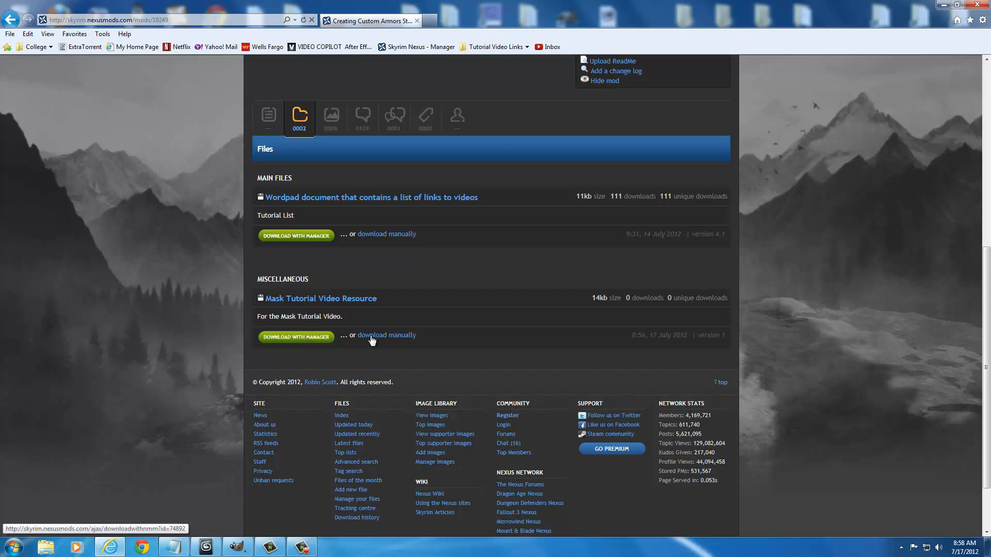
pyautogui.moveTo(399, 325)
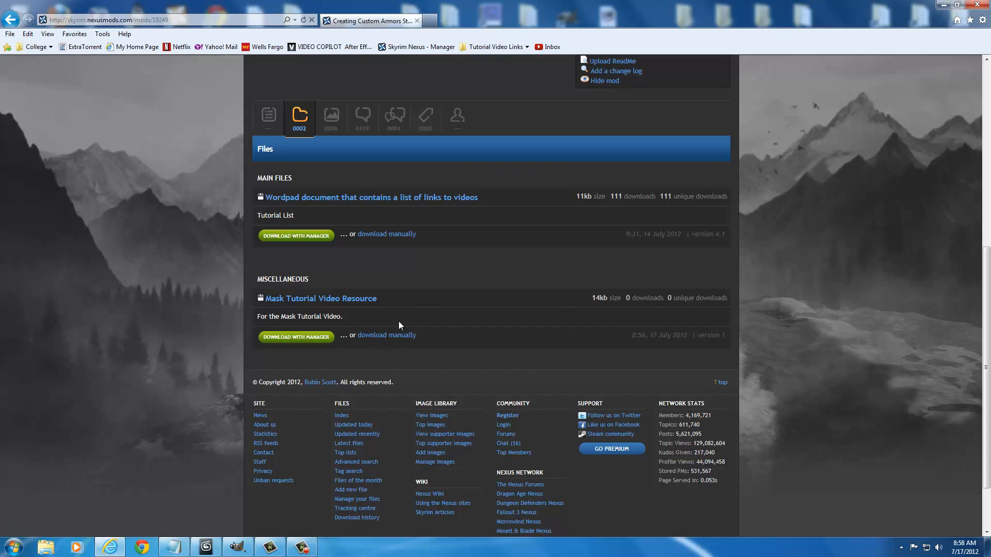
pyautogui.moveTo(241, 300)
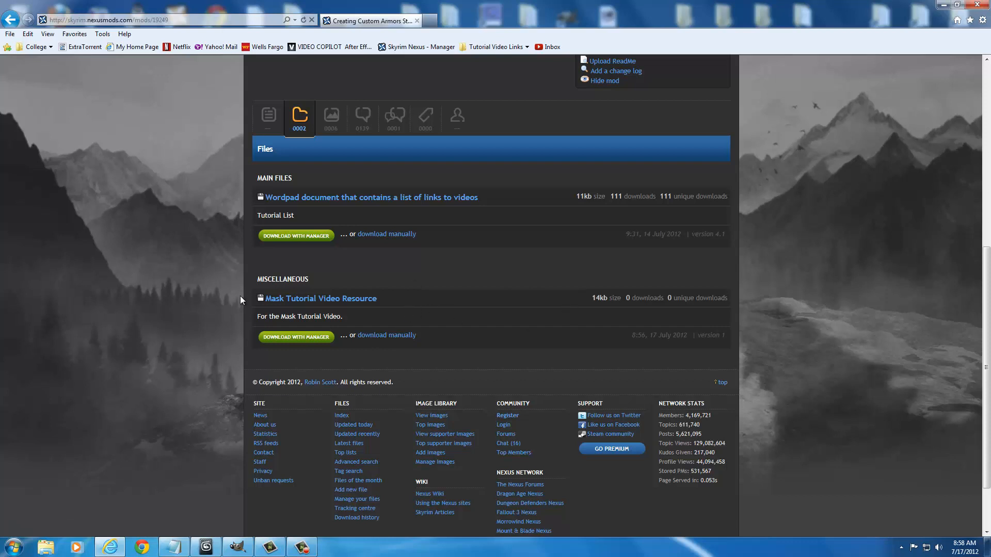
pyautogui.moveTo(416, 314)
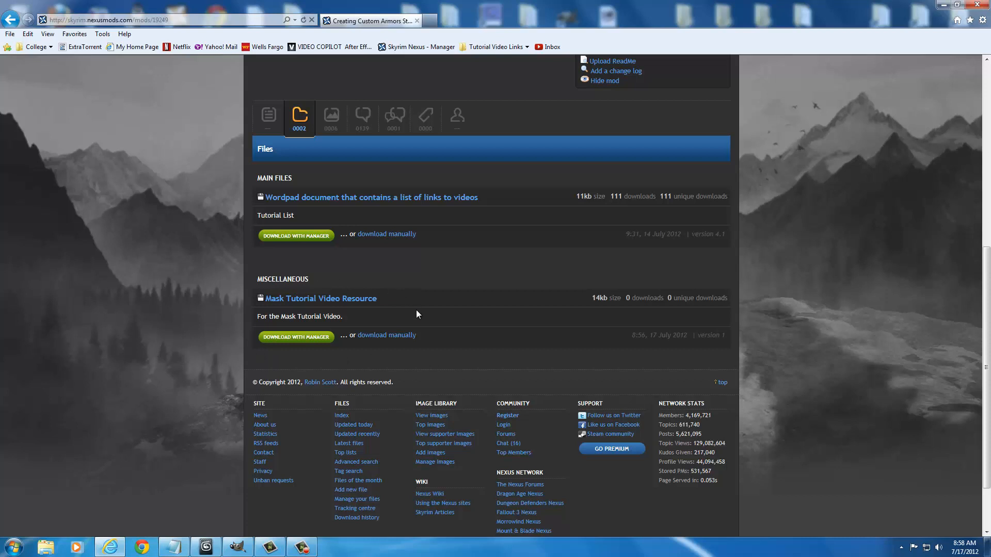
pyautogui.moveTo(451, 327)
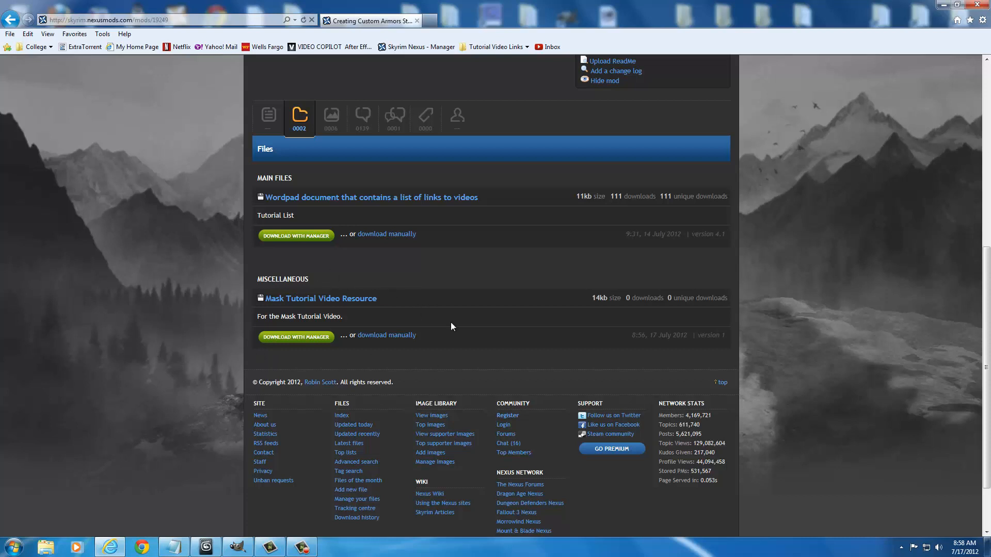
pyautogui.moveTo(435, 301)
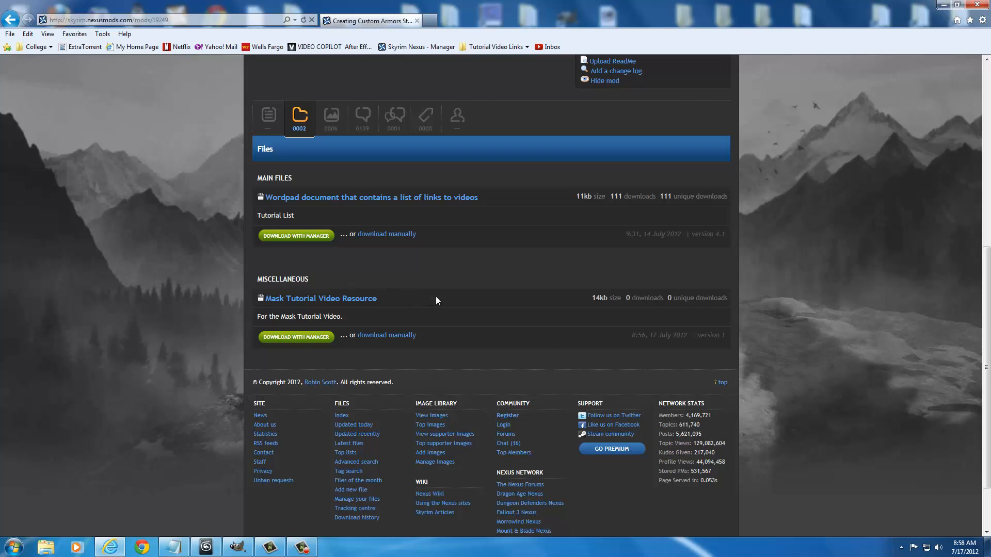
pyautogui.moveTo(432, 303)
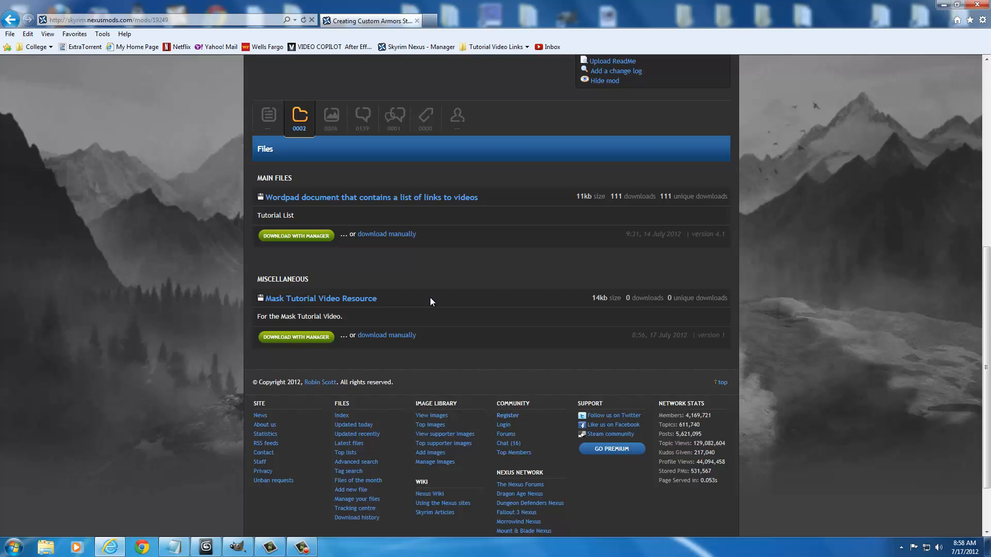
pyautogui.moveTo(177, 275)
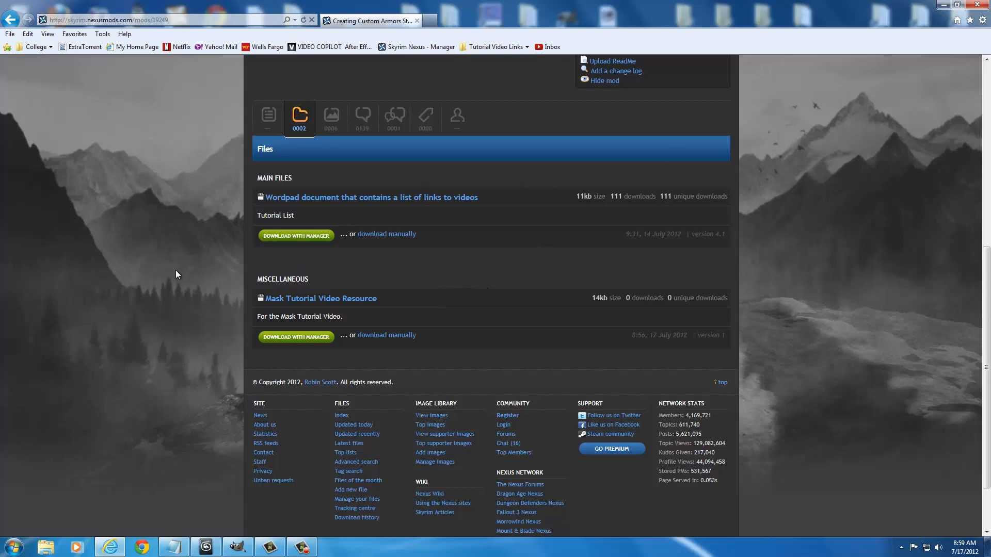
pyautogui.moveTo(574, 257)
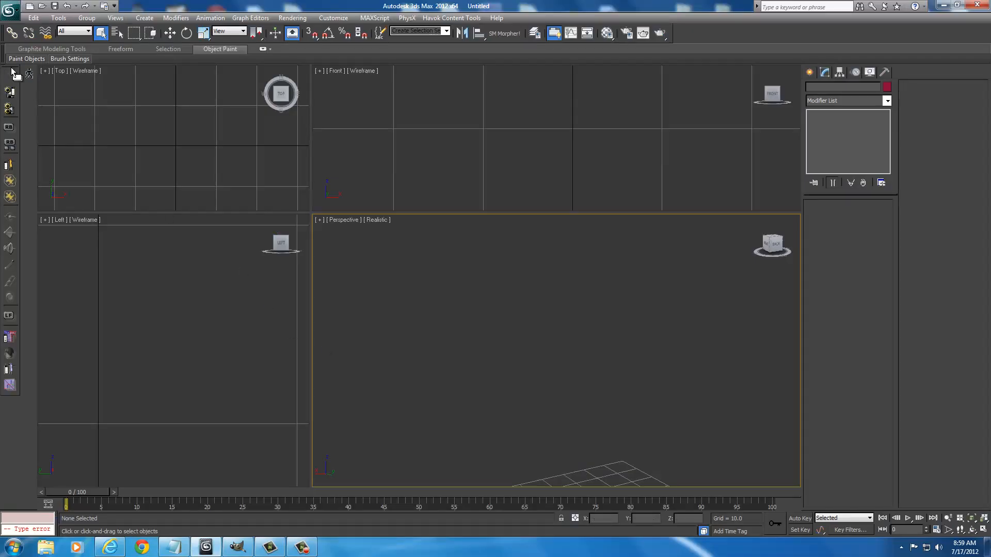
# Start a file import and browse from the Desktop into the Data shortcut folder.
pyautogui.click(11, 6)
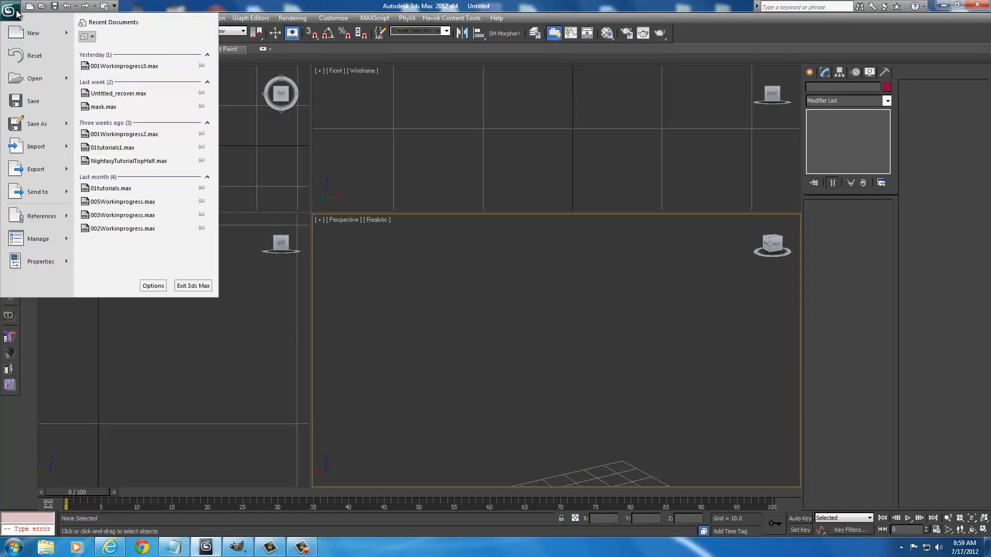
pyautogui.click(36, 145)
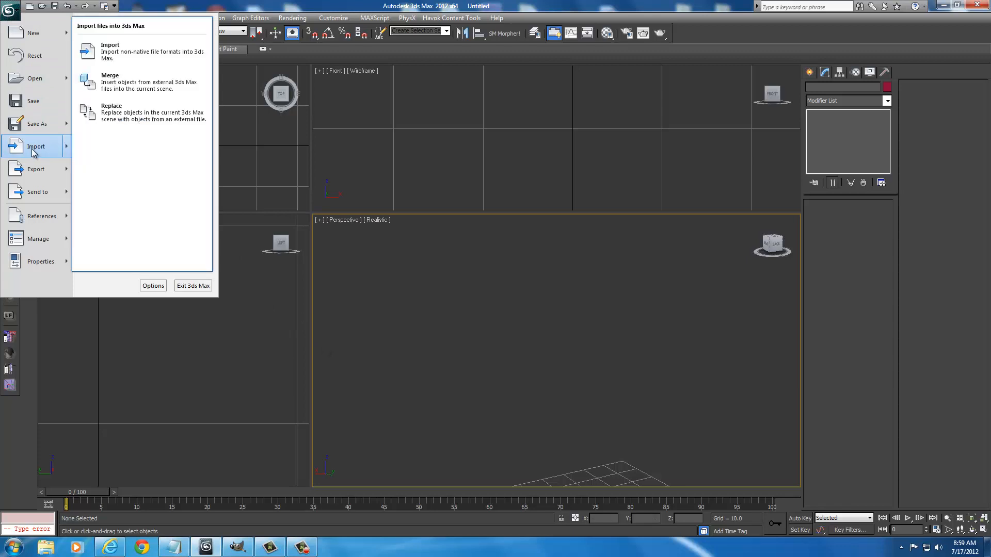
pyautogui.click(110, 44)
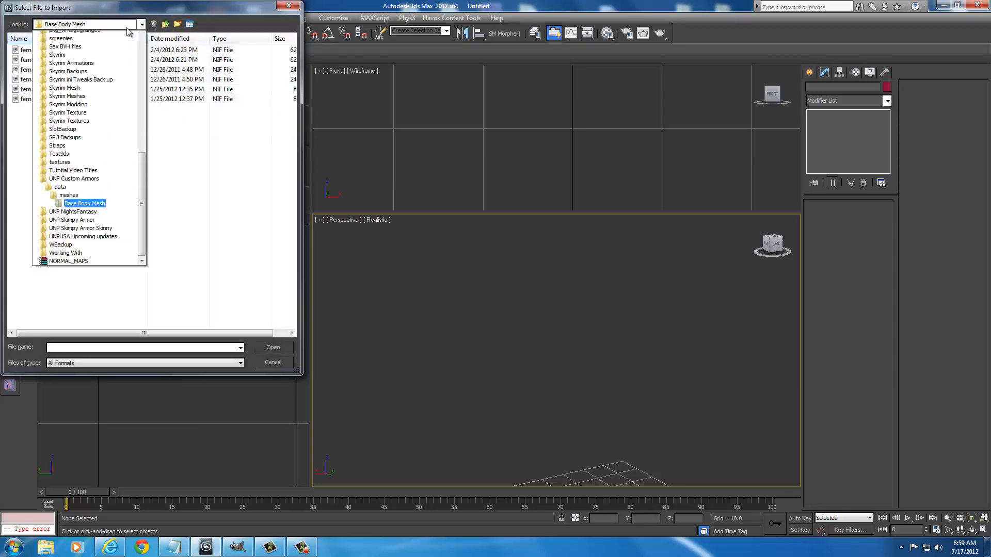
pyautogui.click(141, 24)
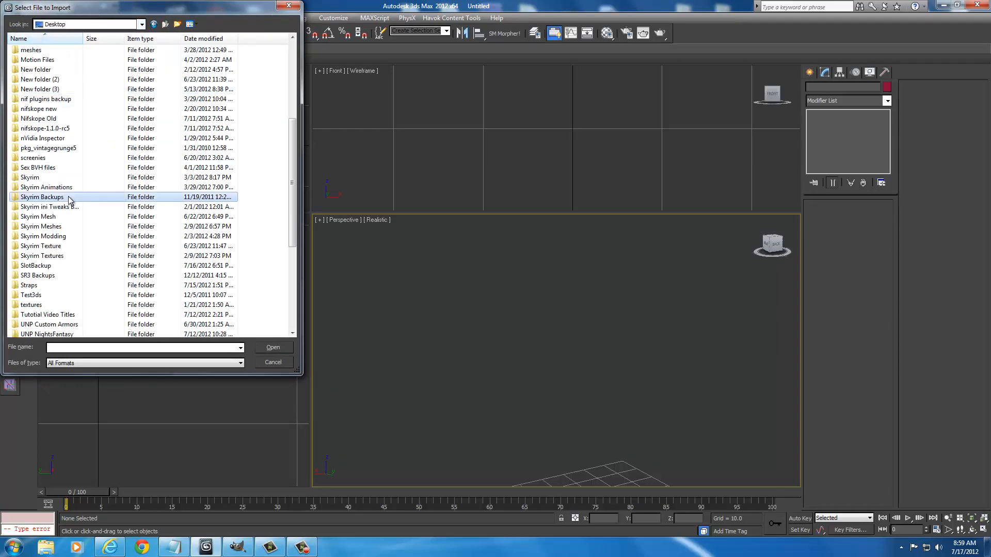
pyautogui.scroll(-3)
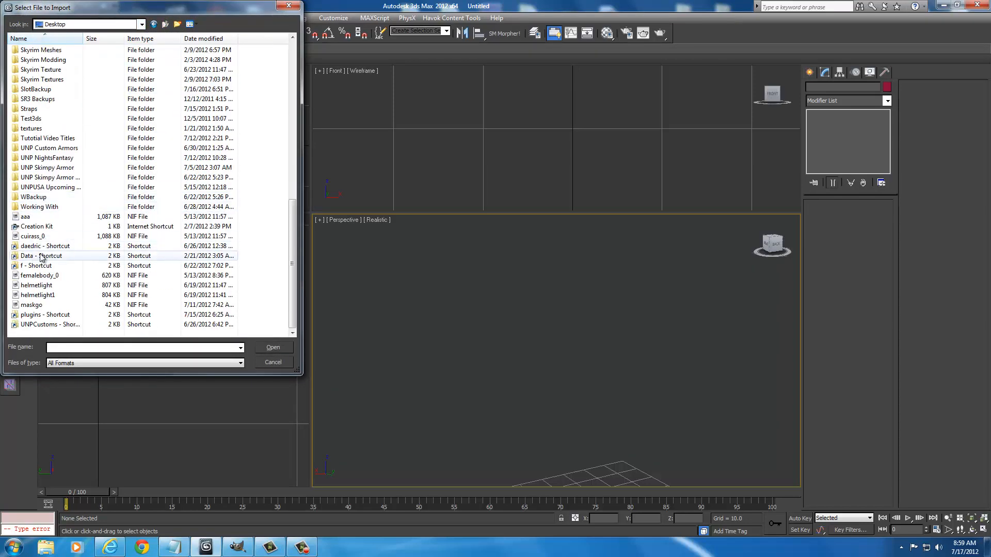
pyautogui.doubleClick(41, 255)
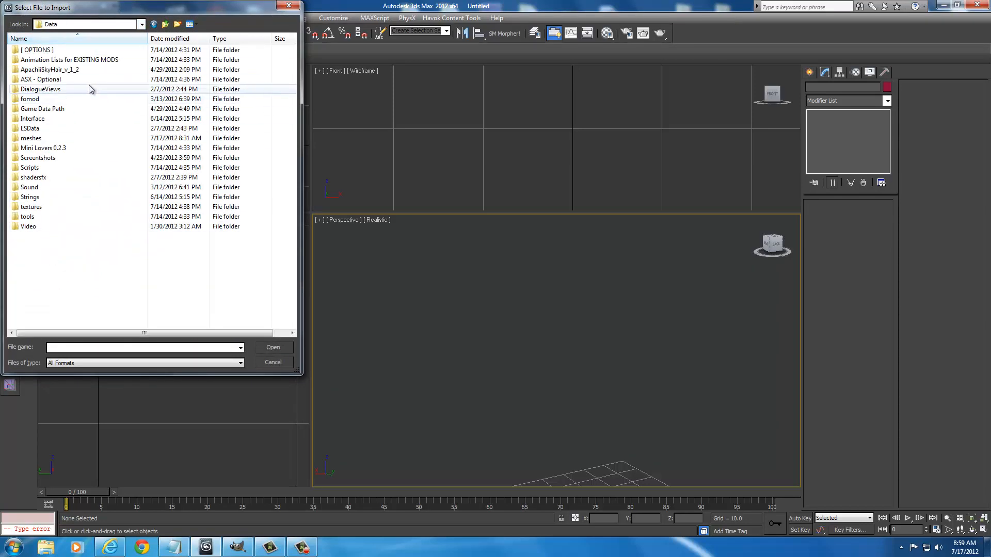
pyautogui.moveTo(56, 69)
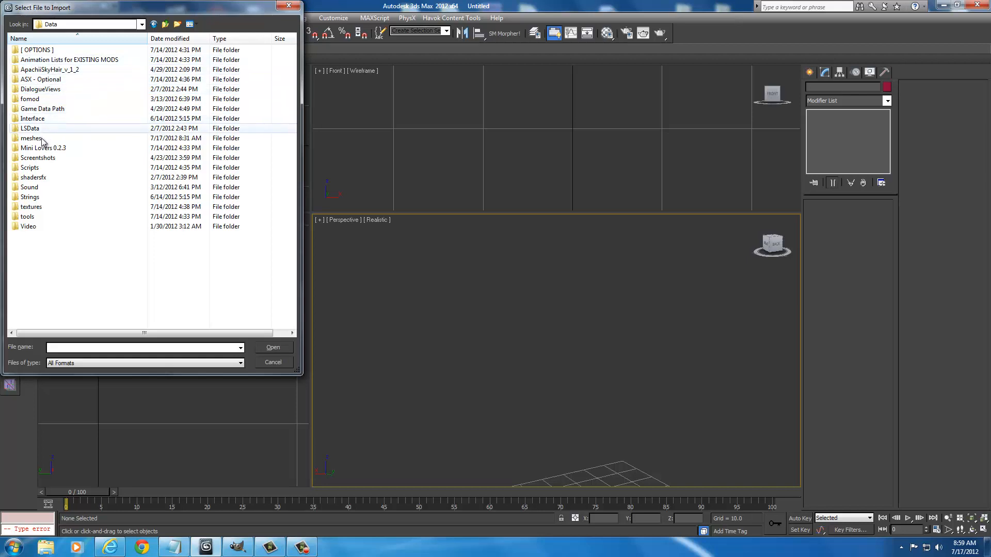
# Browse meshes > CA4STutorials > Mask and choose the Mask_Backup NIF.
pyautogui.doubleClick(32, 137)
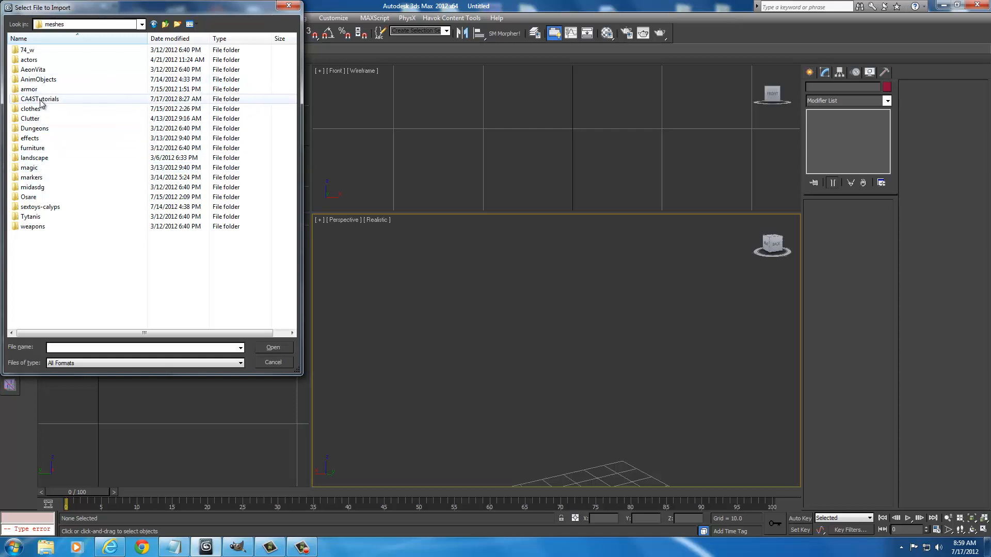
pyautogui.doubleClick(40, 99)
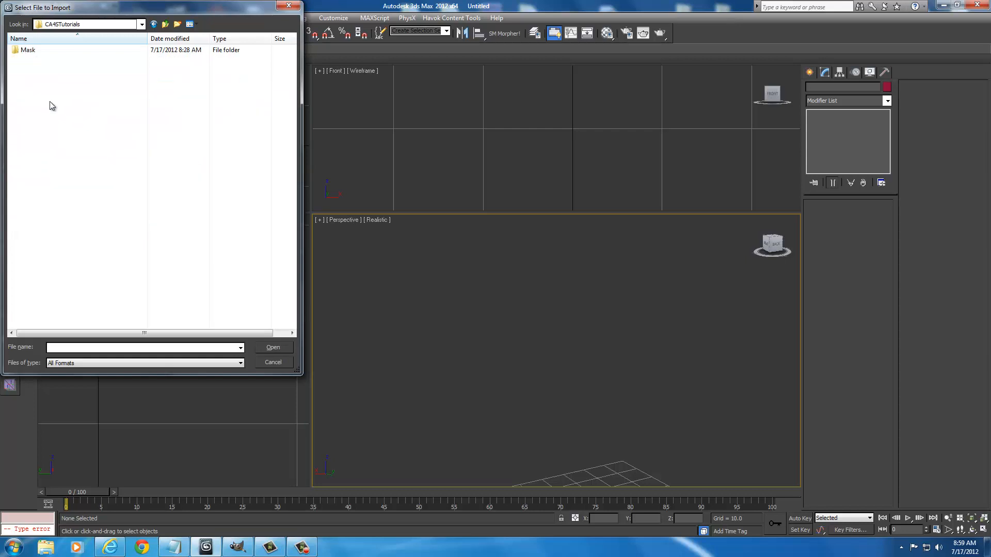
pyautogui.doubleClick(26, 50)
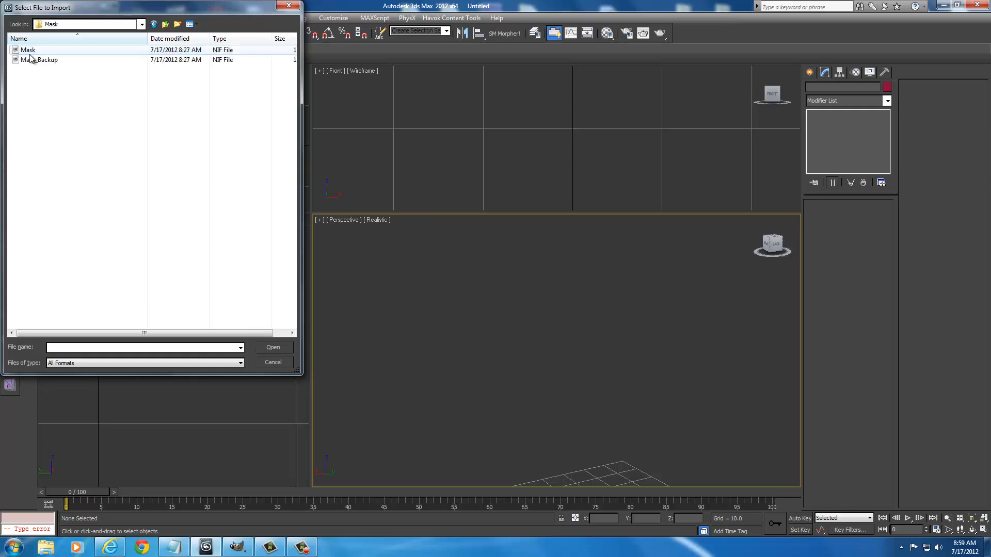
pyautogui.click(39, 60)
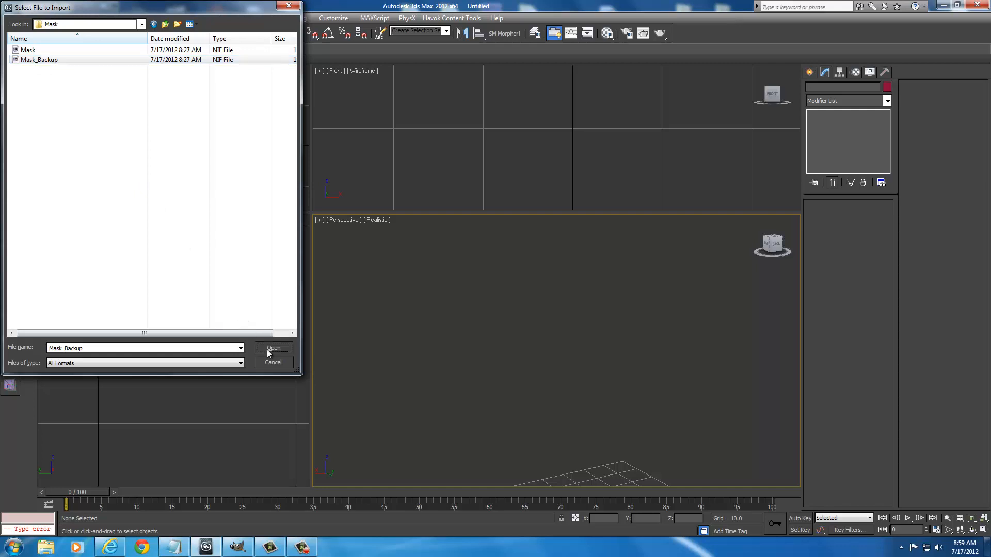
# Import Mask_Backup with Import Skeleton enabled so the mask and bones appear in the scene.
pyautogui.click(272, 348)
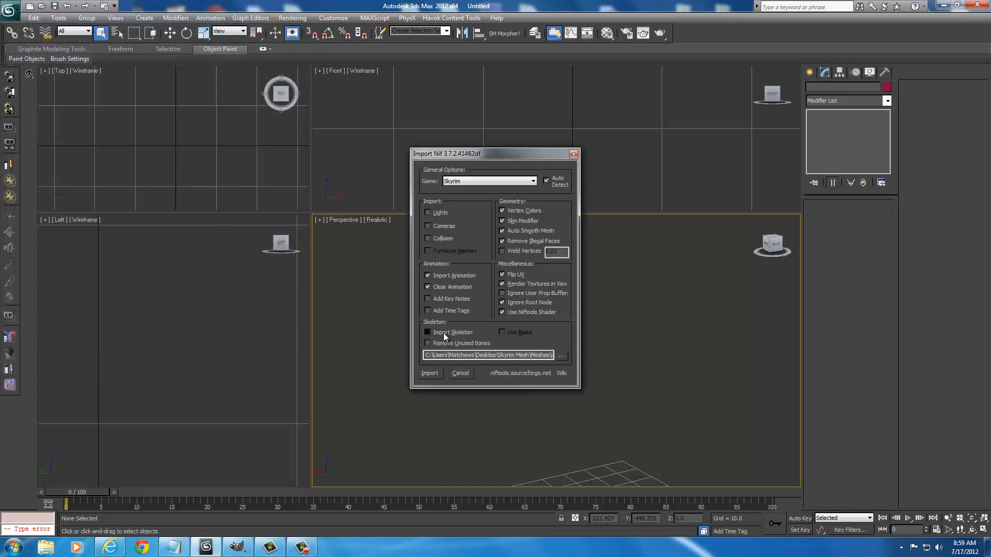
pyautogui.click(428, 331)
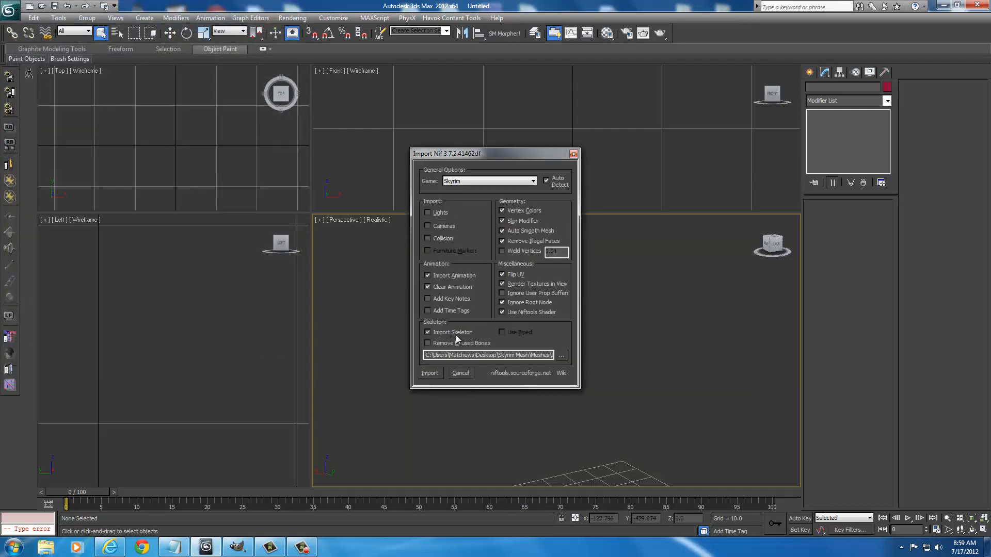
pyautogui.click(430, 373)
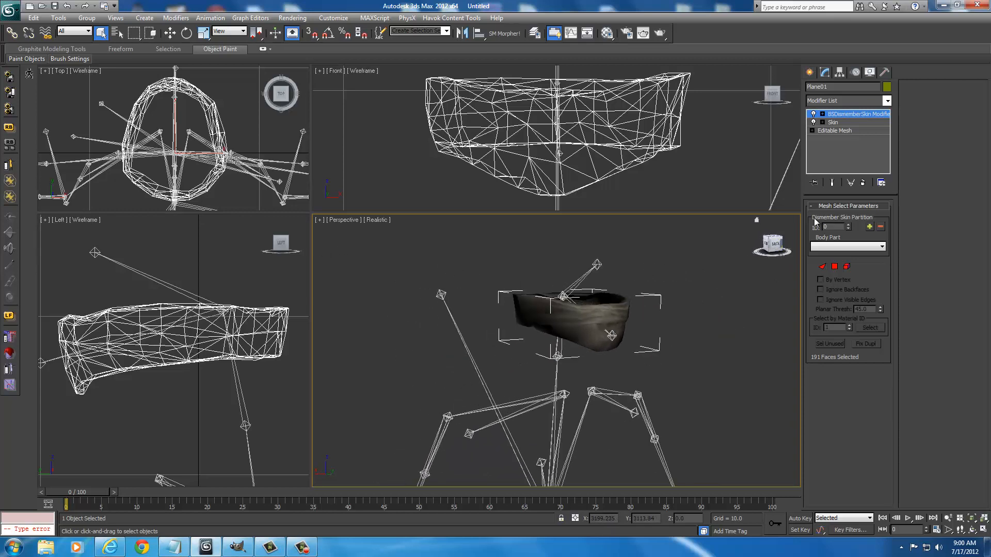
# Enable face selection in the mask's BSDismemberSkin modifier, selecting all 191 partition faces.
pyautogui.click(823, 266)
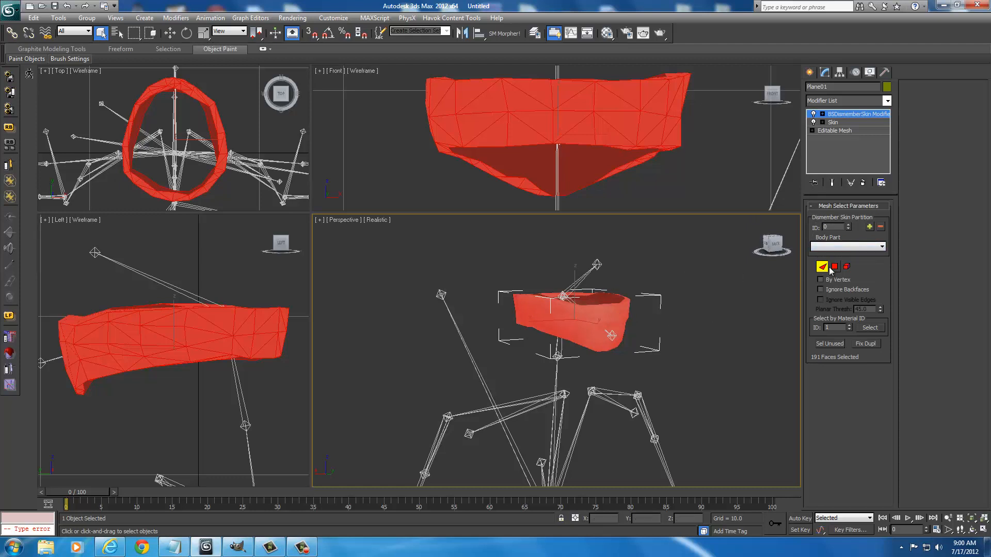
pyautogui.moveTo(823, 267)
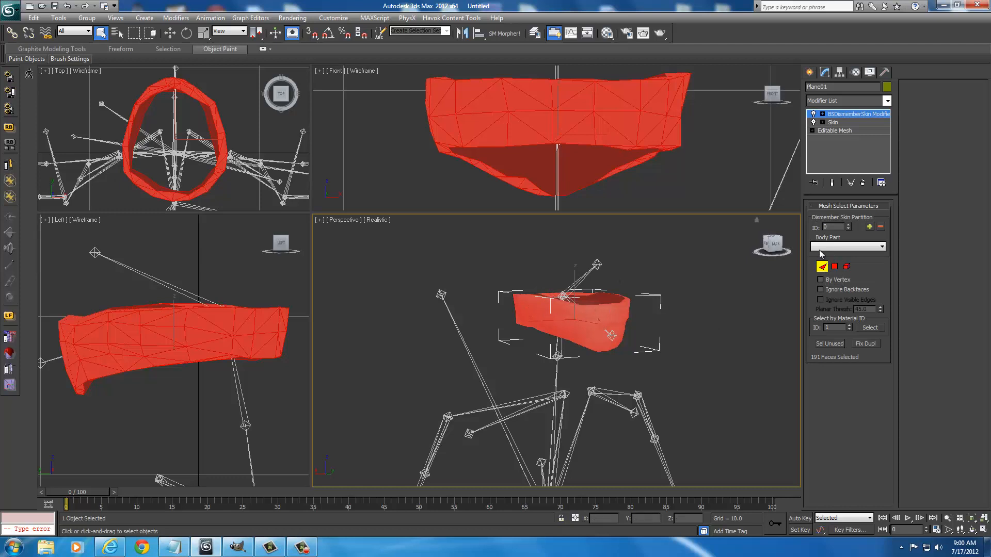
pyautogui.click(847, 247)
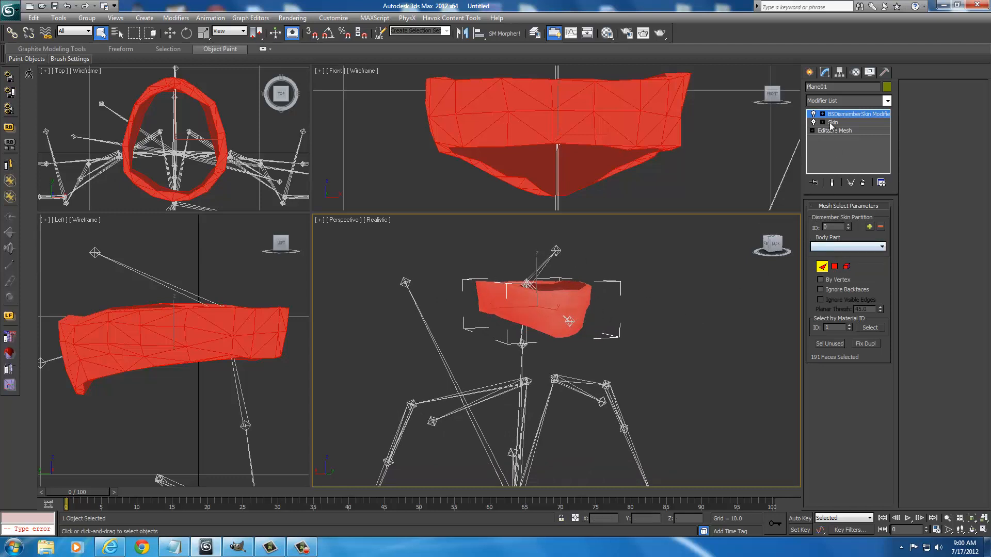
pyautogui.click(857, 114)
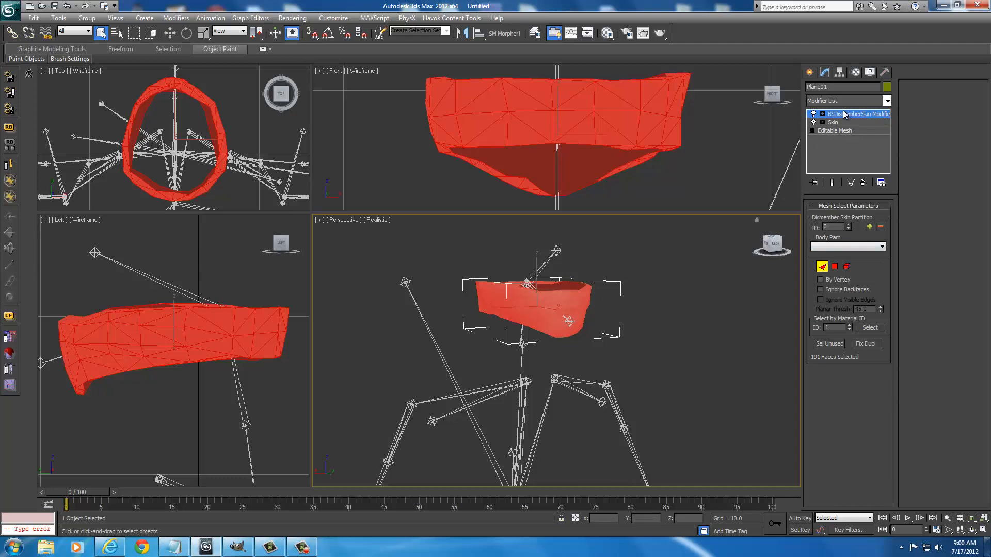
pyautogui.moveTo(854, 118)
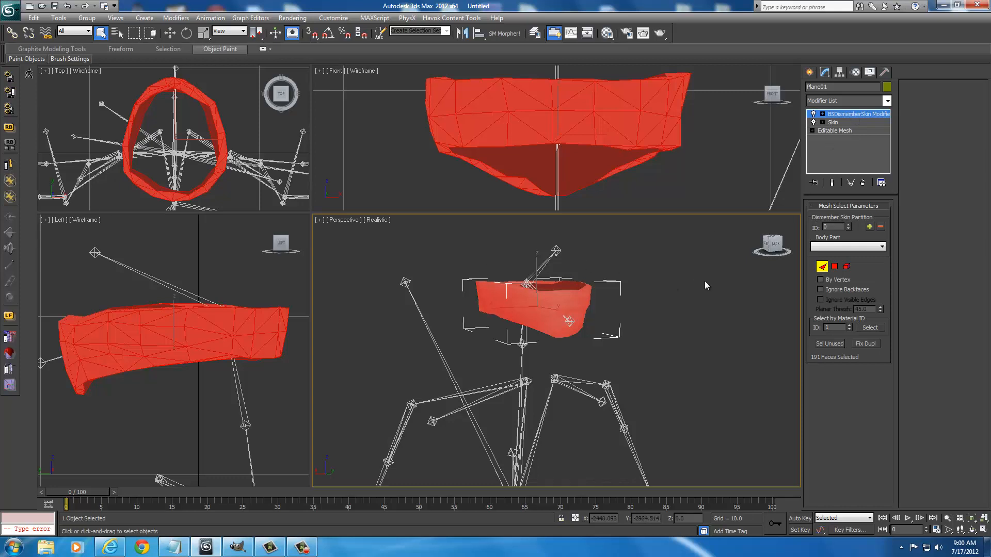
pyautogui.moveTo(549, 300)
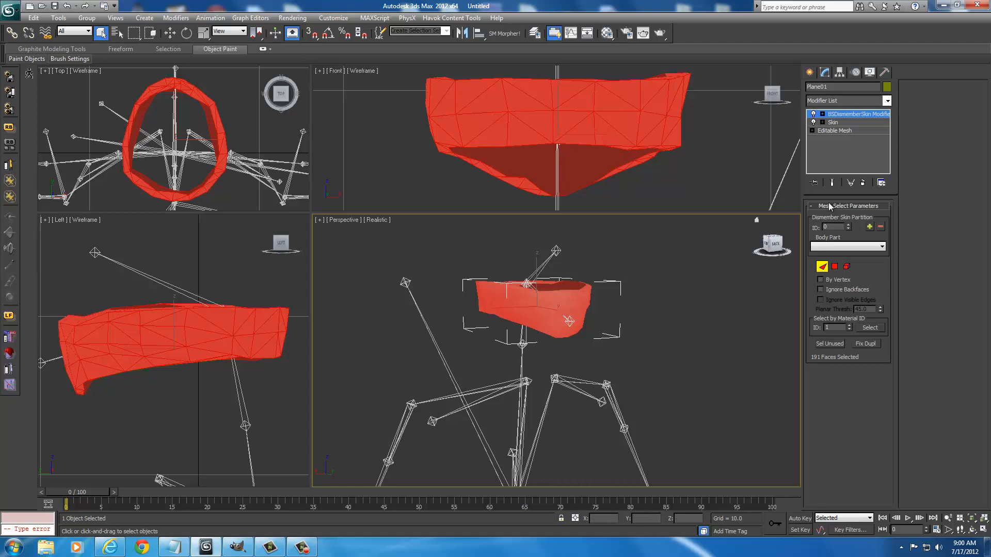
pyautogui.moveTo(575, 229)
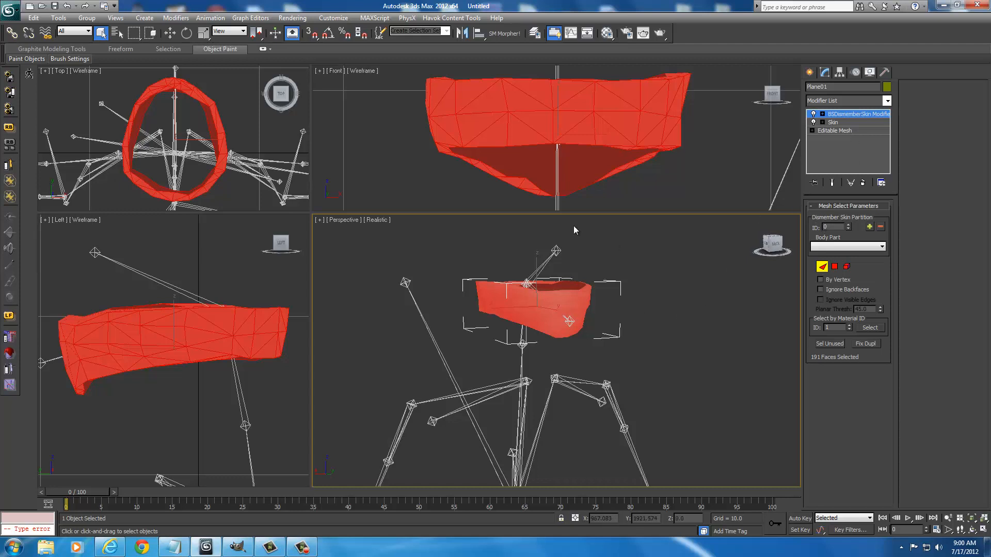
pyautogui.moveTo(695, 335)
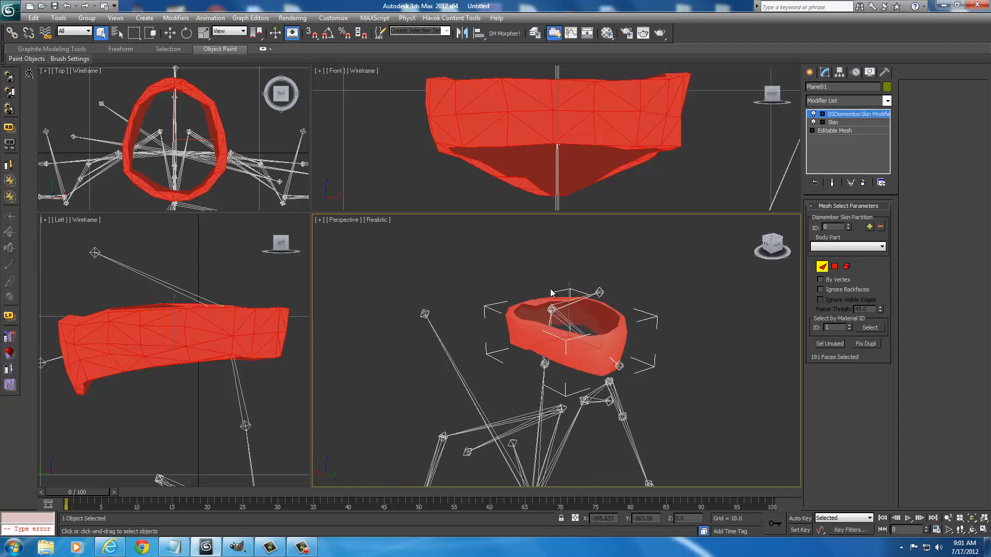
pyautogui.moveTo(491, 284)
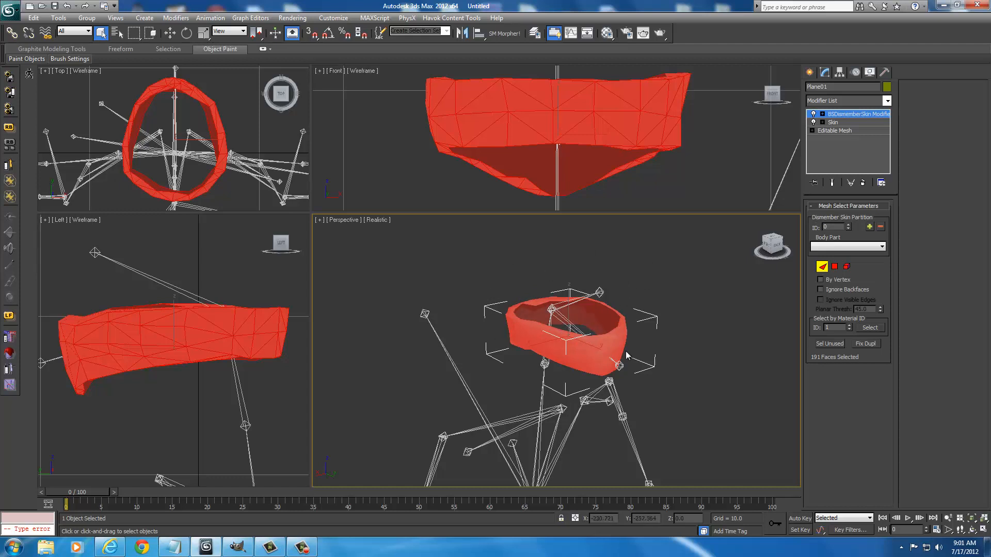
pyautogui.moveTo(572, 322)
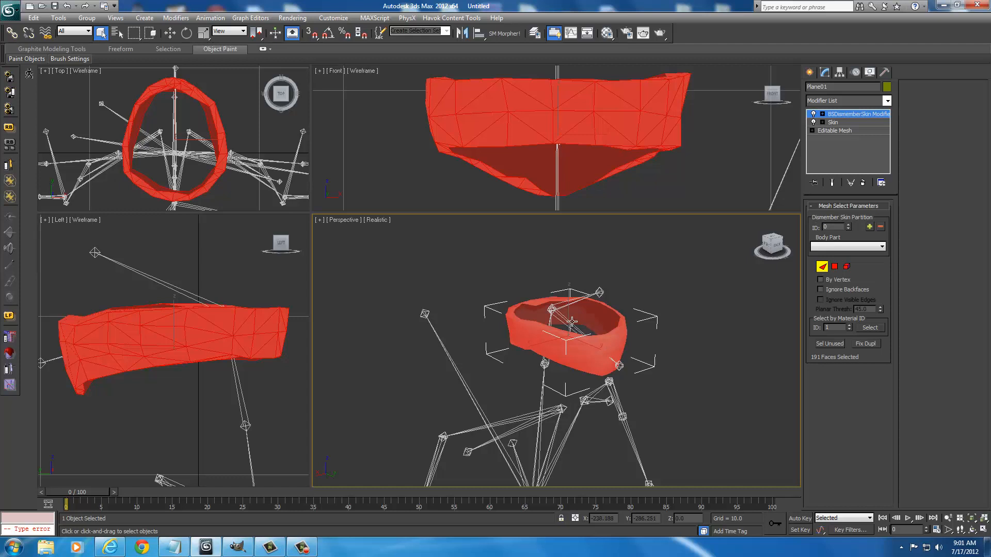
pyautogui.moveTo(691, 353)
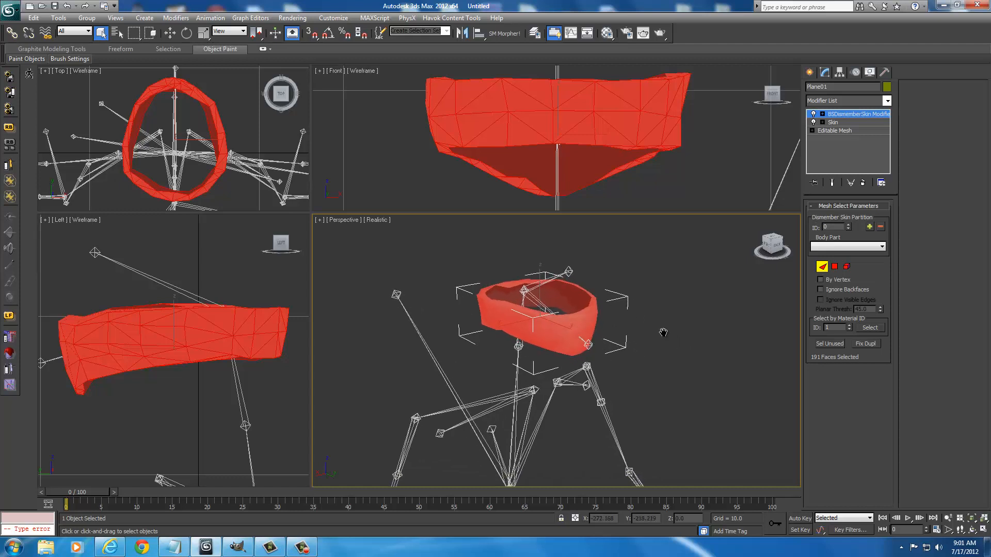
pyautogui.moveTo(664, 337)
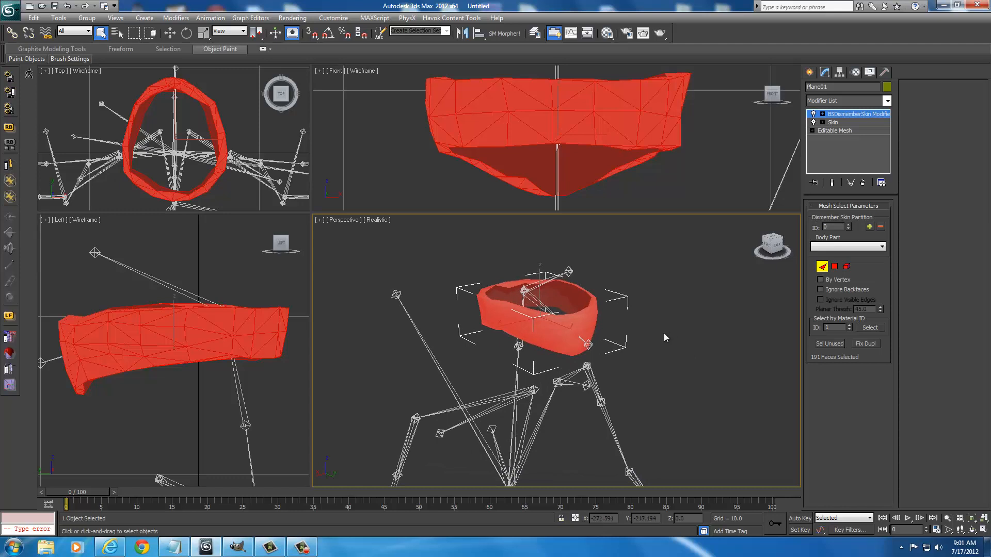
pyautogui.moveTo(657, 347)
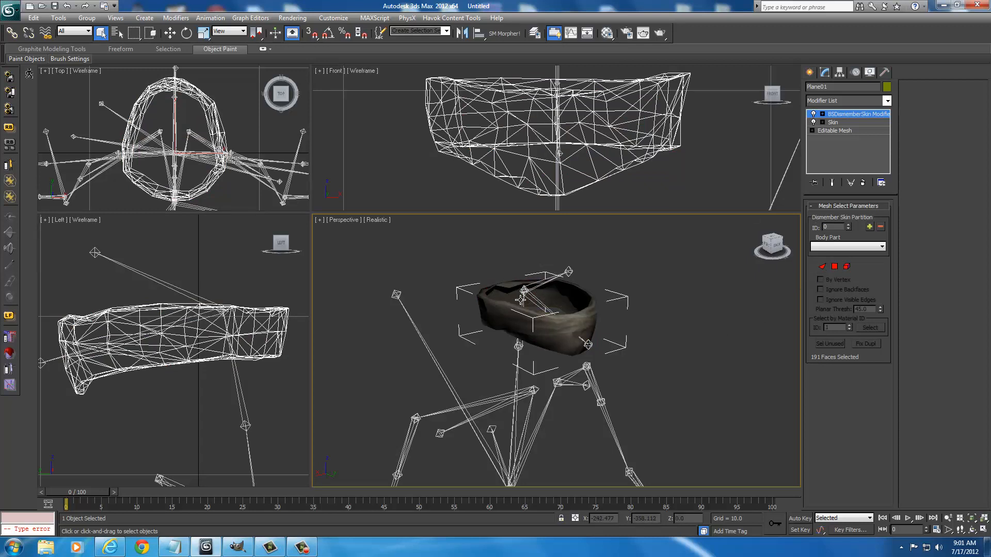
# Start another import and jump to the extracted Skyrim meshes folder.
pyautogui.rightClick(522, 301)
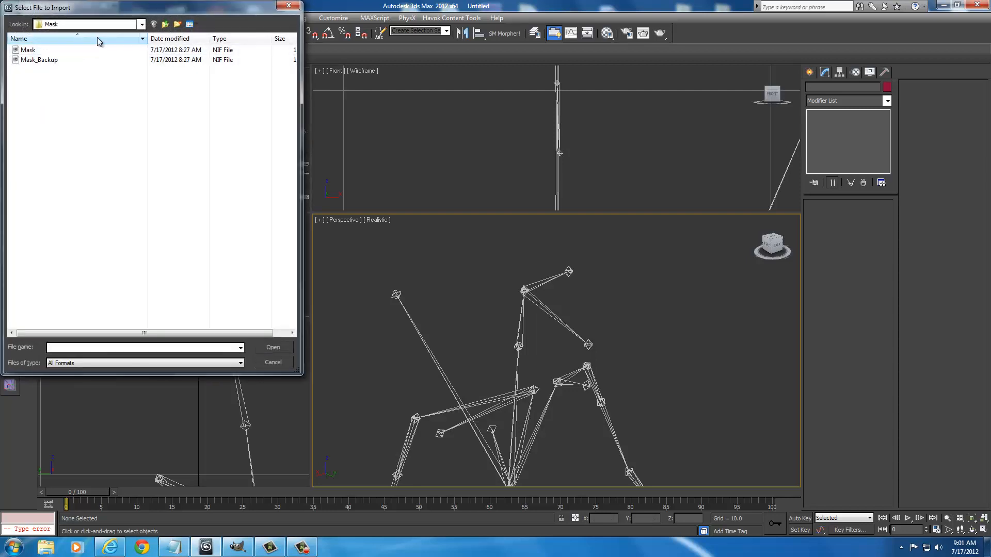
pyautogui.click(142, 24)
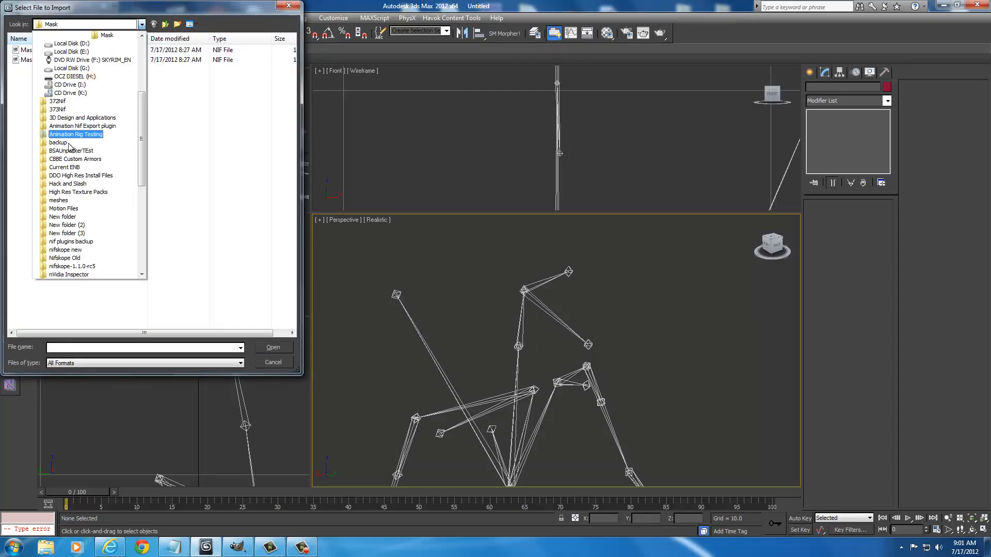
pyautogui.click(141, 23)
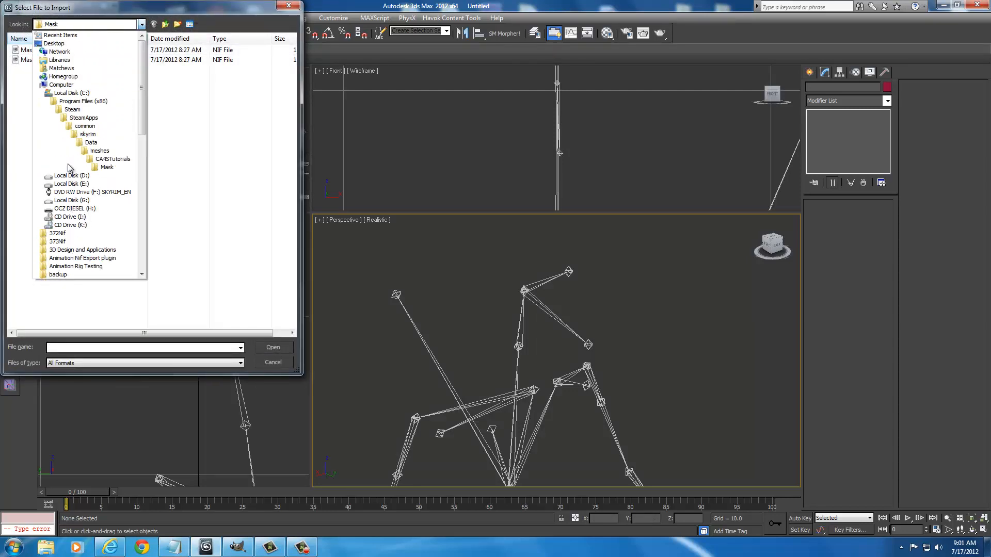
pyautogui.click(59, 200)
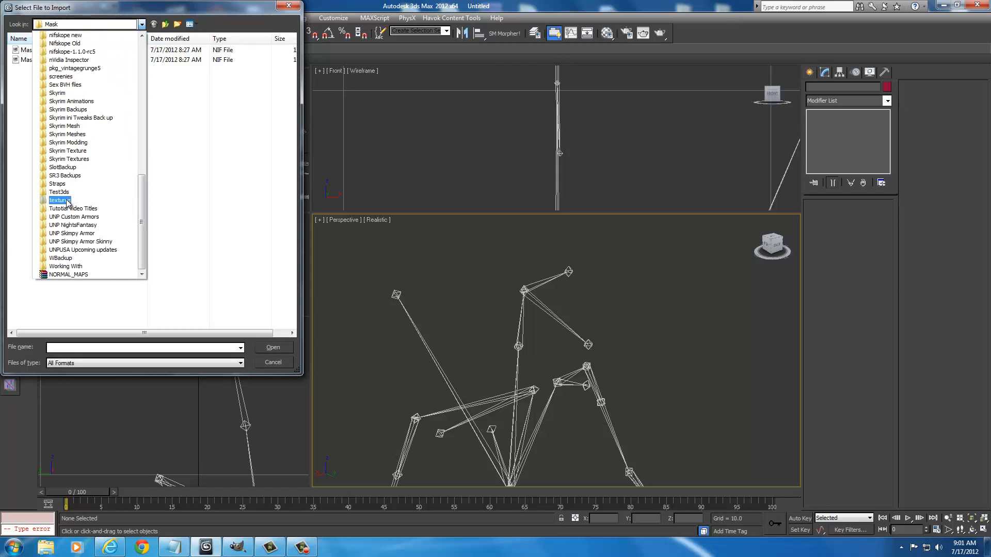
pyautogui.click(64, 126)
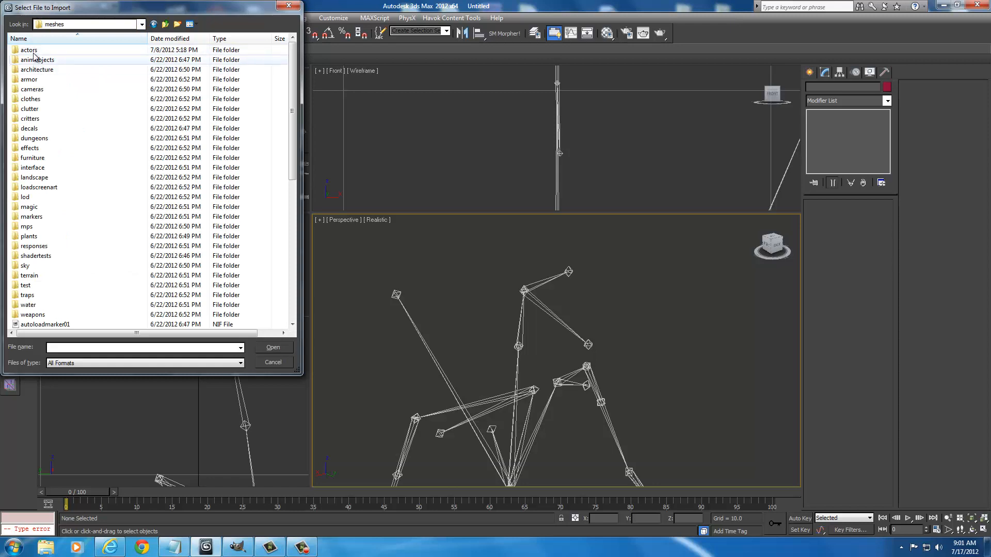
# Browse actors > character > character assets and choose the femalehead NIF.
pyautogui.doubleClick(29, 50)
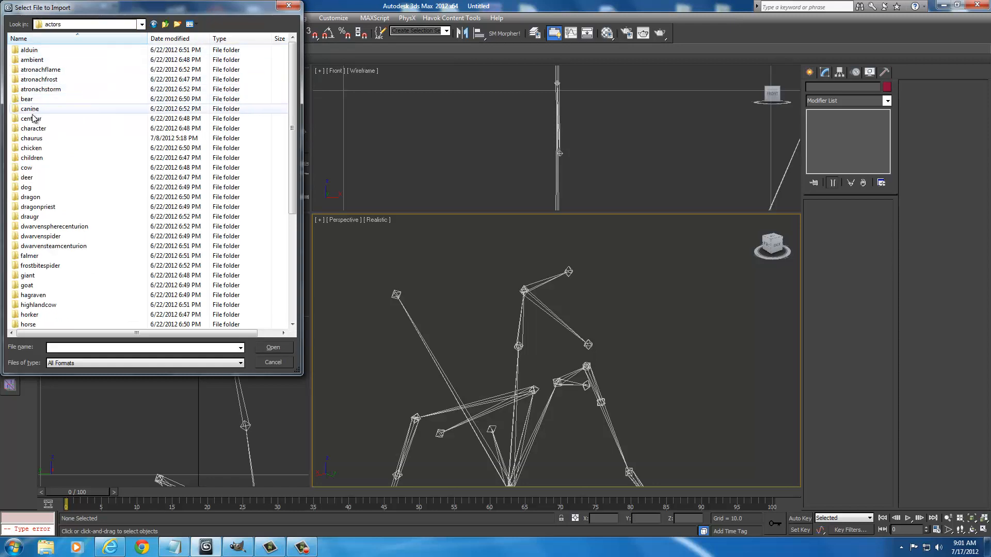
pyautogui.doubleClick(33, 128)
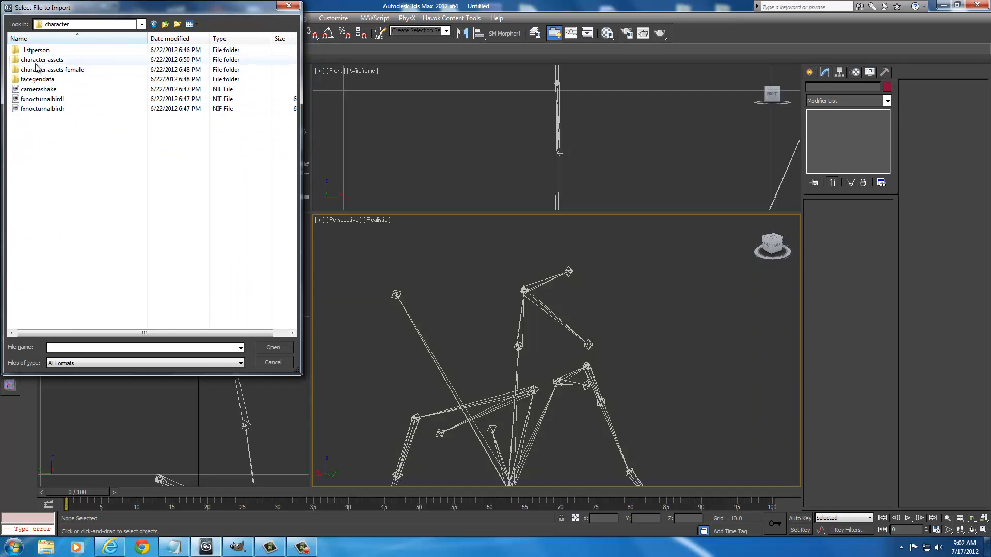
pyautogui.doubleClick(43, 60)
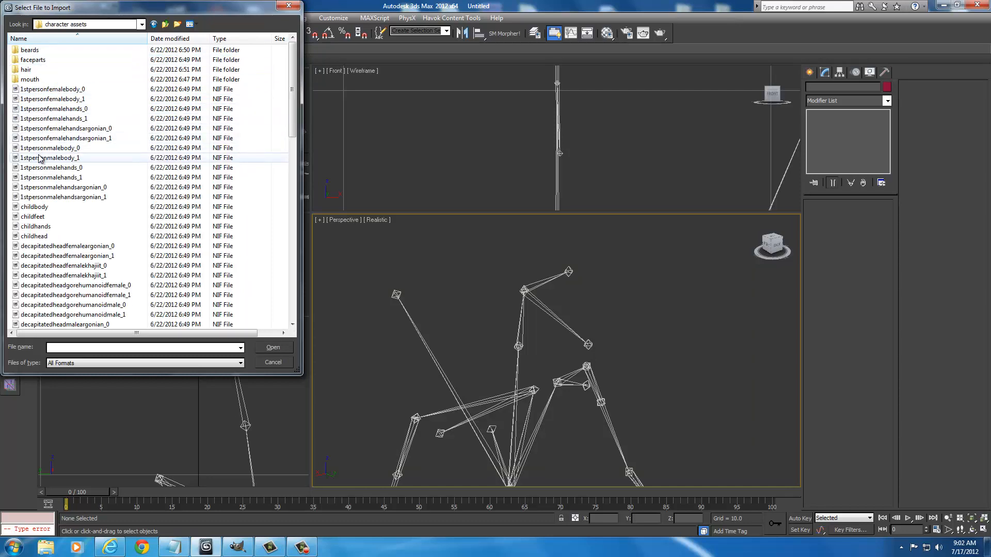
pyautogui.scroll(-3)
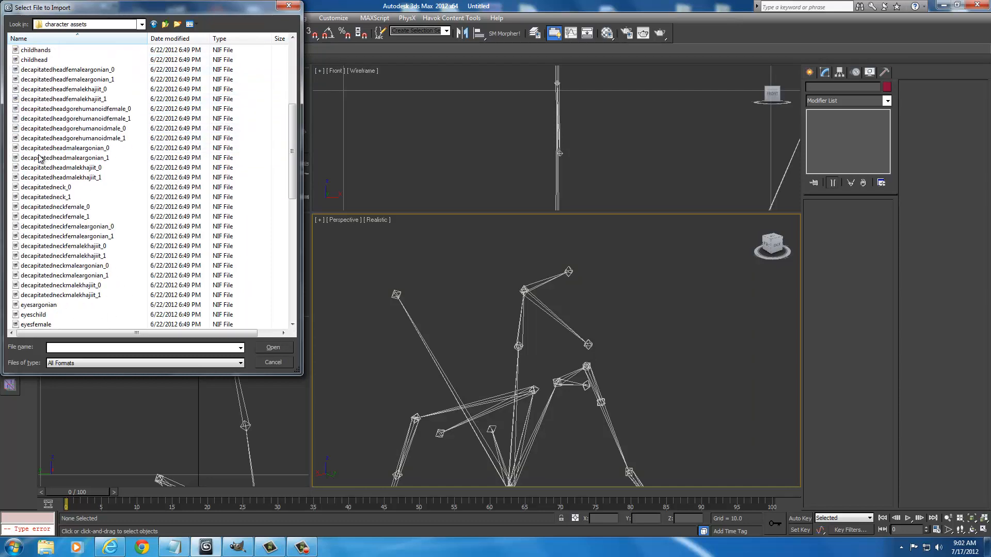
pyautogui.scroll(-3)
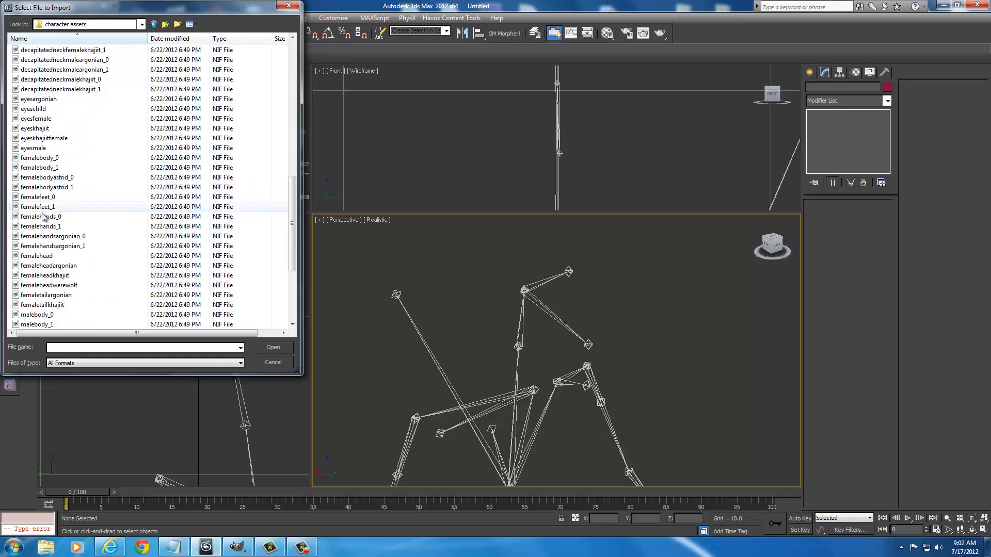
pyautogui.click(38, 257)
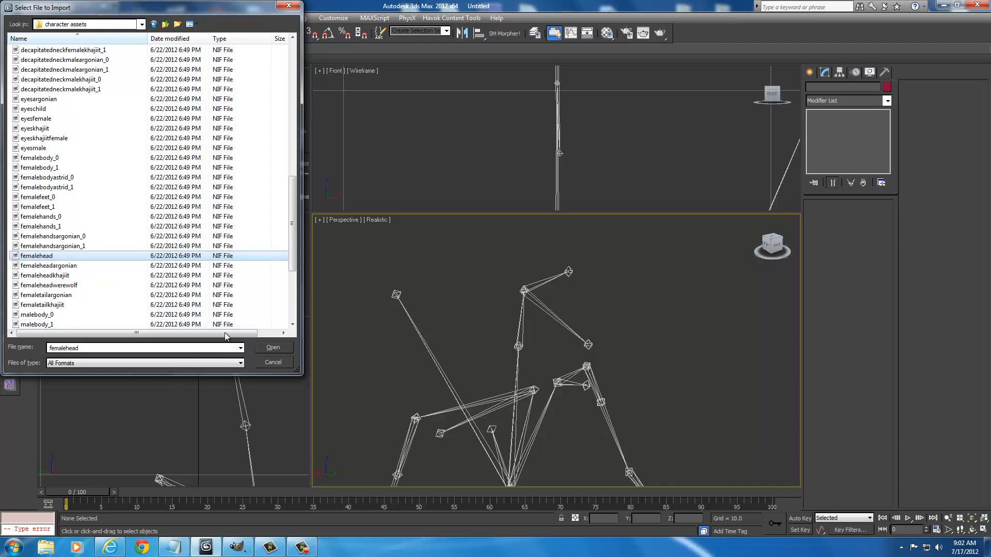
# Import femalehead with Import Skeleton unchecked, bringing the textured head into the scene.
pyautogui.click(273, 347)
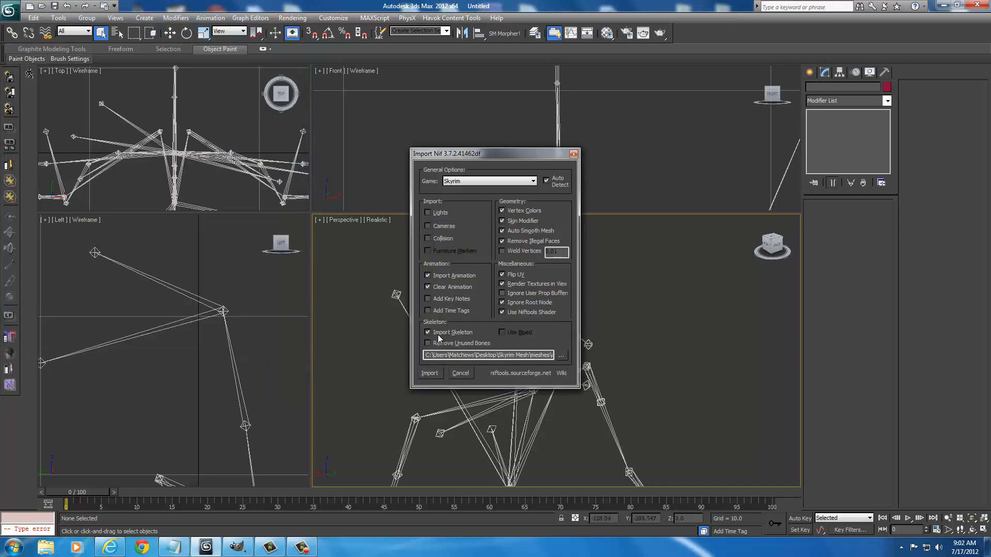
pyautogui.click(428, 331)
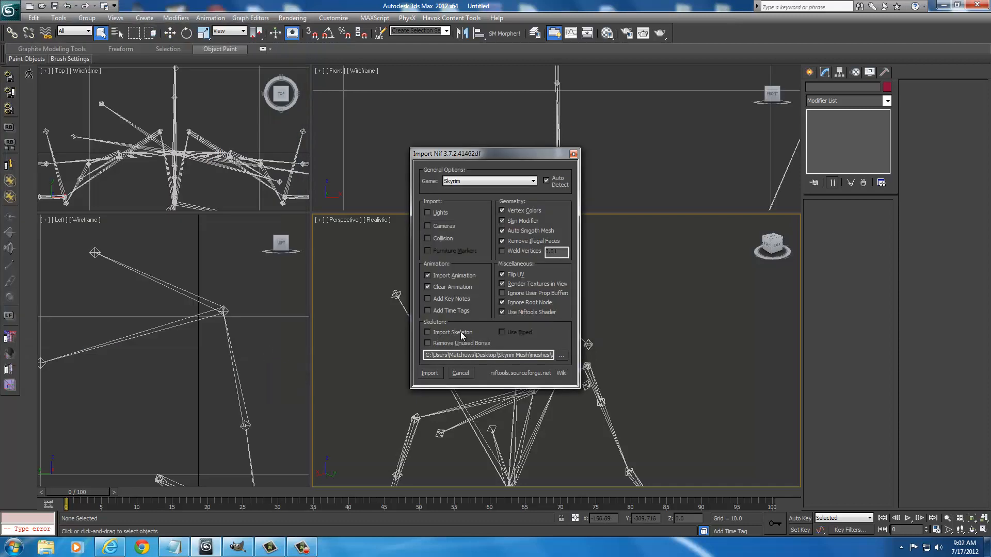
pyautogui.click(429, 372)
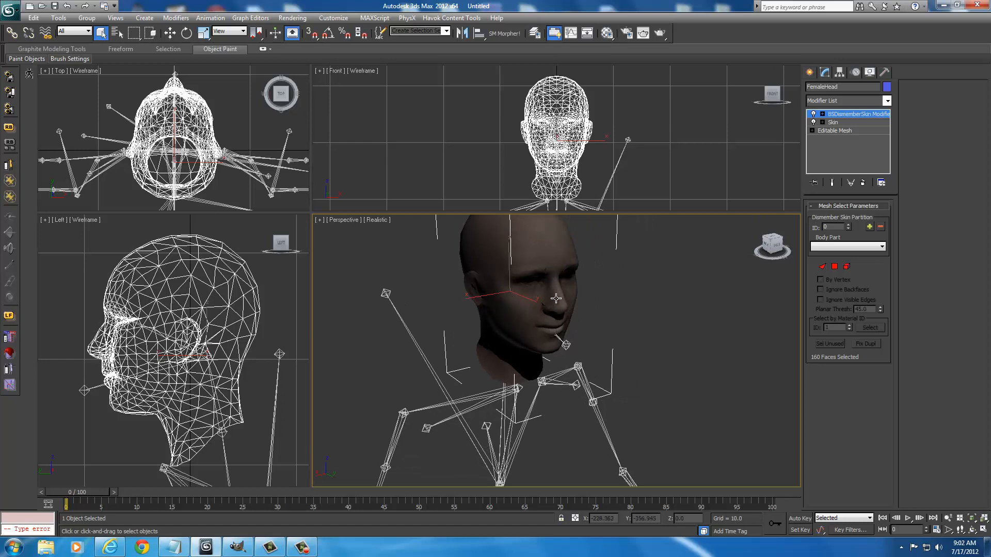
pyautogui.moveTo(545, 281)
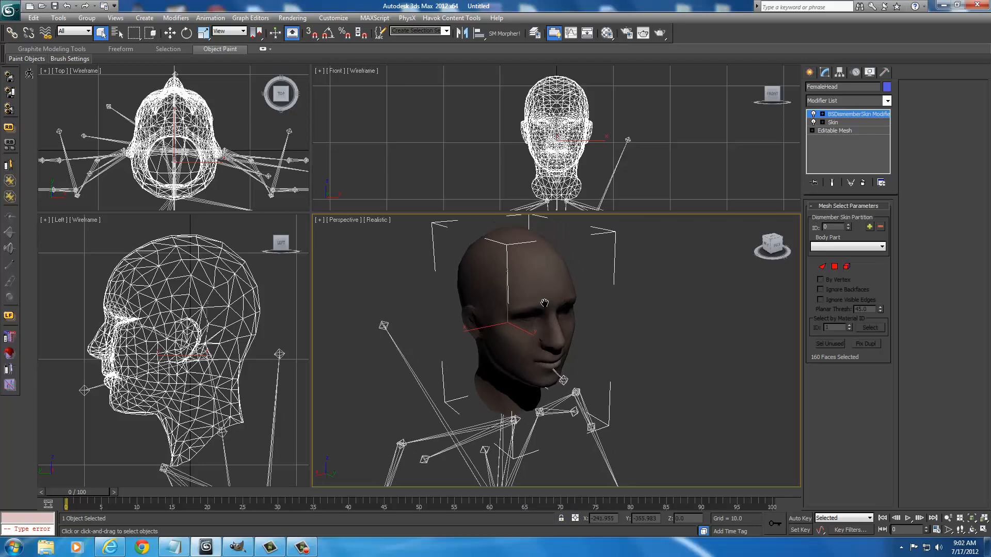
pyautogui.moveTo(535, 323)
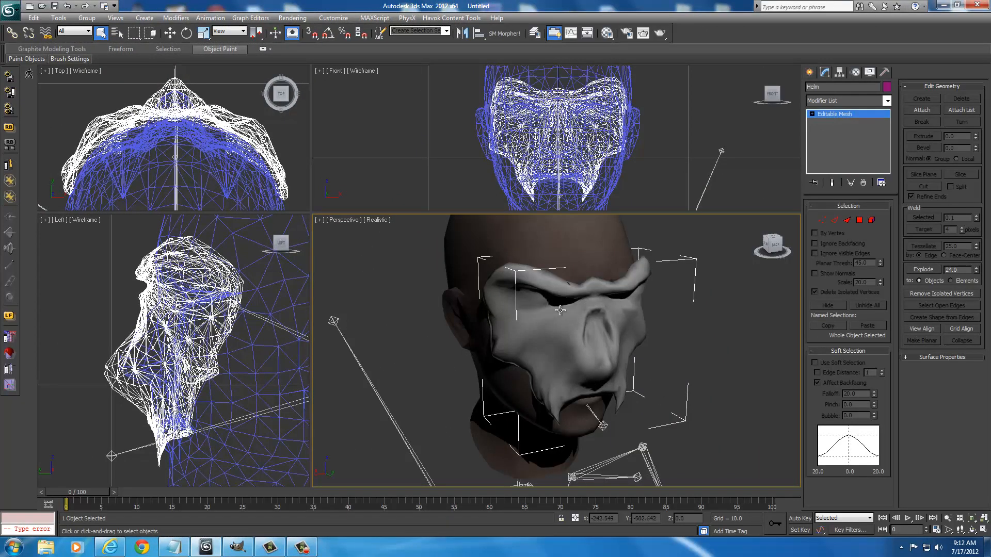
pyautogui.moveTo(622, 384)
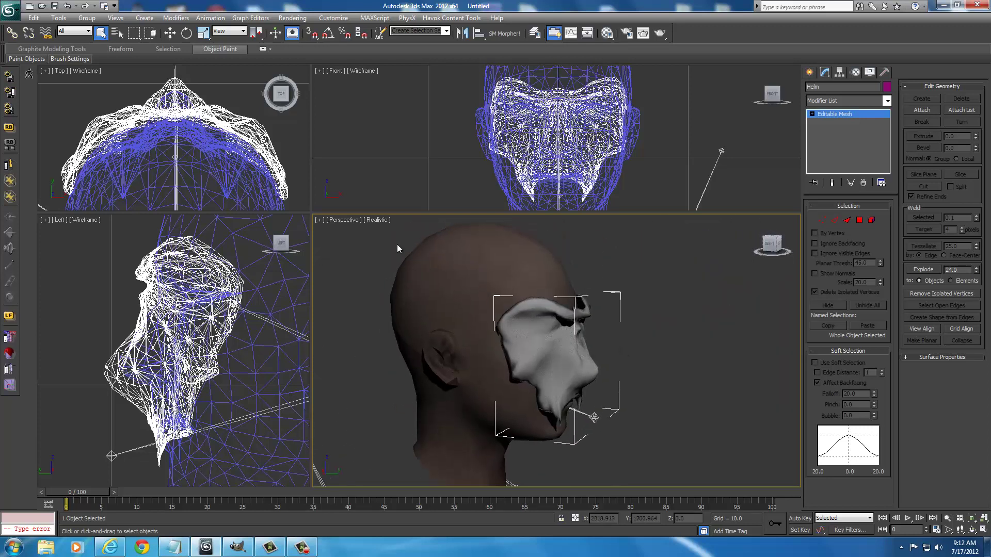
# View the mask over the head in Wireframe shading to check the fit, then return to Realistic.
pyautogui.click(378, 220)
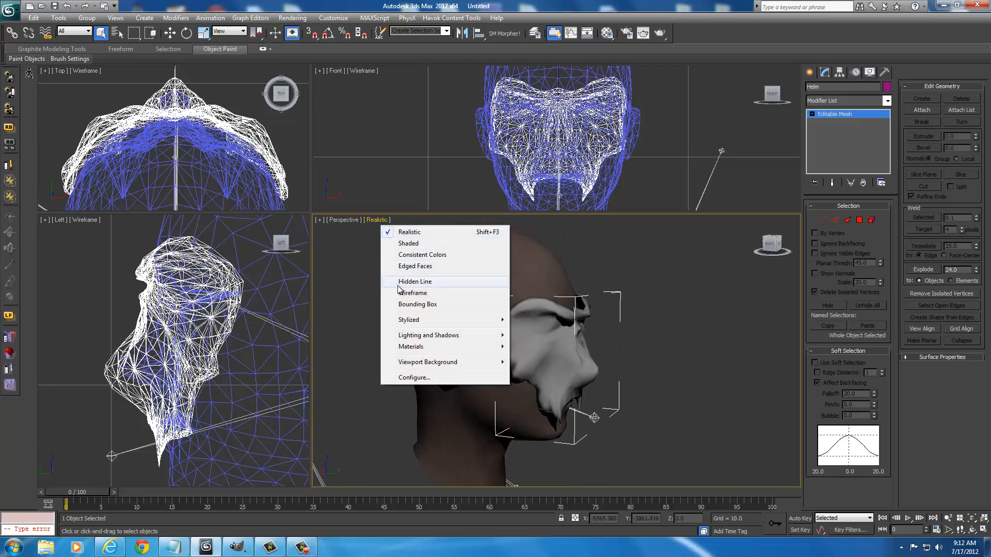
pyautogui.moveTo(407, 247)
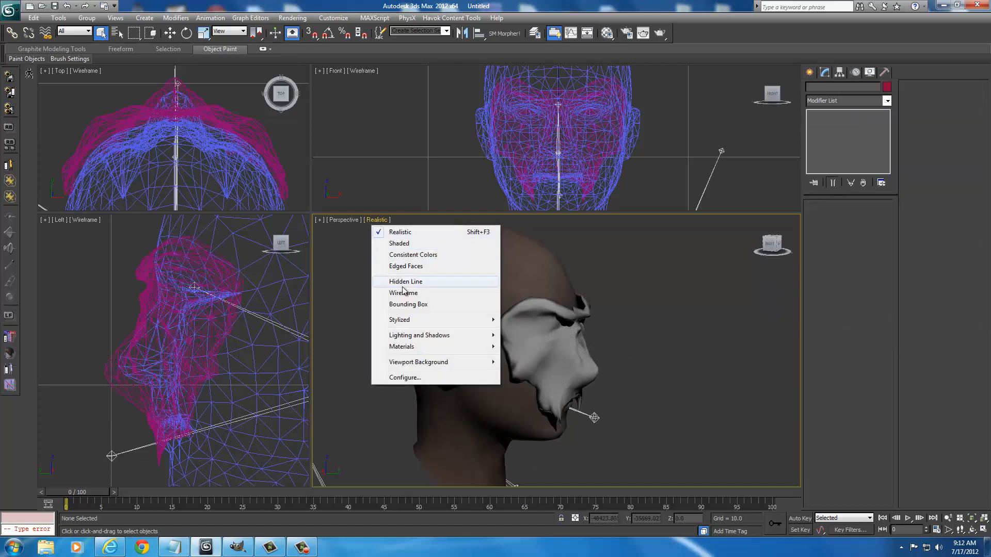
pyautogui.moveTo(413, 255)
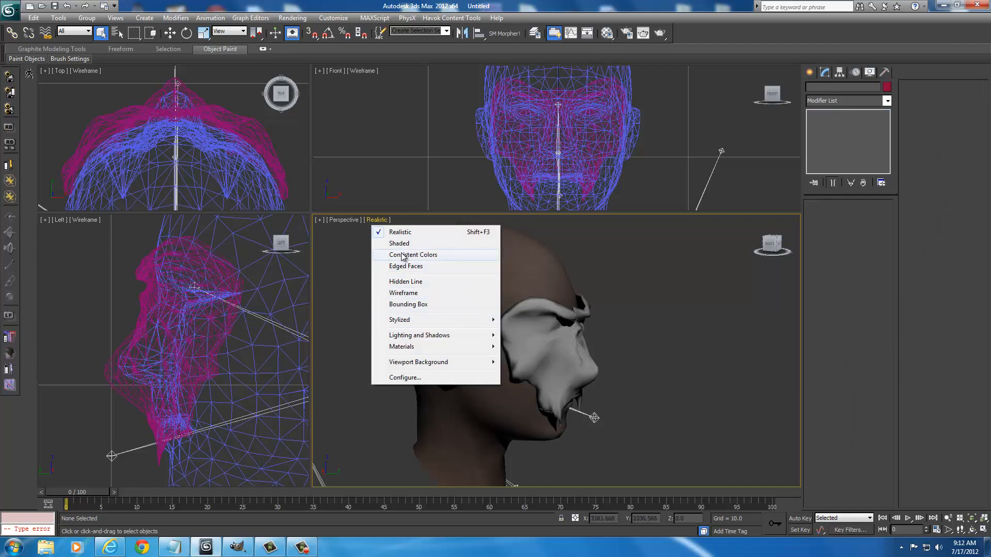
pyautogui.click(404, 292)
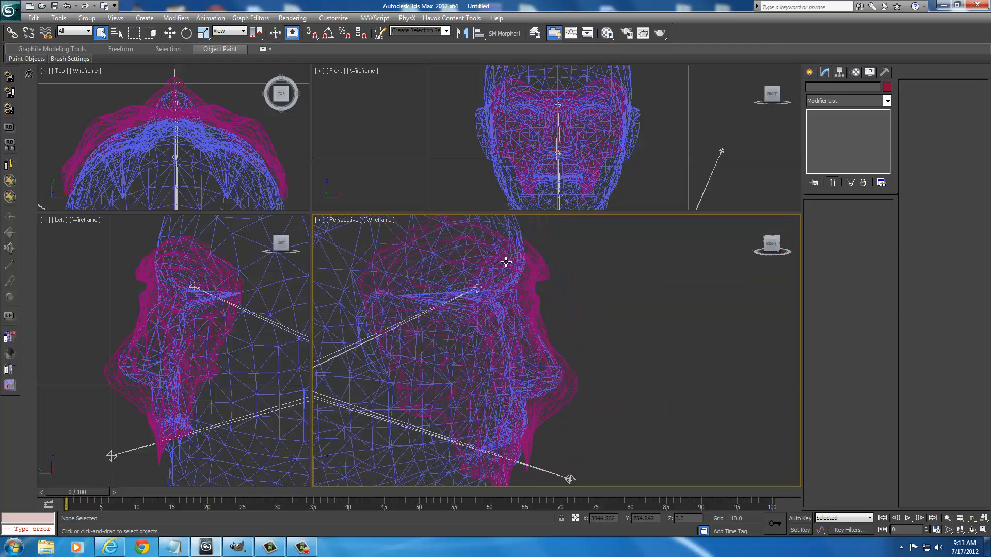
pyautogui.click(379, 220)
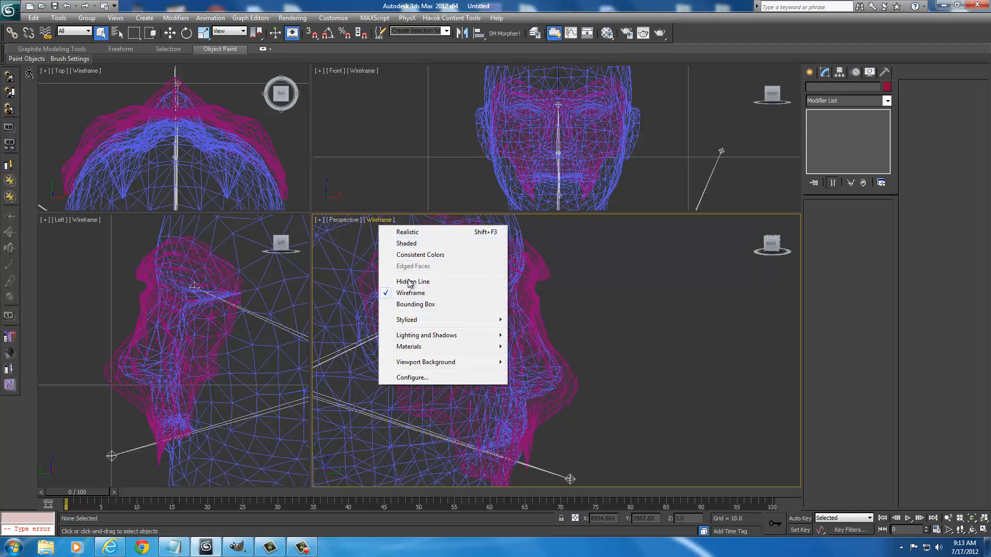
pyautogui.click(407, 232)
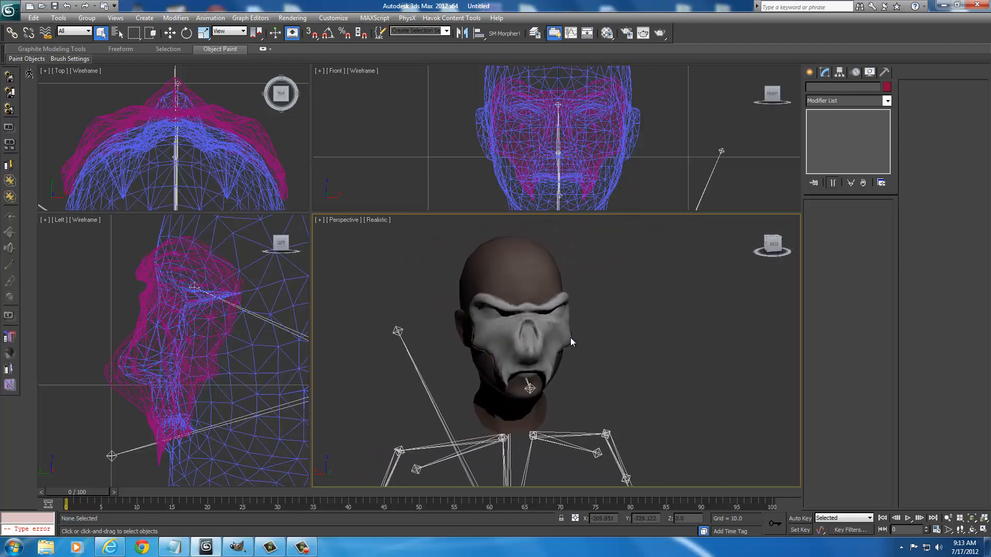
pyautogui.moveTo(496, 320)
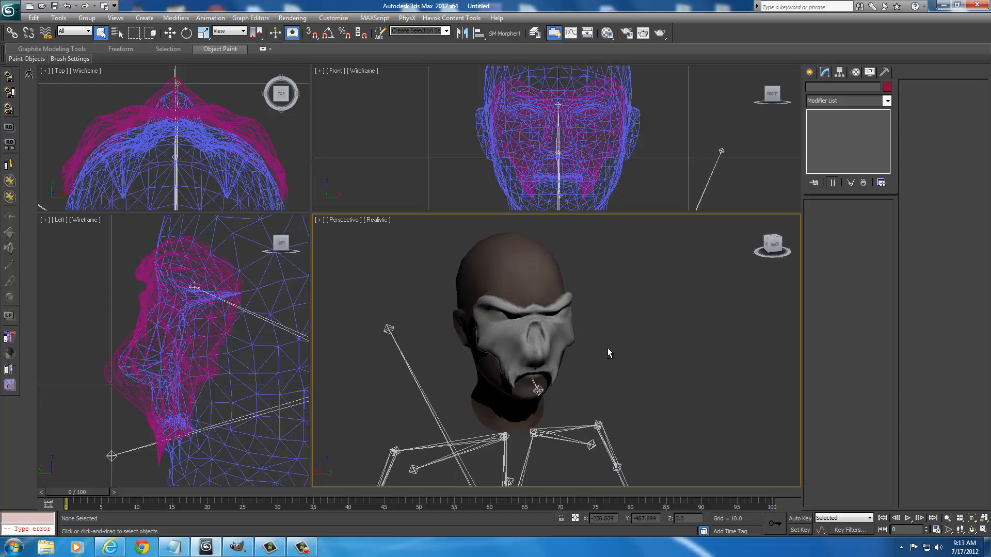
pyautogui.moveTo(573, 335)
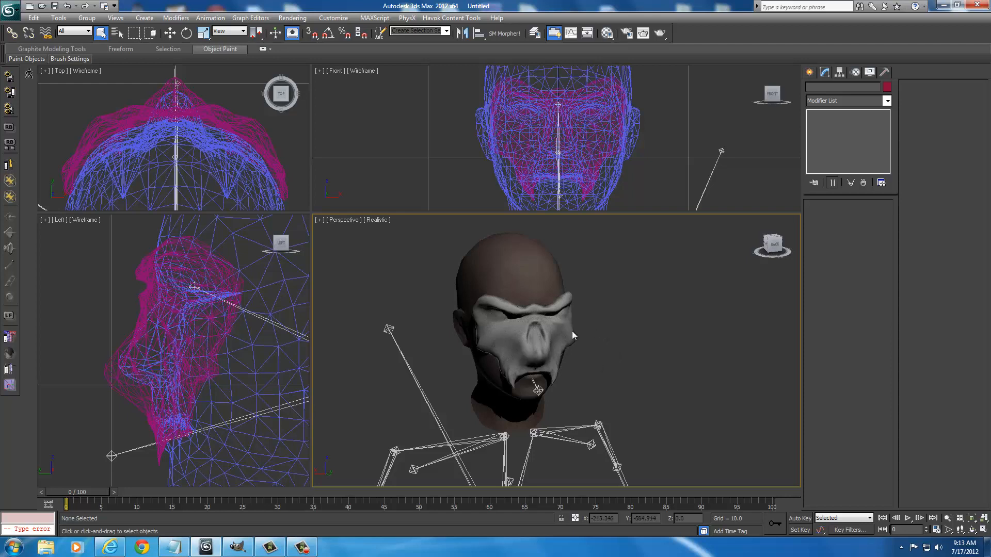
pyautogui.moveTo(610, 354)
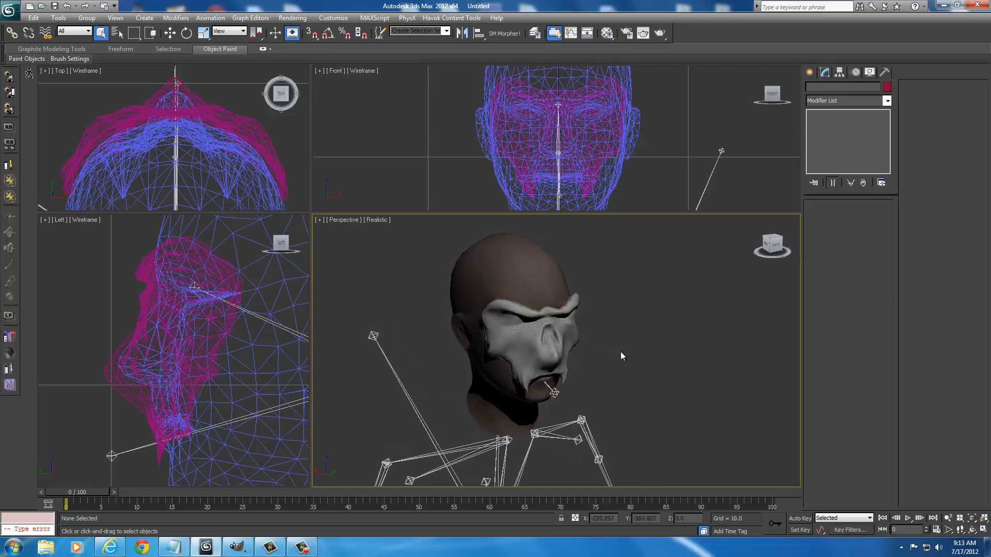
pyautogui.moveTo(387, 235)
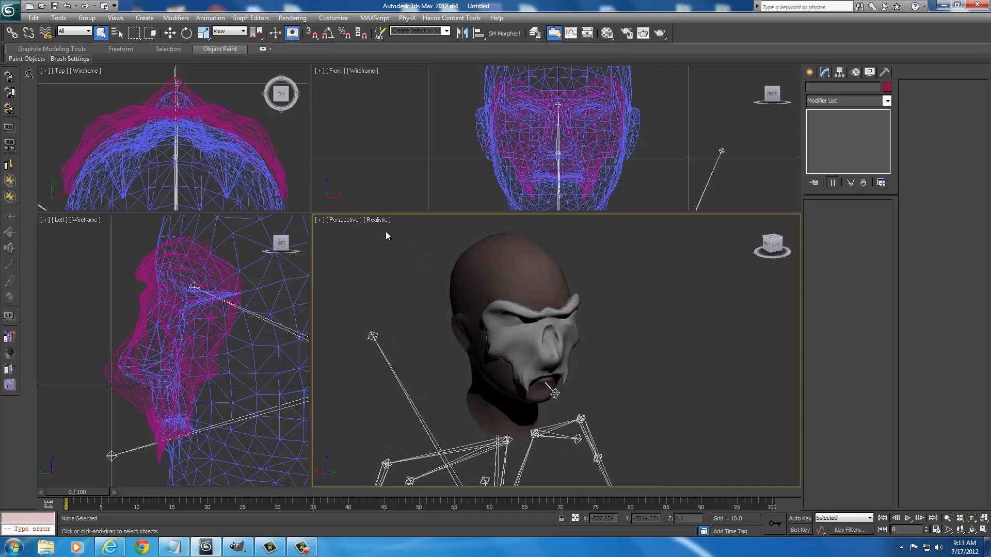
# Start another NIF import and pick the circletf1 model in the Skyrim meshes folder.
pyautogui.click(518, 351)
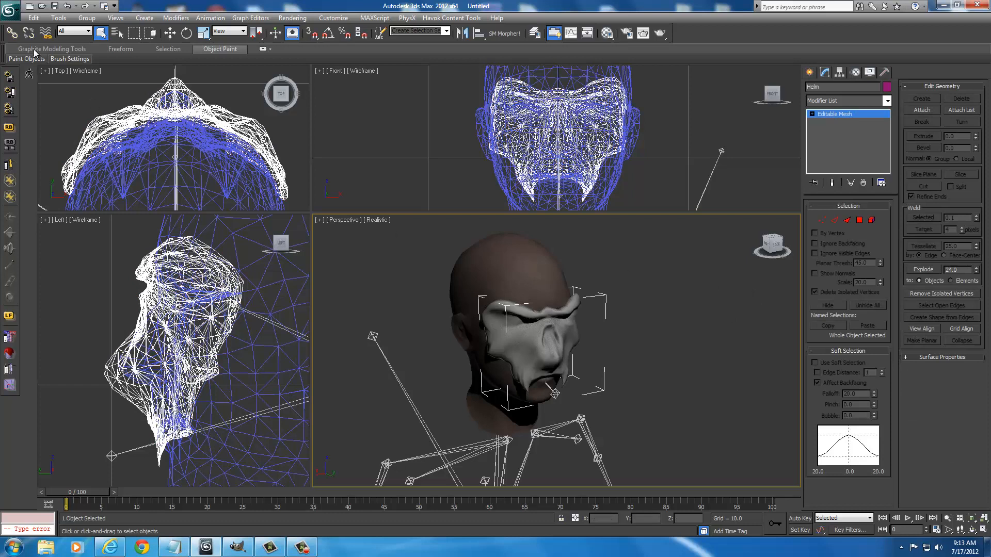
pyautogui.moveTo(516, 260)
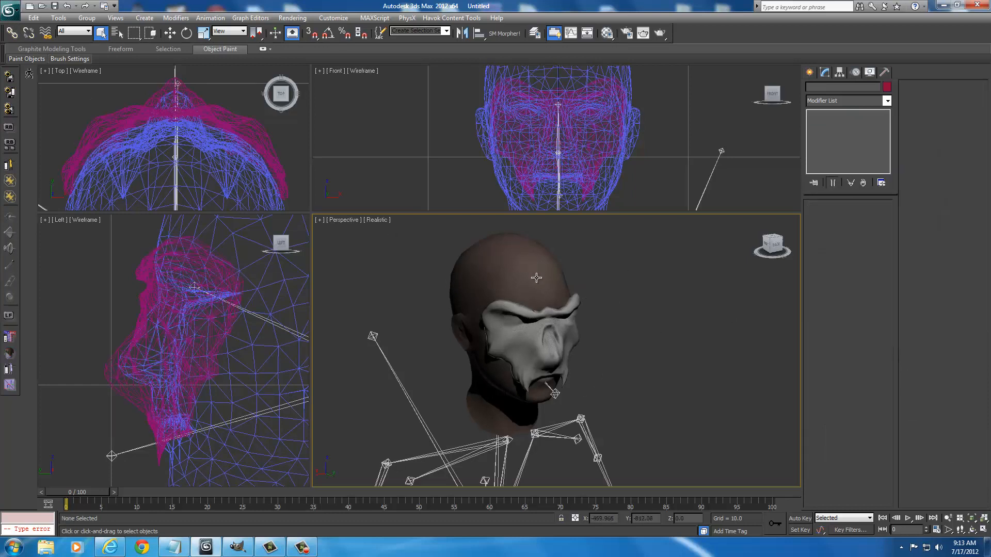
pyautogui.moveTo(476, 277)
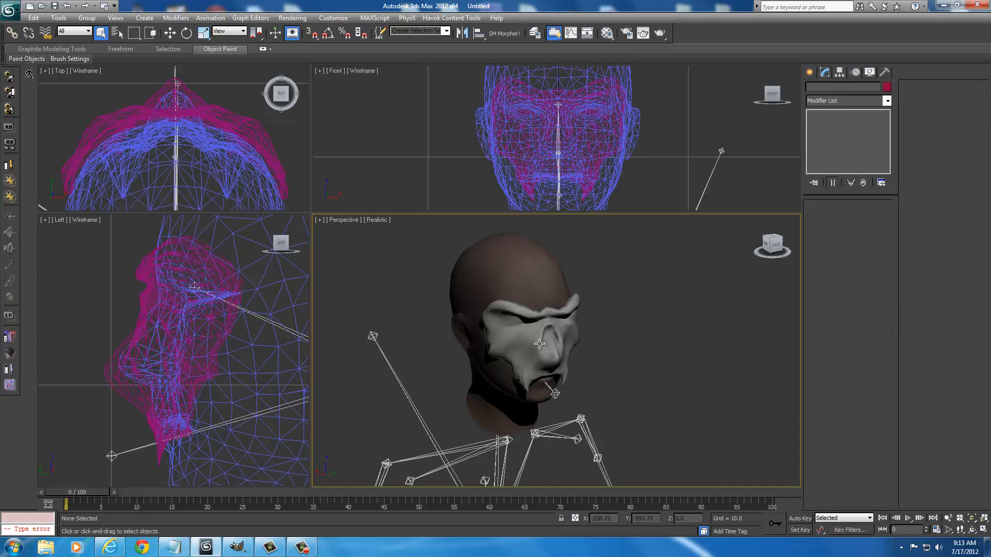
pyautogui.click(9, 6)
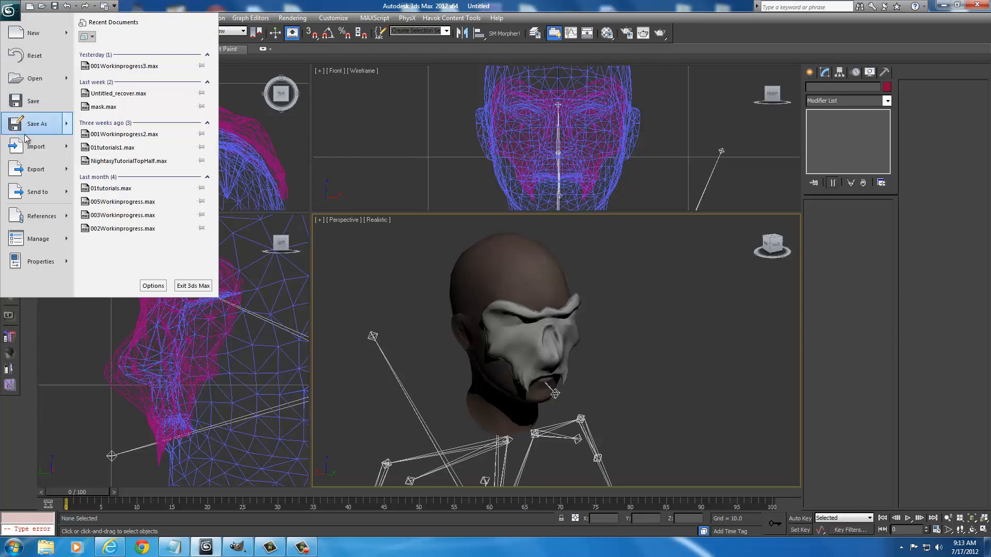
pyautogui.click(36, 145)
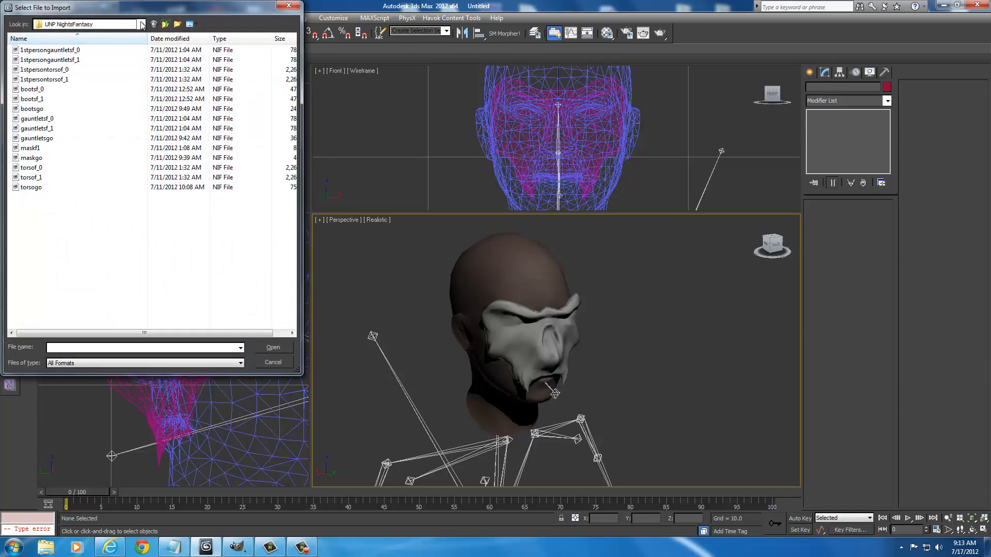
pyautogui.click(141, 23)
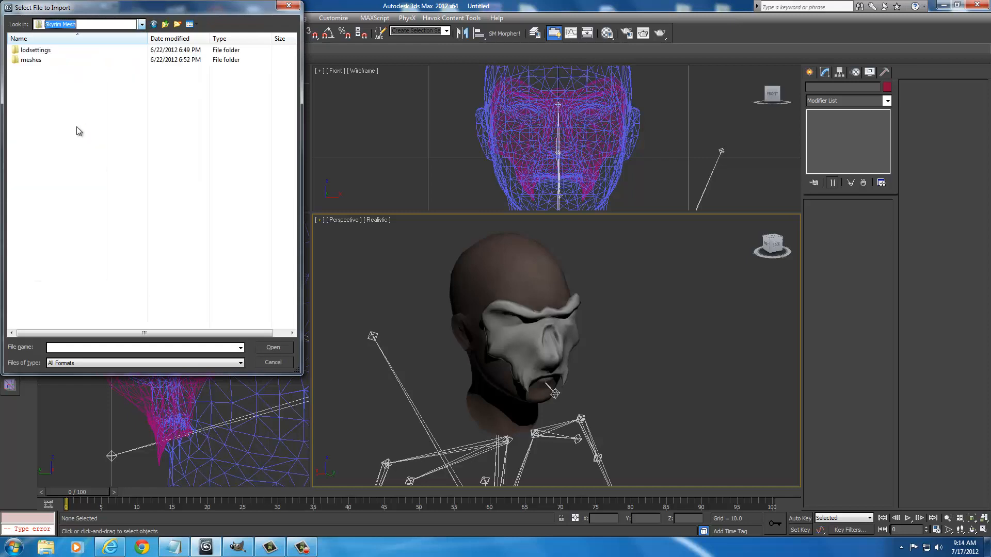
pyautogui.doubleClick(30, 60)
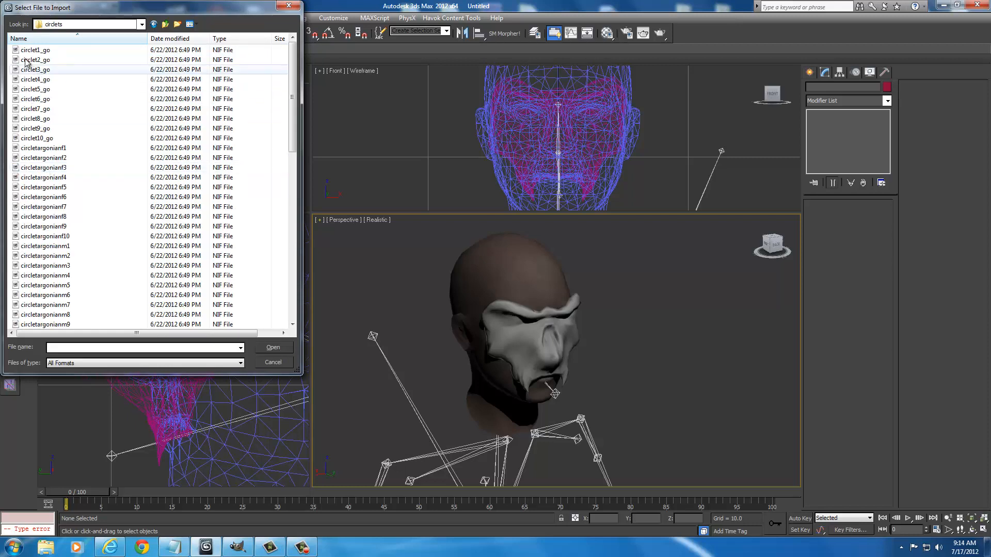
pyautogui.scroll(-3)
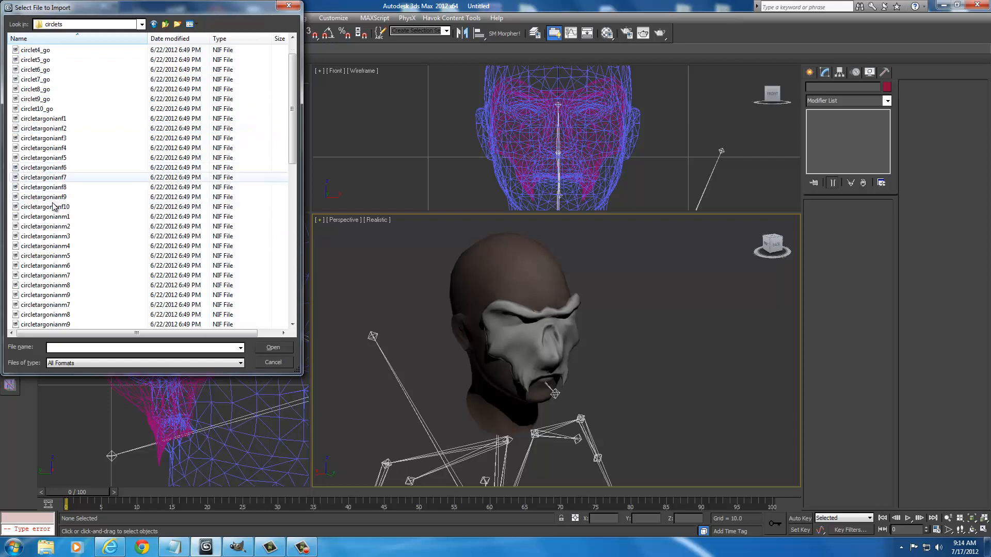
pyautogui.click(31, 226)
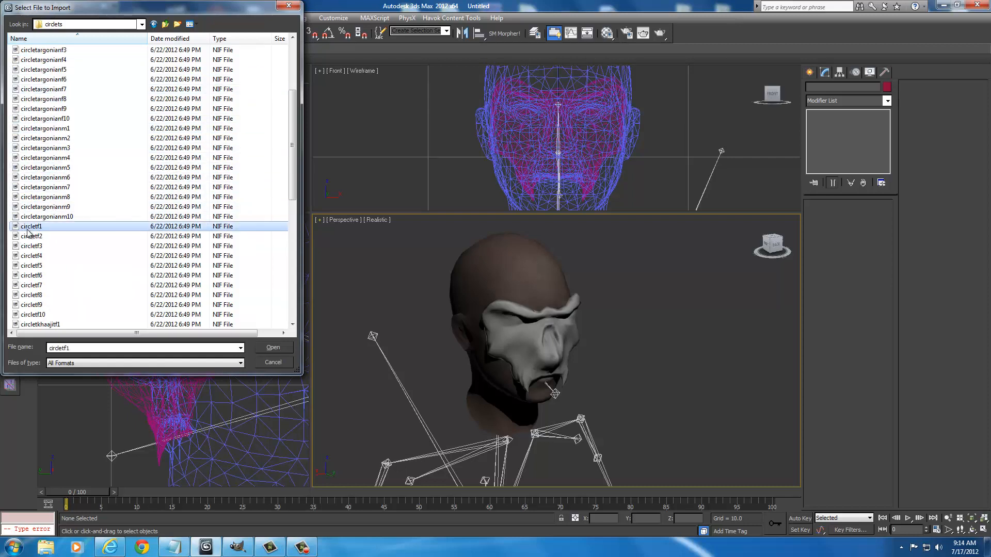
pyautogui.moveTo(52, 235)
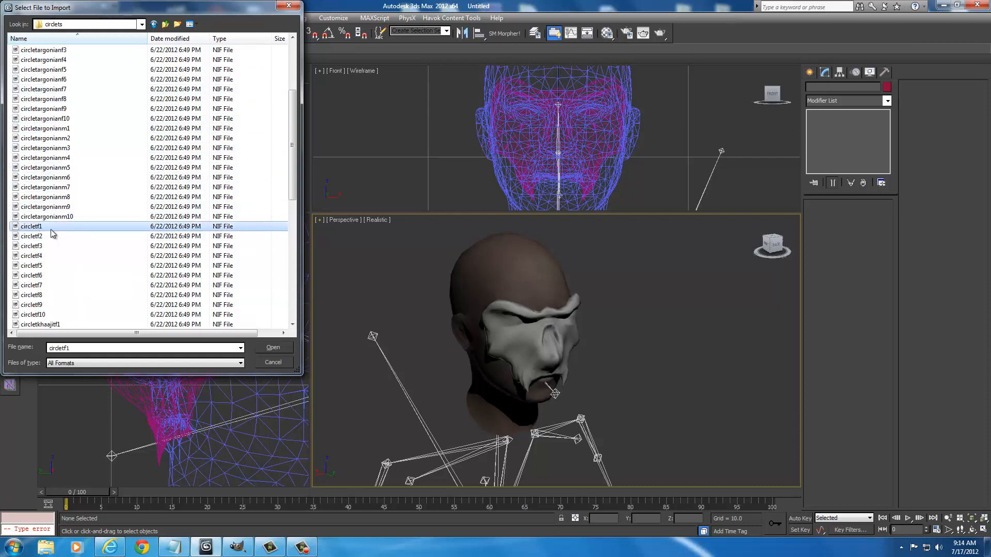
# Import the circlet so it rests on the head above the mask.
pyautogui.scroll(-3)
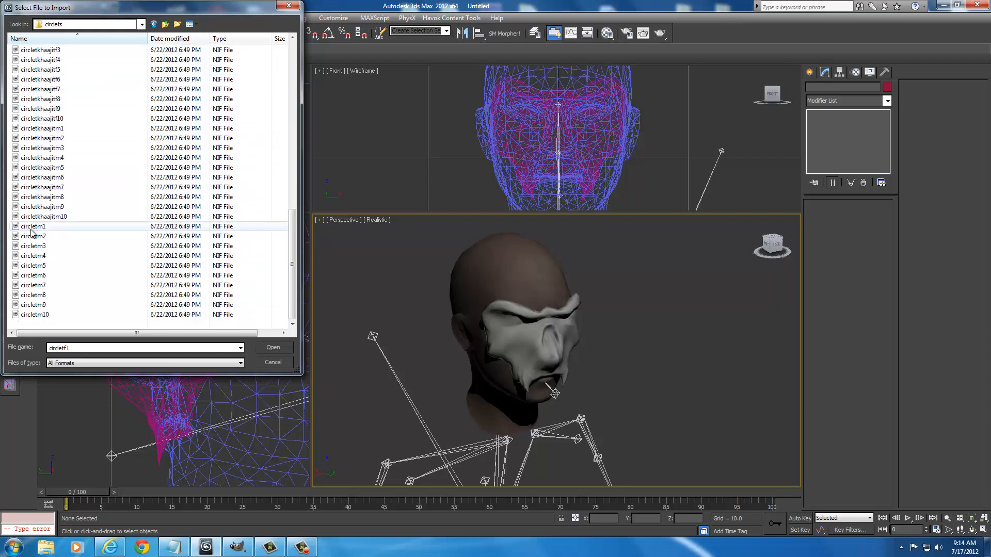
pyautogui.scroll(3)
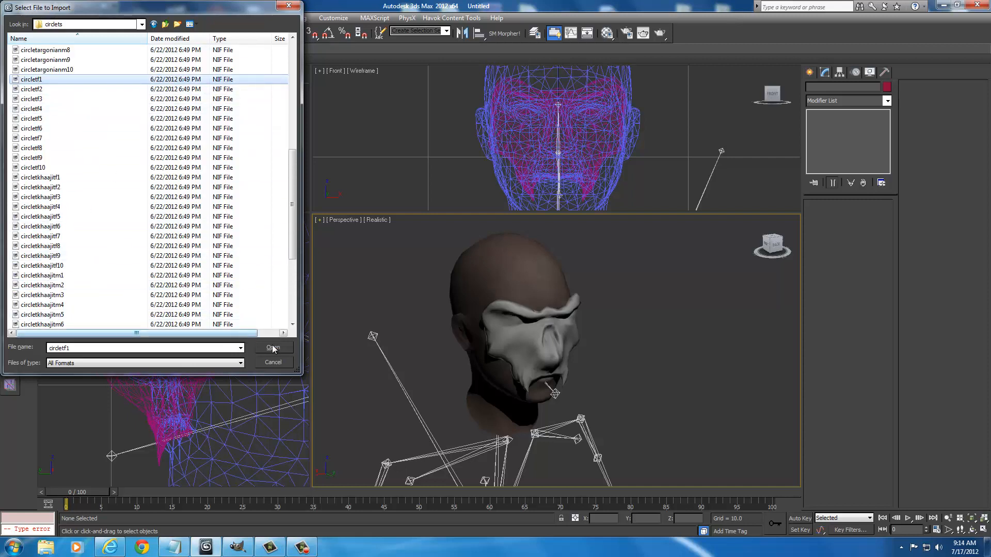
pyautogui.click(273, 348)
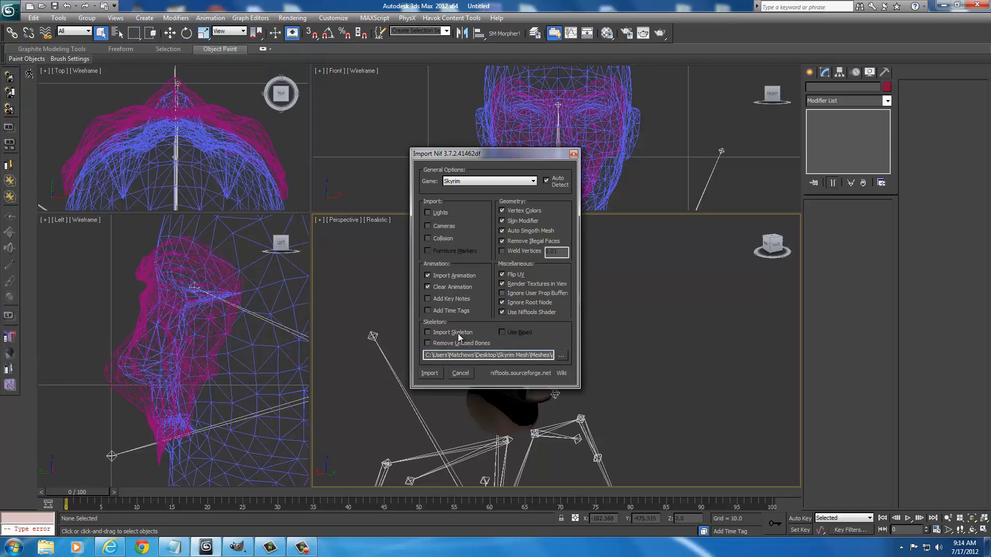
pyautogui.click(430, 372)
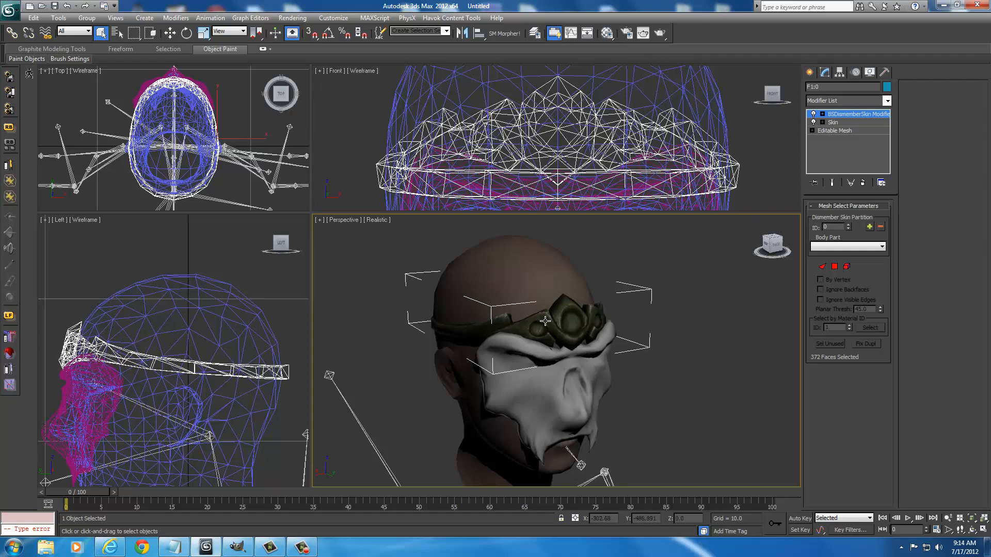
pyautogui.moveTo(542, 399)
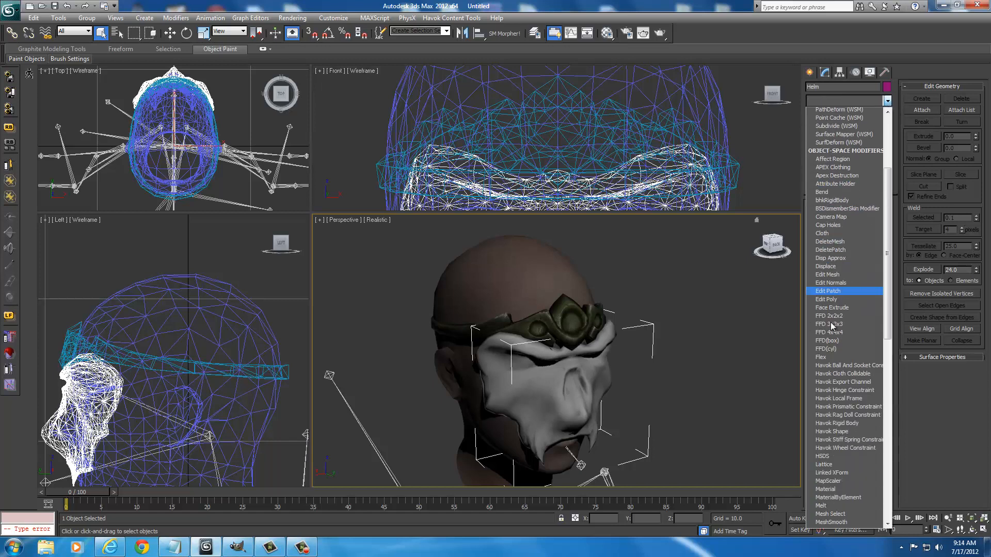
# Give the helm a Smooth modifier and a Skin Wrap set to Face Deformation targeting the head.
pyautogui.scroll(-3)
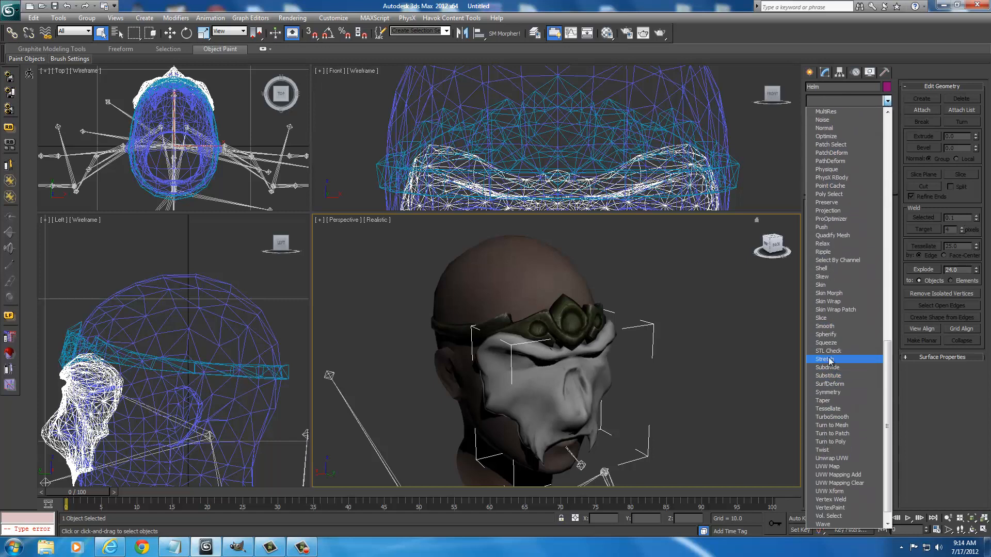
pyautogui.click(824, 325)
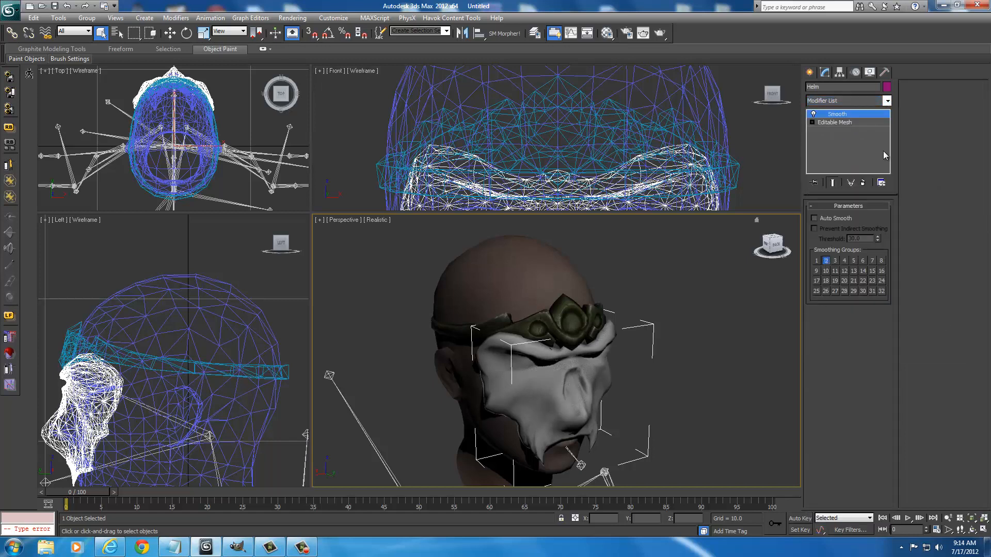
pyautogui.click(885, 100)
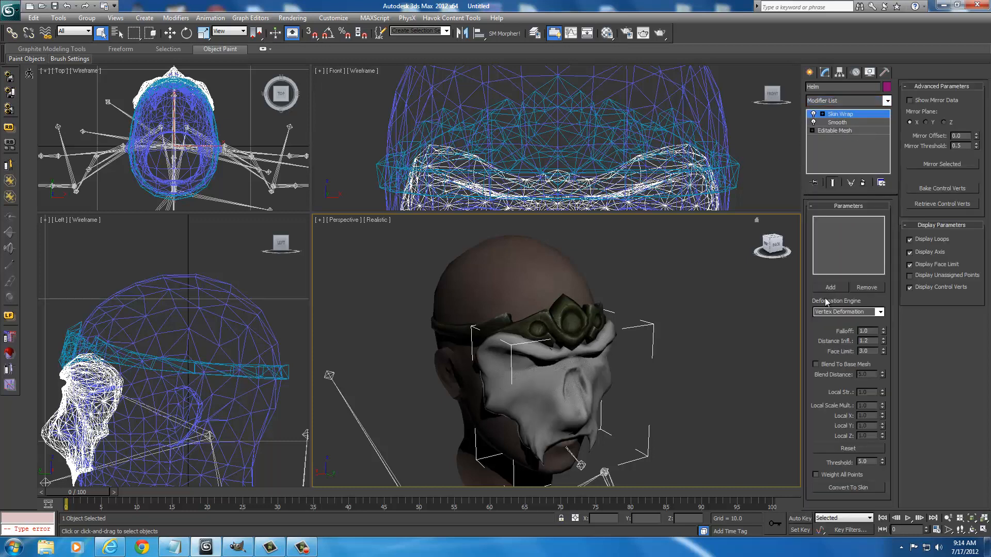
pyautogui.click(846, 311)
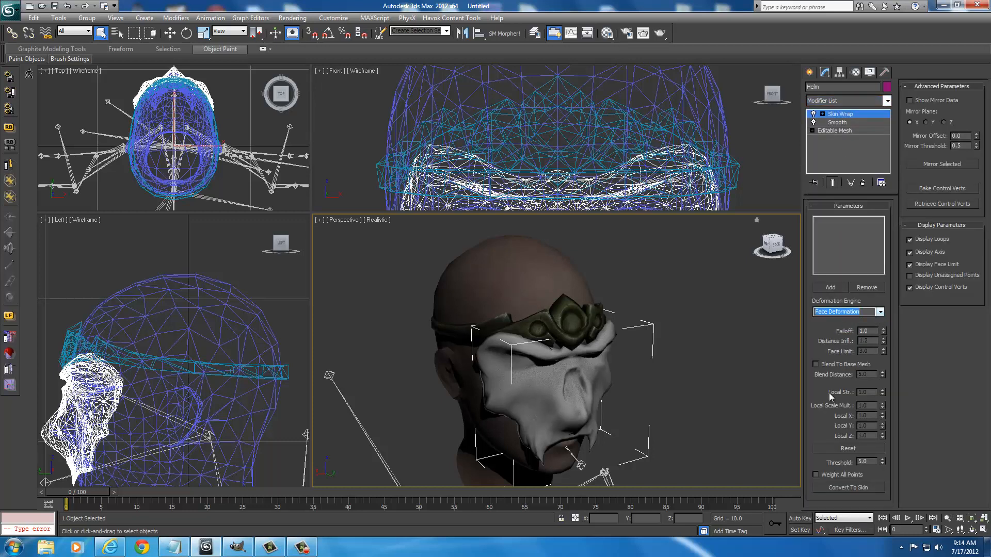
pyautogui.click(816, 475)
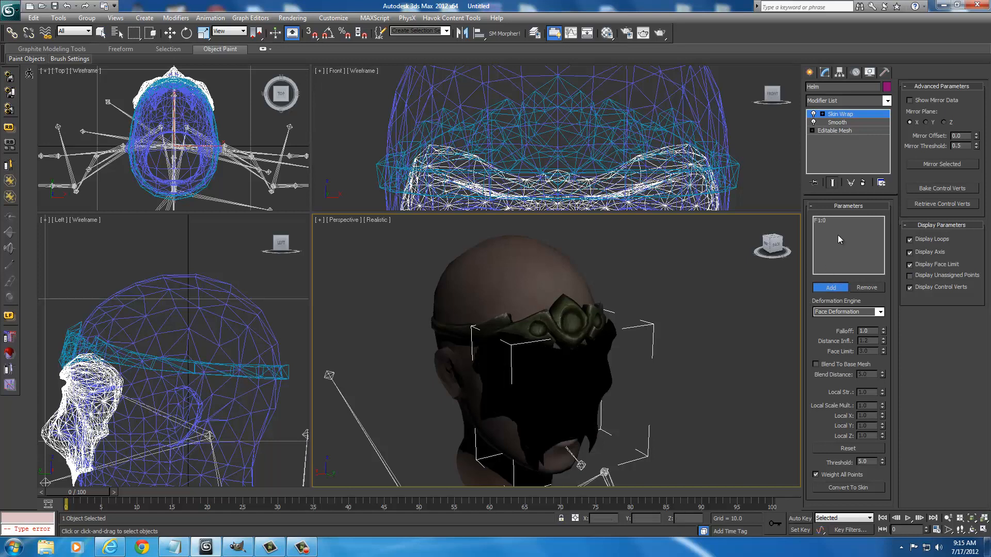
pyautogui.moveTo(824, 229)
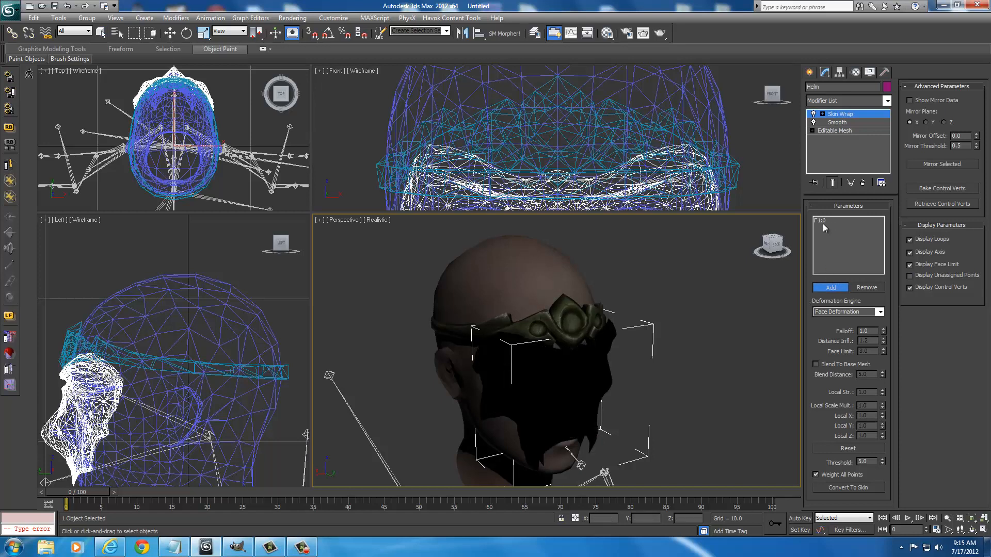
pyautogui.moveTo(687, 398)
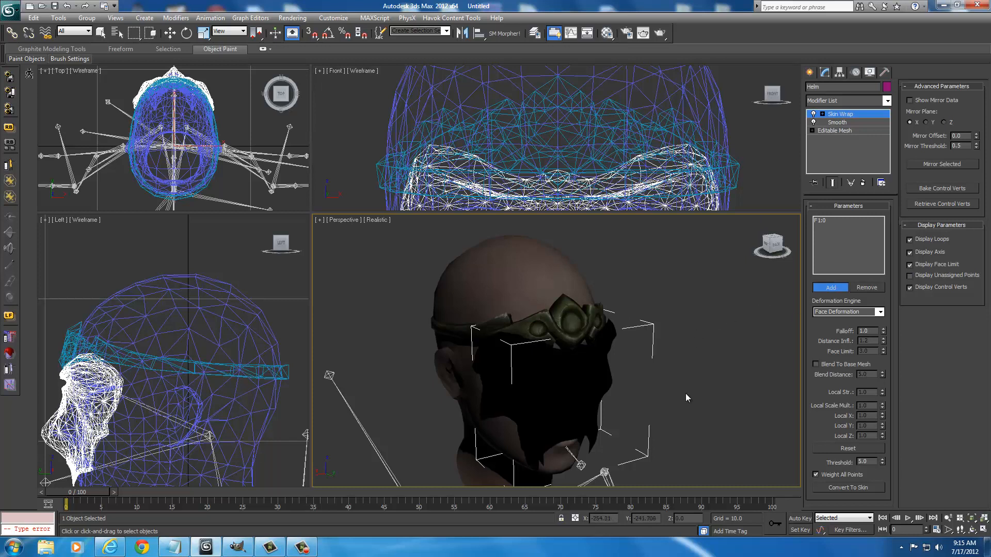
# Convert the helm's skin wrap to Skin weighted to the NPC Head bone.
pyautogui.click(833, 113)
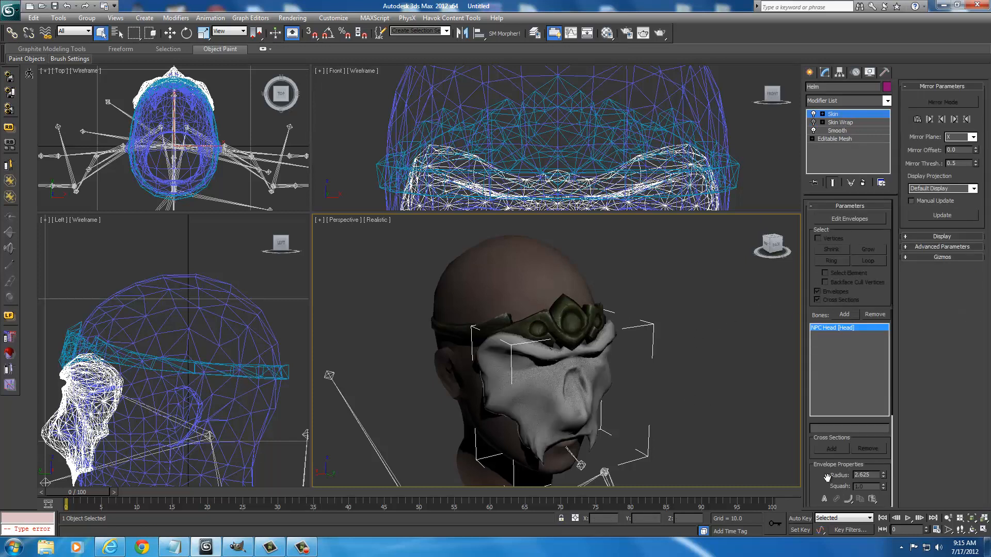
pyautogui.rightClick(840, 121)
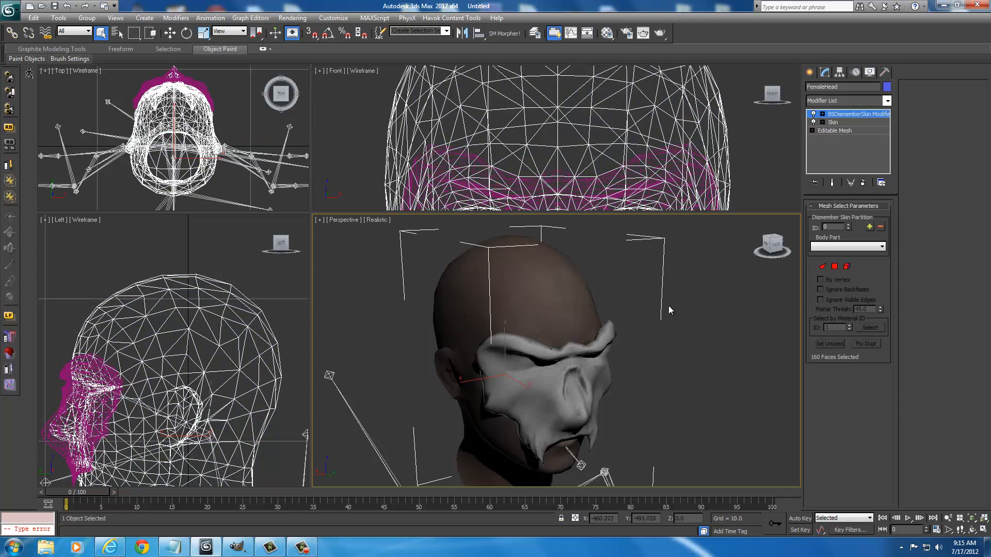
# Hide the female head so only the mask and skeleton remain visible.
pyautogui.click(451, 301)
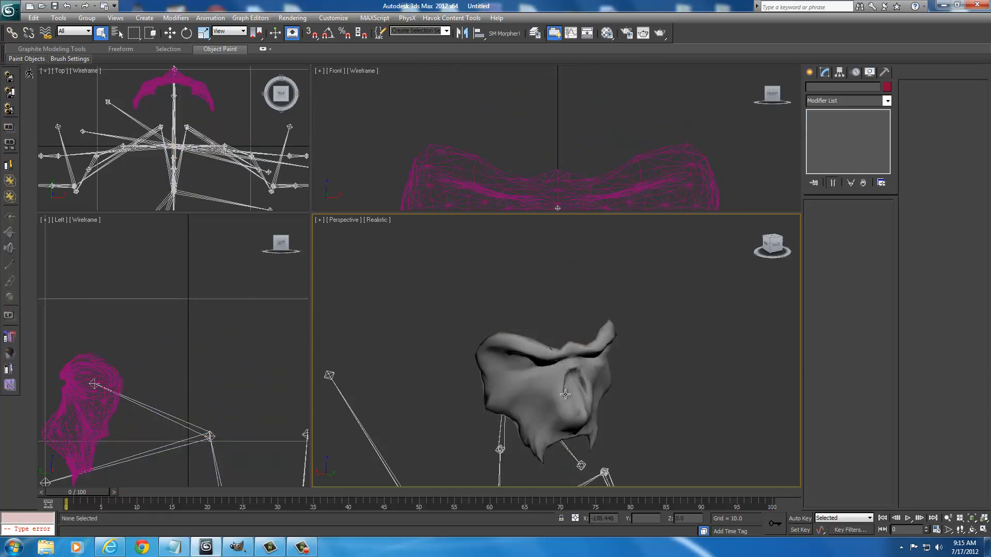
pyautogui.moveTo(436, 396)
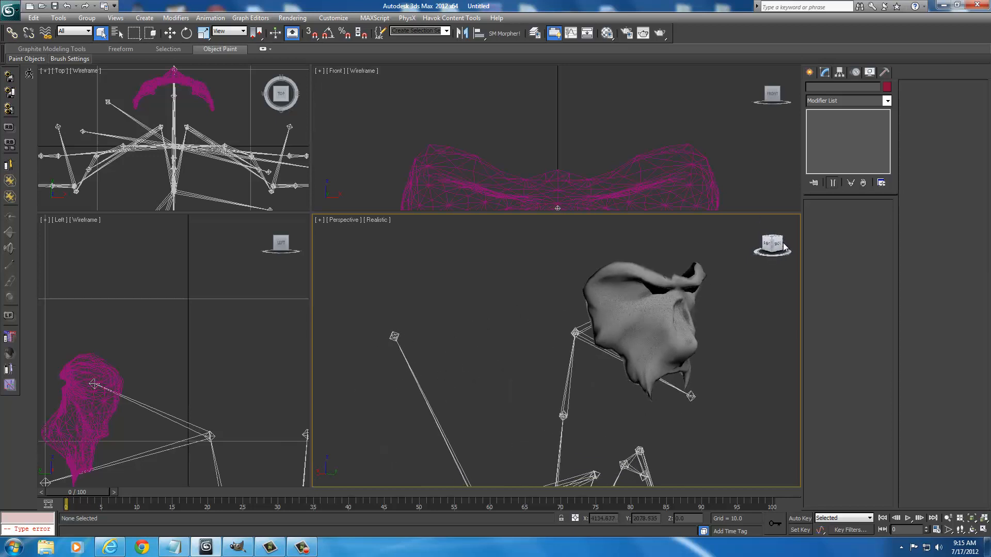
pyautogui.rightClick(426, 342)
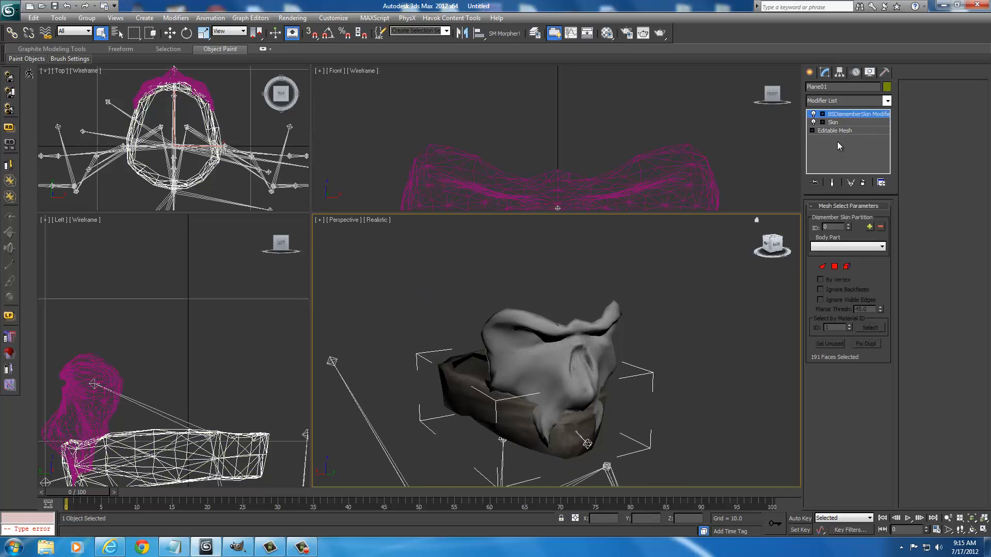
# Copy Plane01's BSDismemberSkin, paste it above the Helm's Skin modifier, and hide Plane01.
pyautogui.rightClick(857, 114)
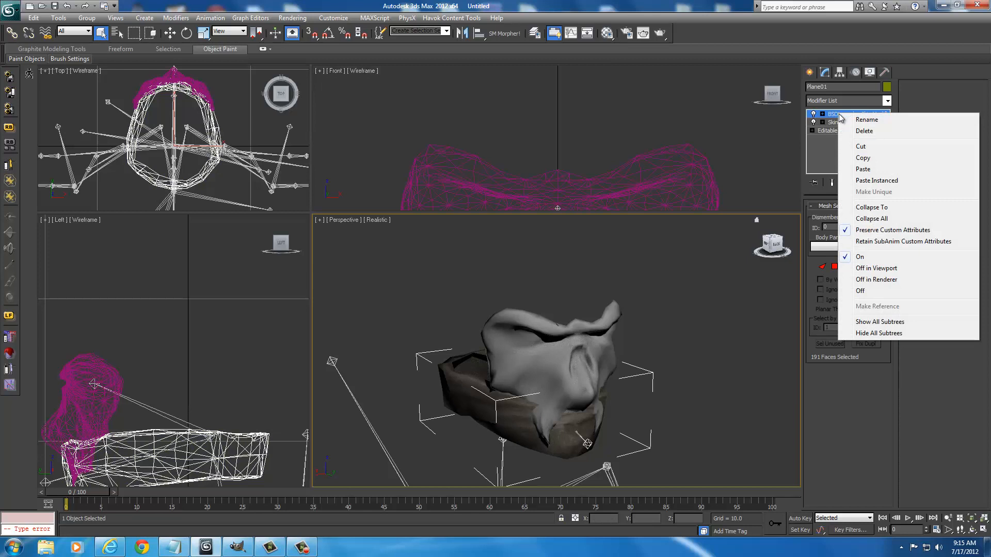
pyautogui.moveTo(863, 158)
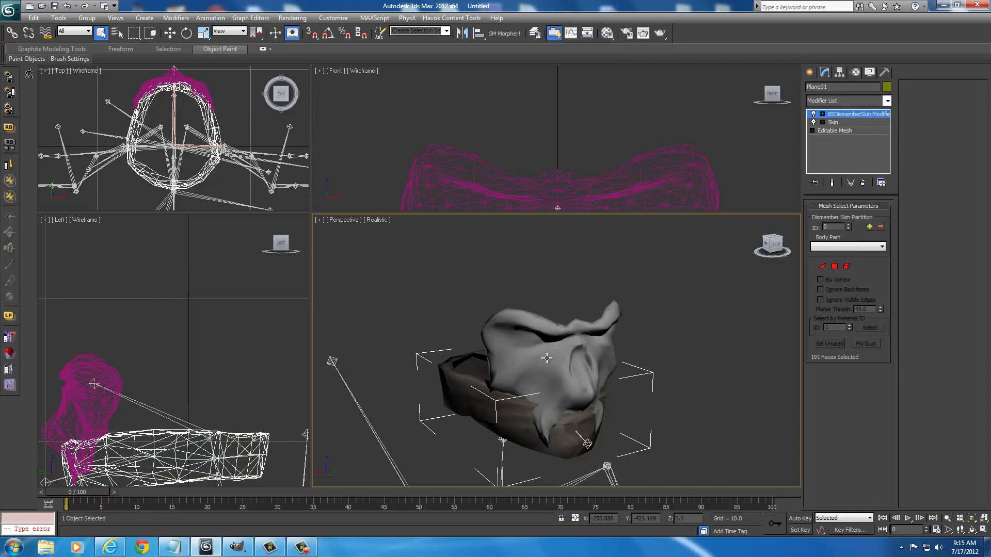
pyautogui.click(834, 122)
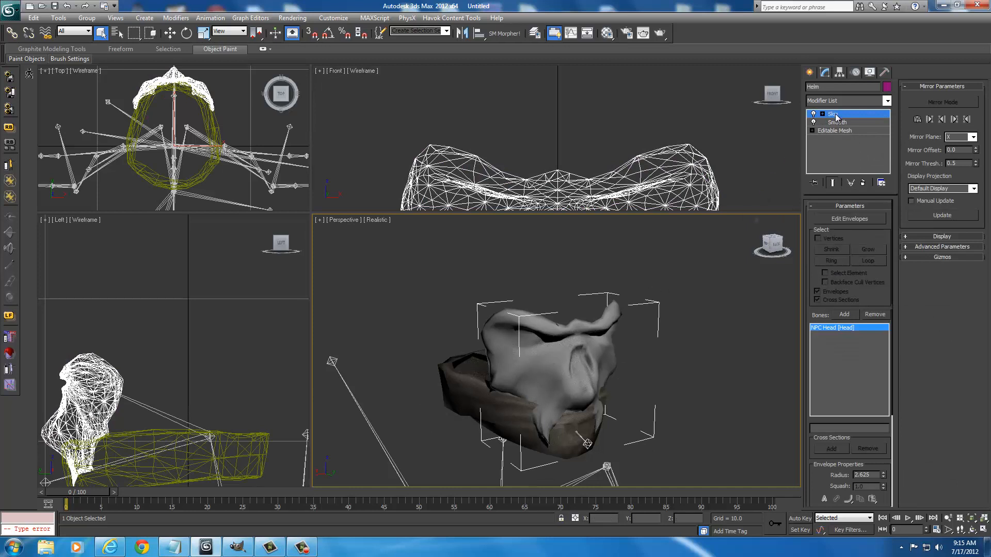
pyautogui.click(849, 219)
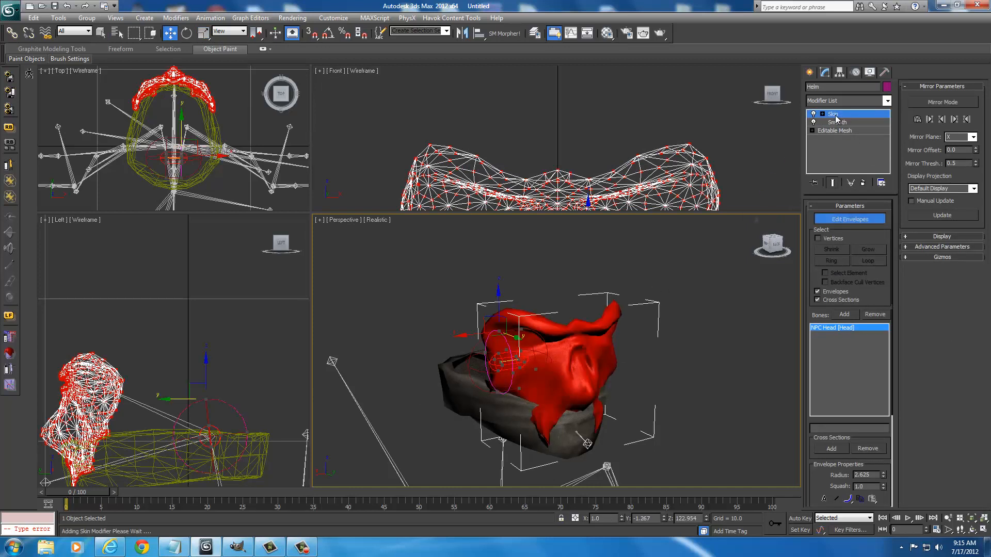
pyautogui.rightClick(834, 114)
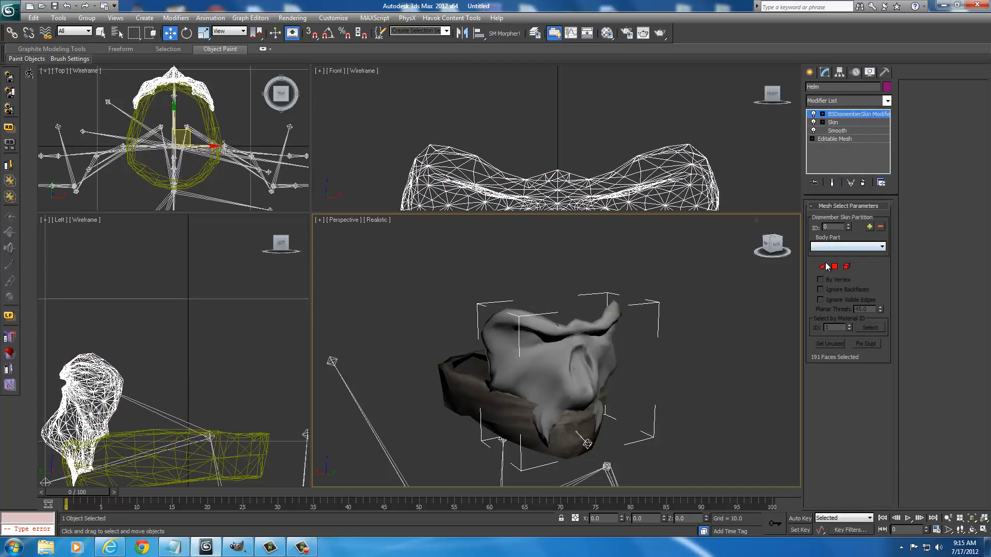
pyautogui.click(823, 267)
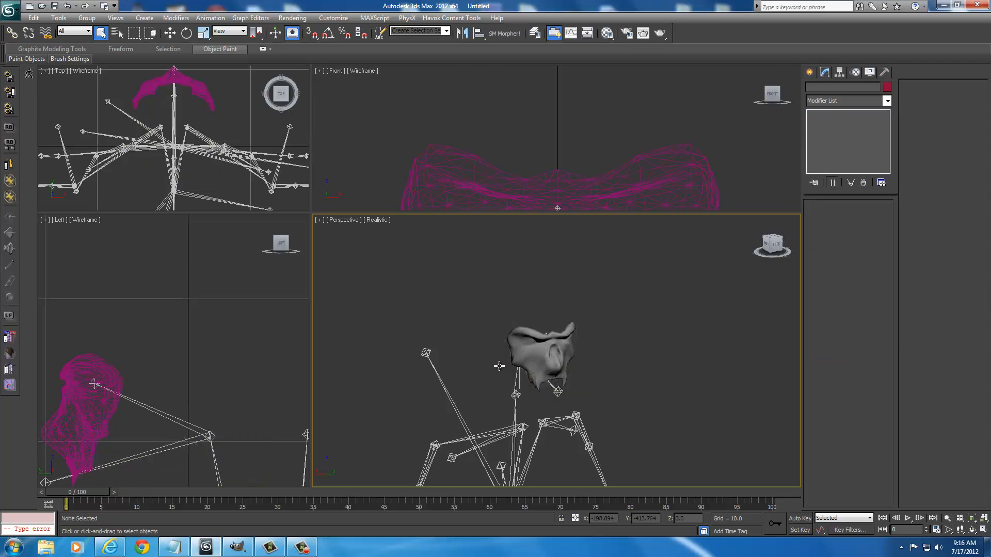
pyautogui.moveTo(567, 325)
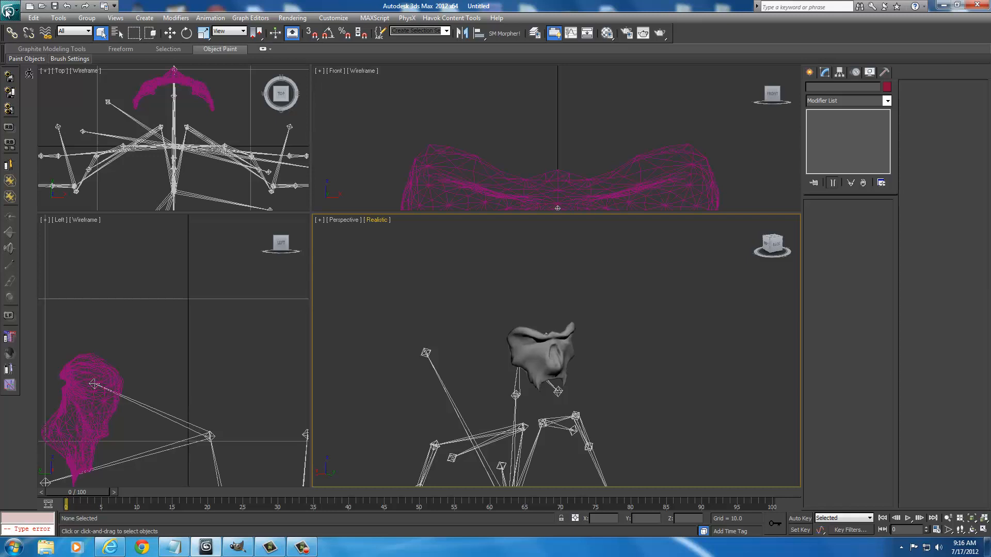
# Bring up the application menu with recent documents and export options.
pyautogui.click(10, 7)
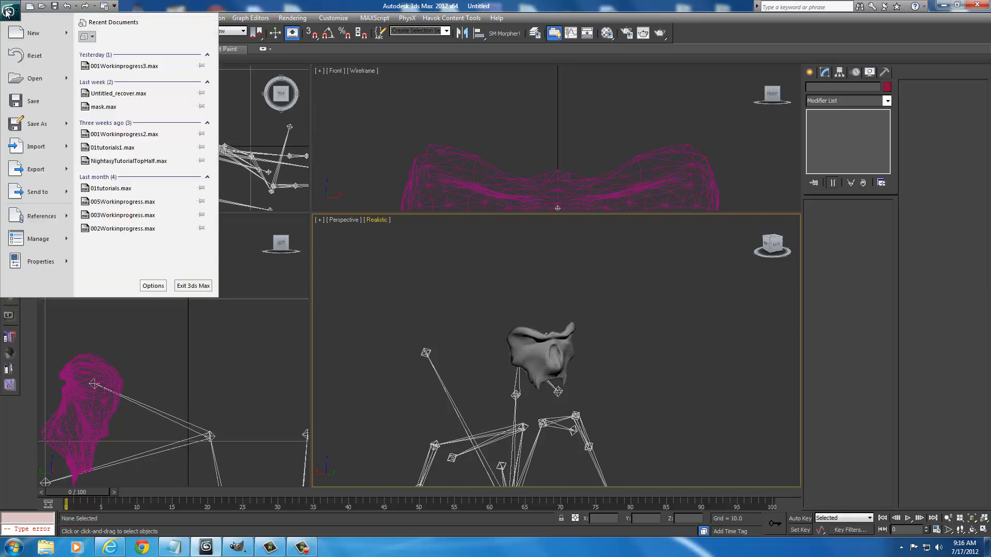
pyautogui.moveTo(35, 169)
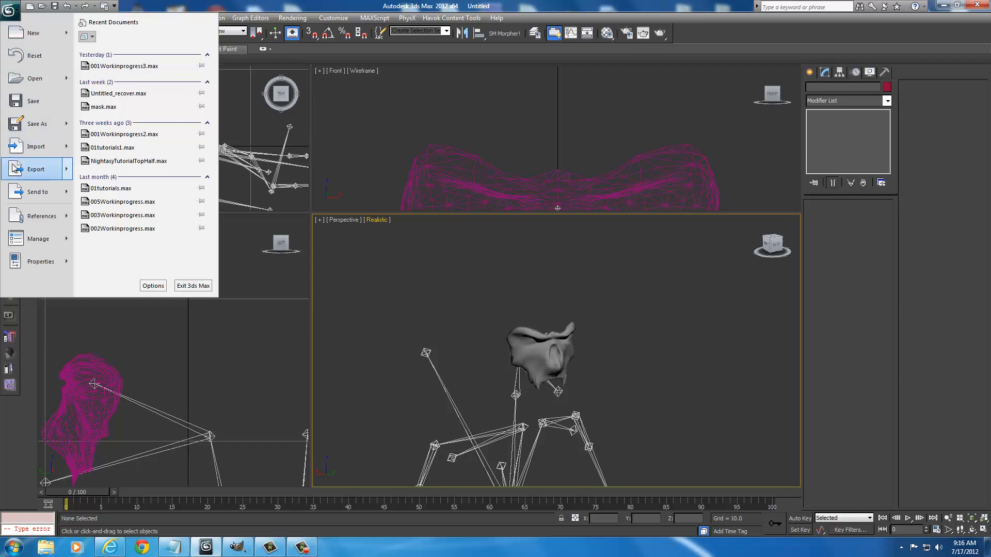
# Start Export and browse from Desktop through Data and meshes into CA45Tutorials\Mask.
pyautogui.click(35, 168)
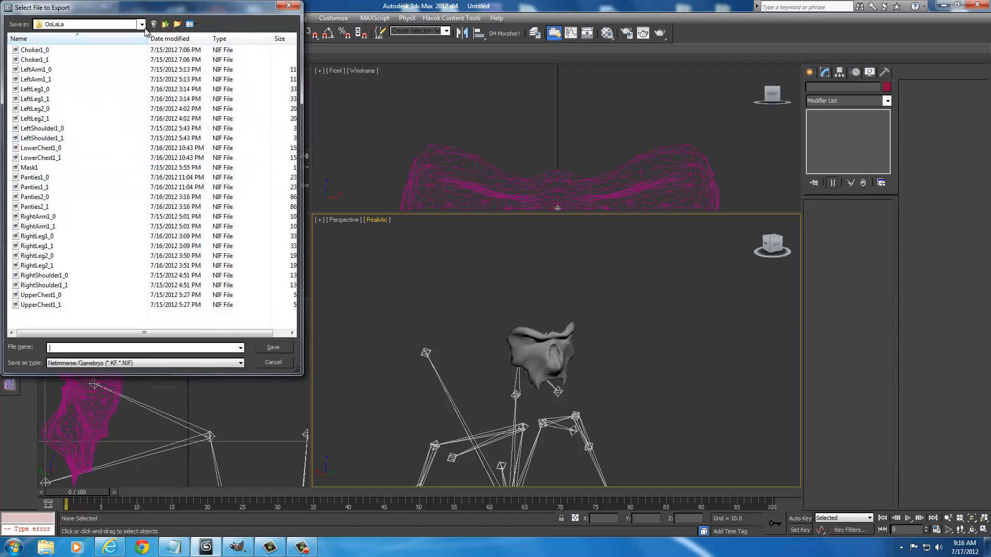
pyautogui.click(141, 24)
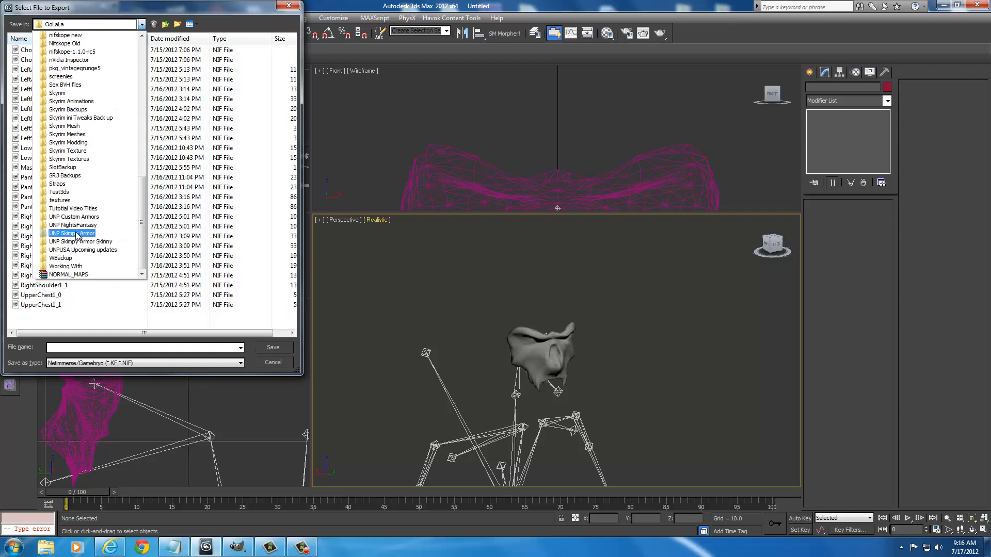
pyautogui.click(141, 24)
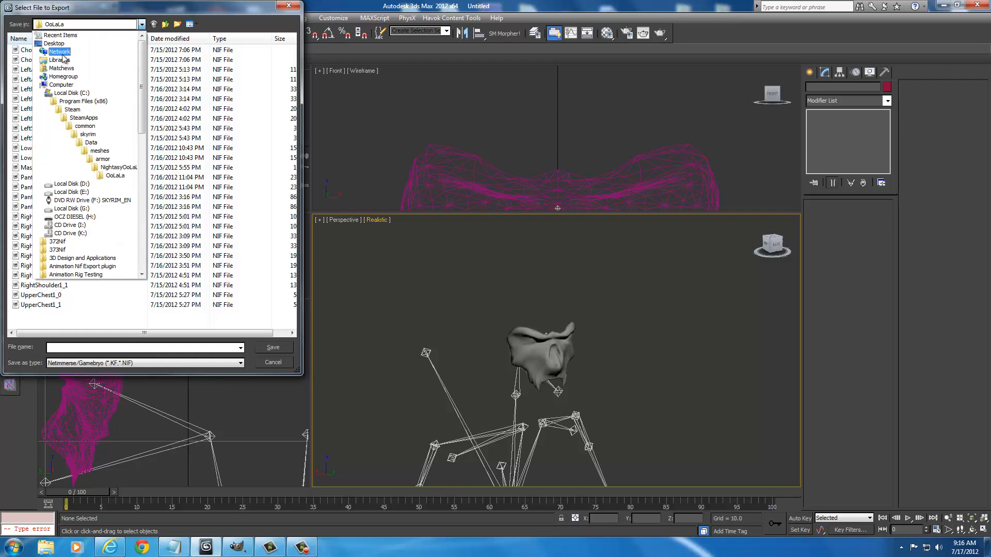
pyautogui.click(54, 43)
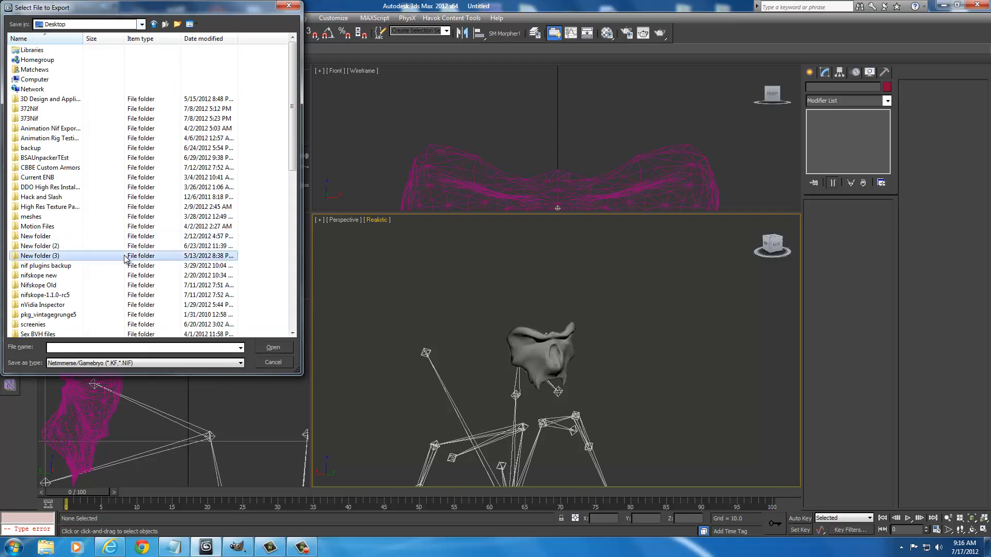
pyautogui.scroll(-3)
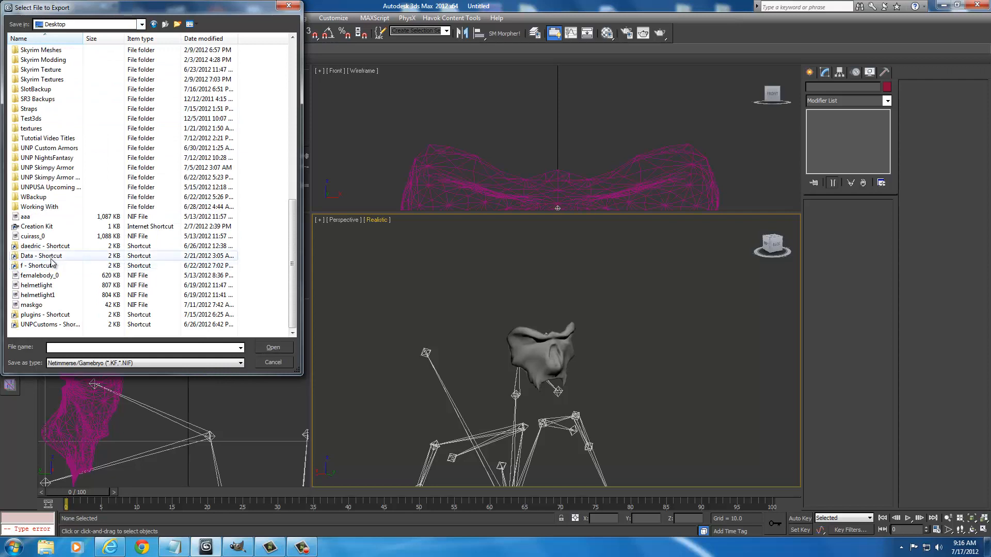
pyautogui.doubleClick(40, 256)
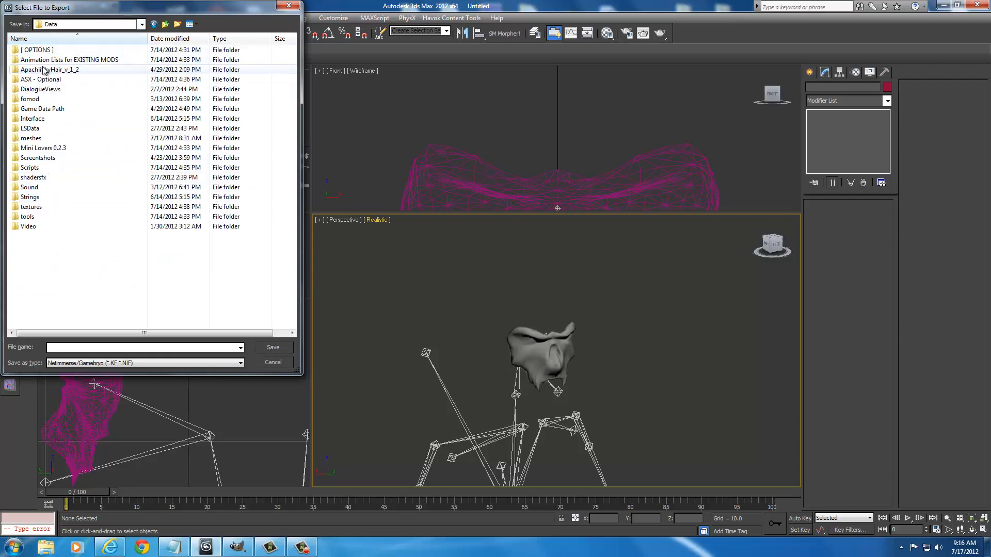
pyautogui.doubleClick(30, 138)
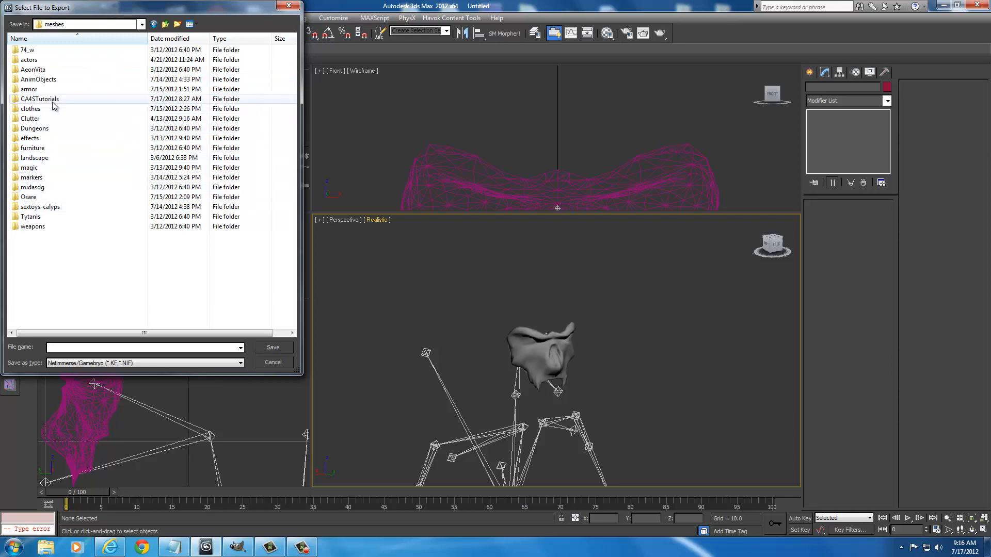
pyautogui.doubleClick(39, 99)
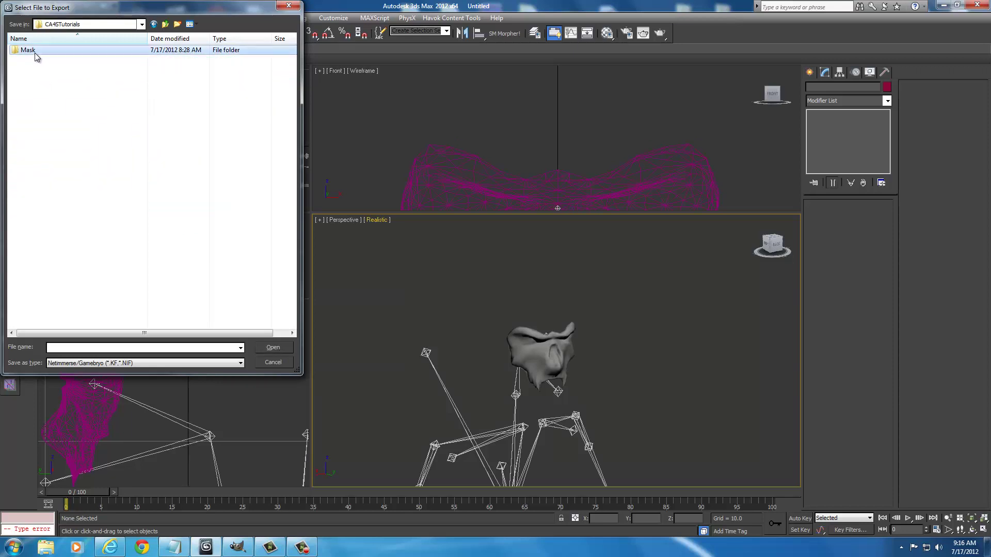
pyautogui.doubleClick(27, 49)
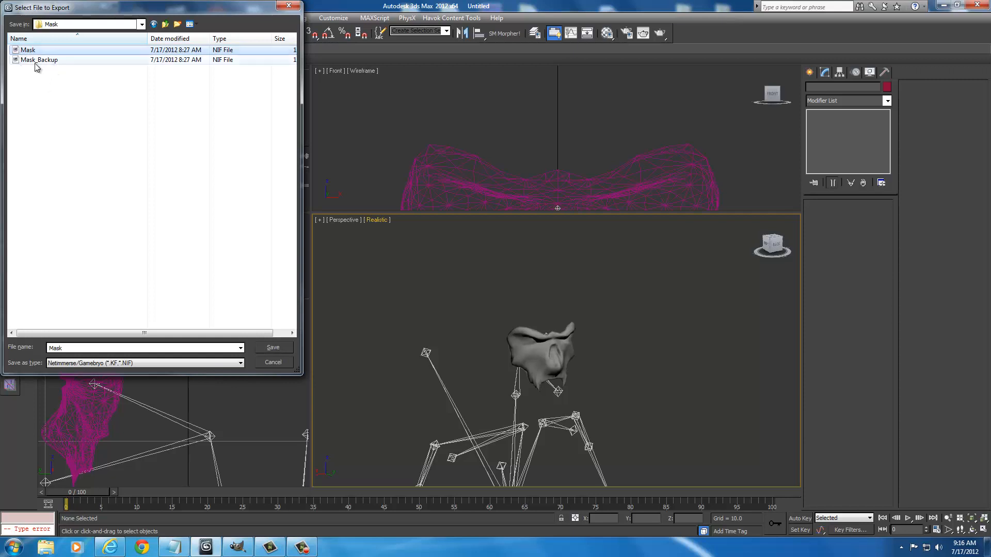
# Save as the existing Mask file, confirm replacing it, and run the NIF export.
pyautogui.click(28, 49)
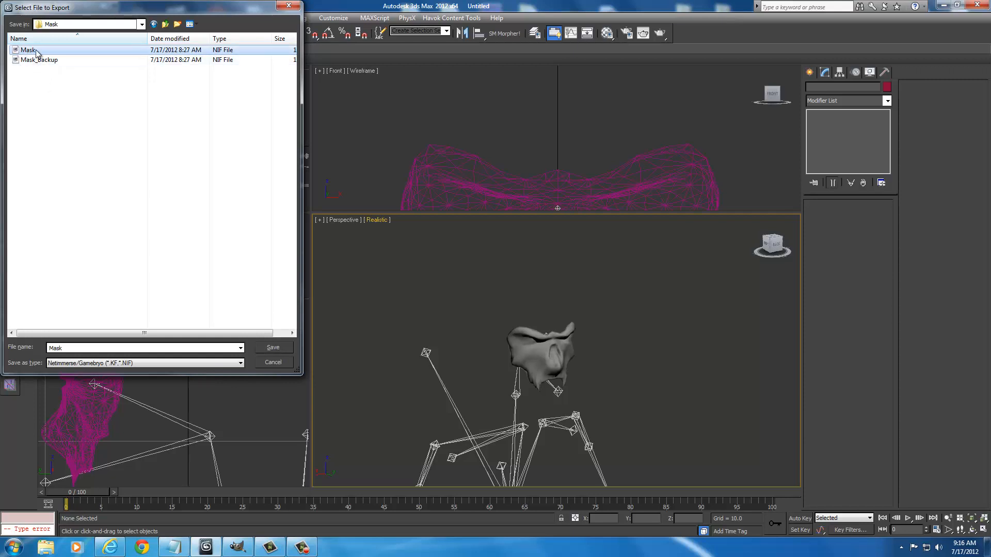
pyautogui.click(28, 49)
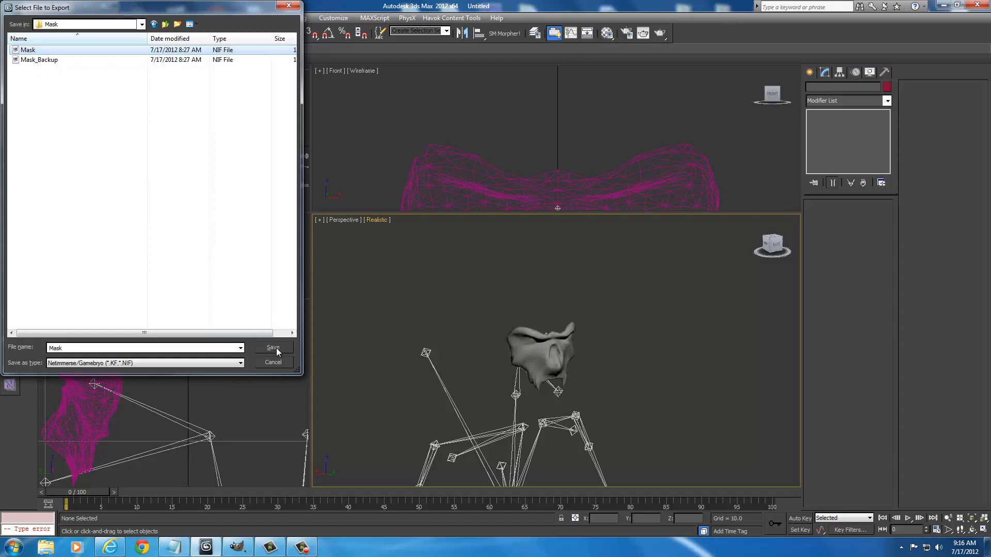
pyautogui.click(272, 348)
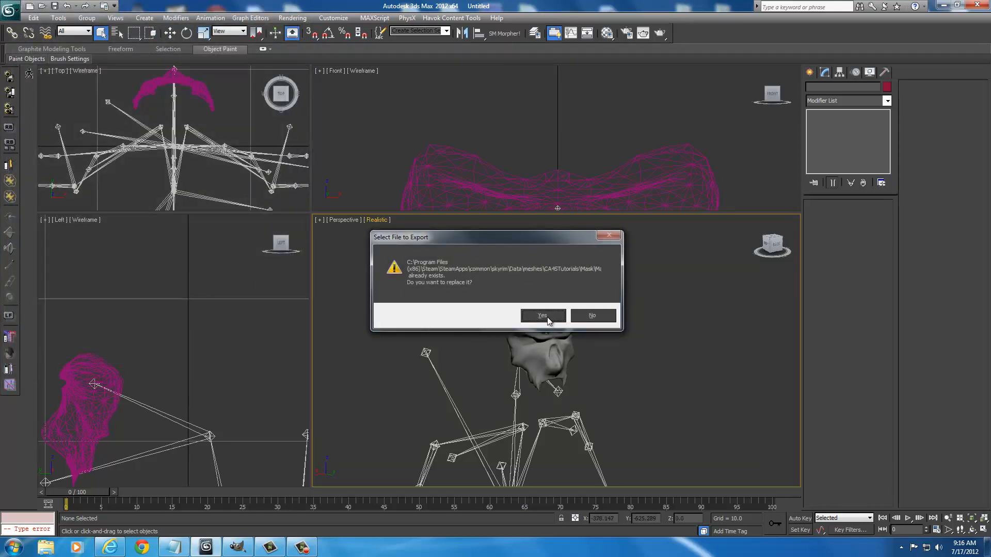
pyautogui.click(542, 316)
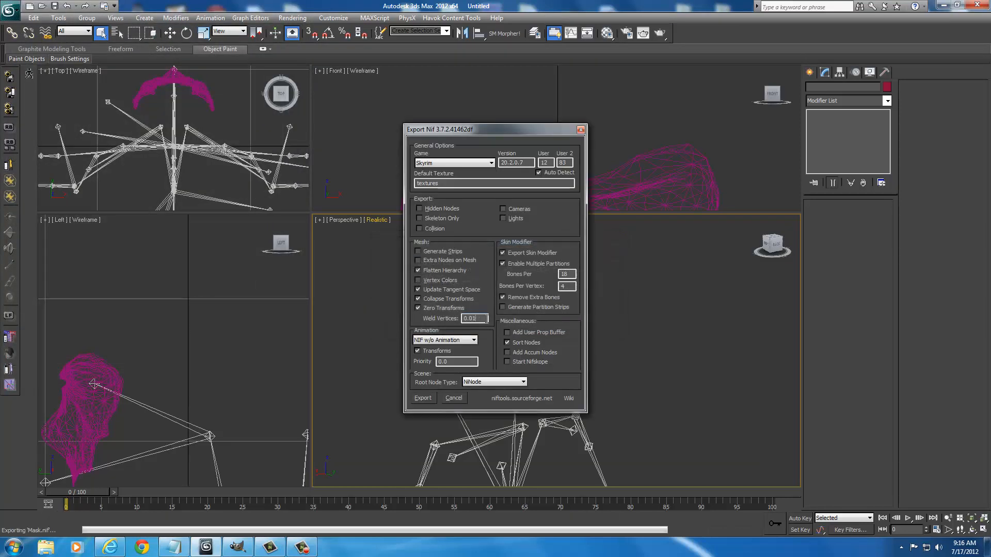
pyautogui.click(422, 399)
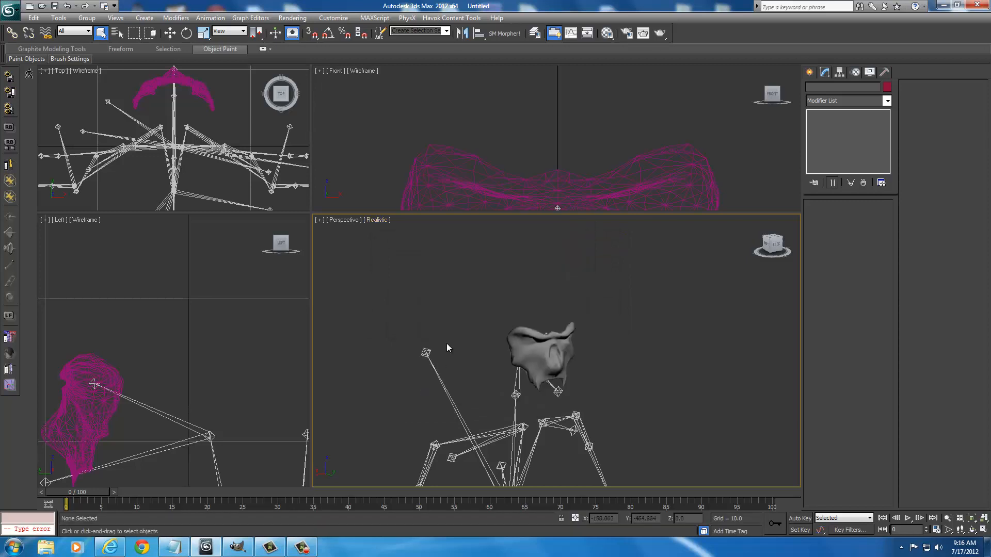
pyautogui.moveTo(503, 401)
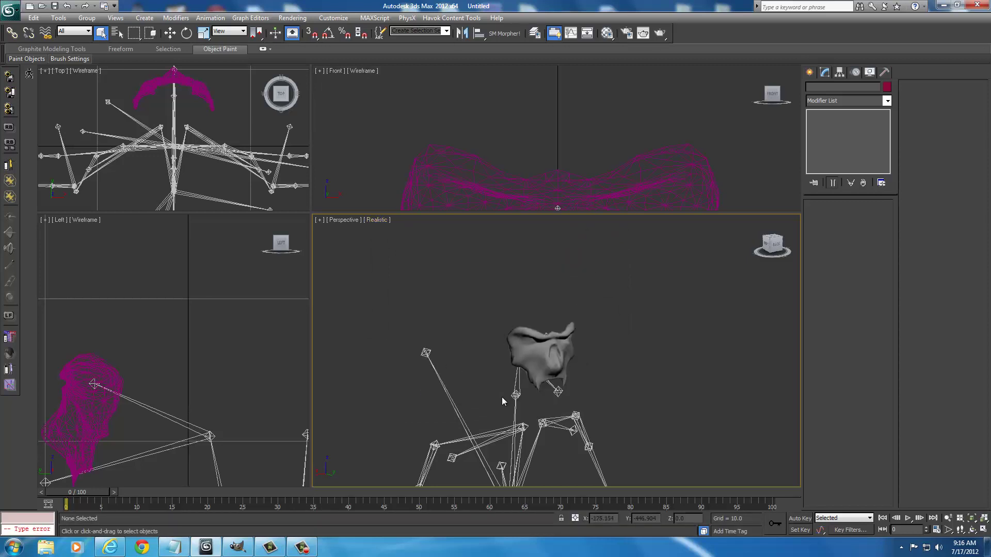
pyautogui.moveTo(470, 345)
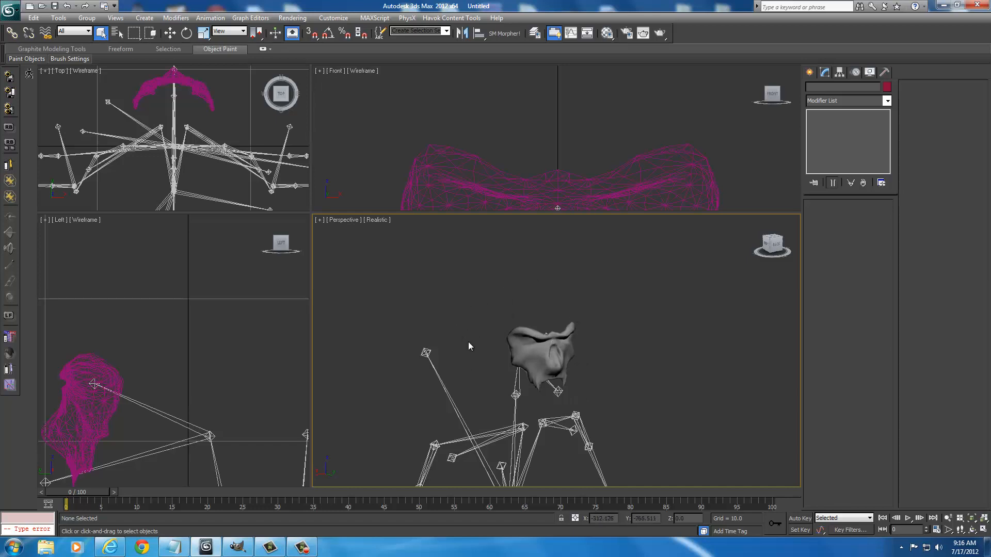
pyautogui.moveTo(588, 301)
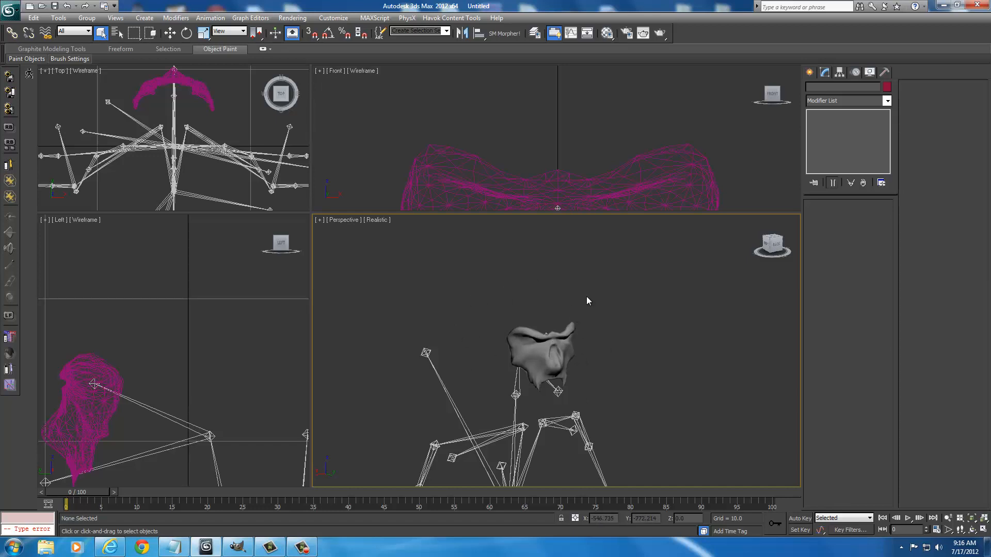
pyautogui.moveTo(602, 319)
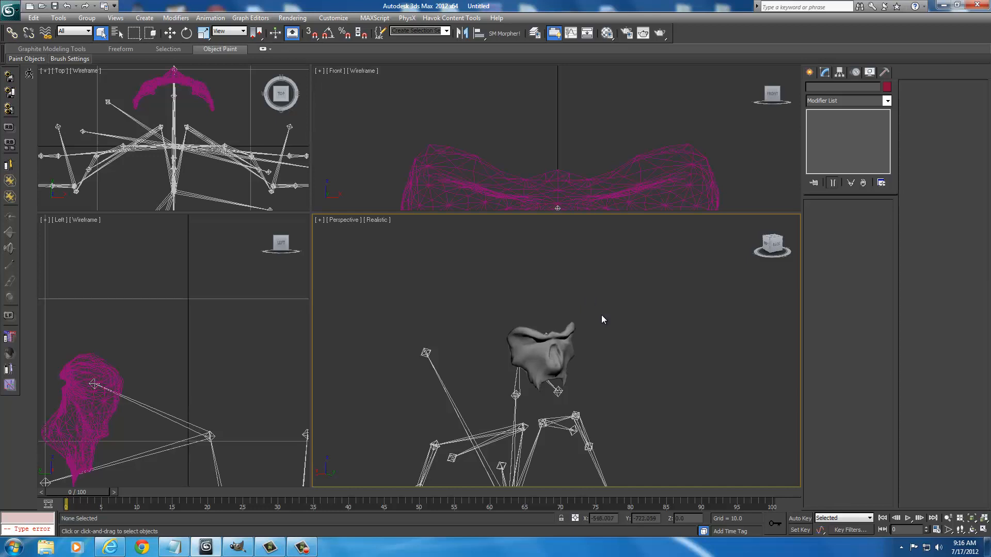
pyautogui.moveTo(691, 326)
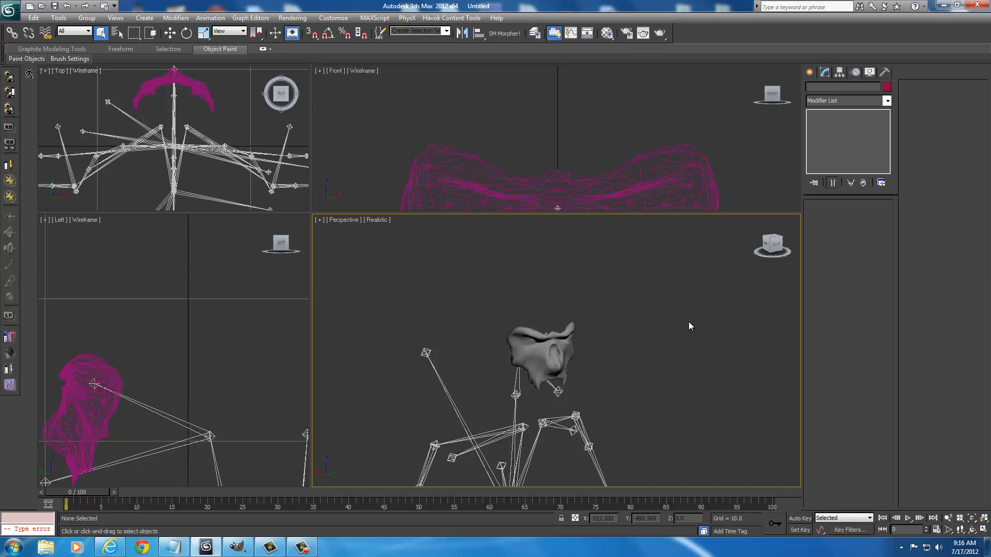
pyautogui.moveTo(560, 356)
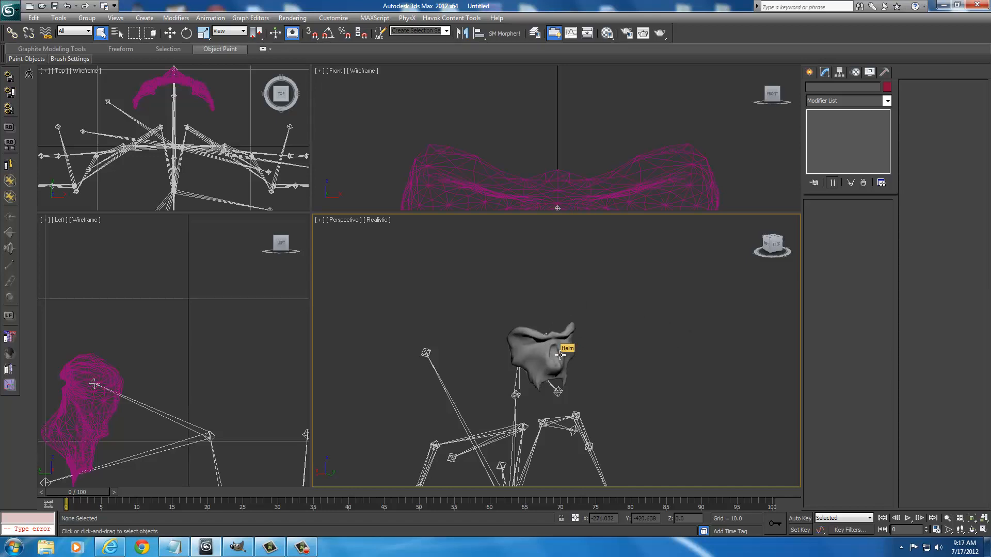
pyautogui.moveTo(694, 301)
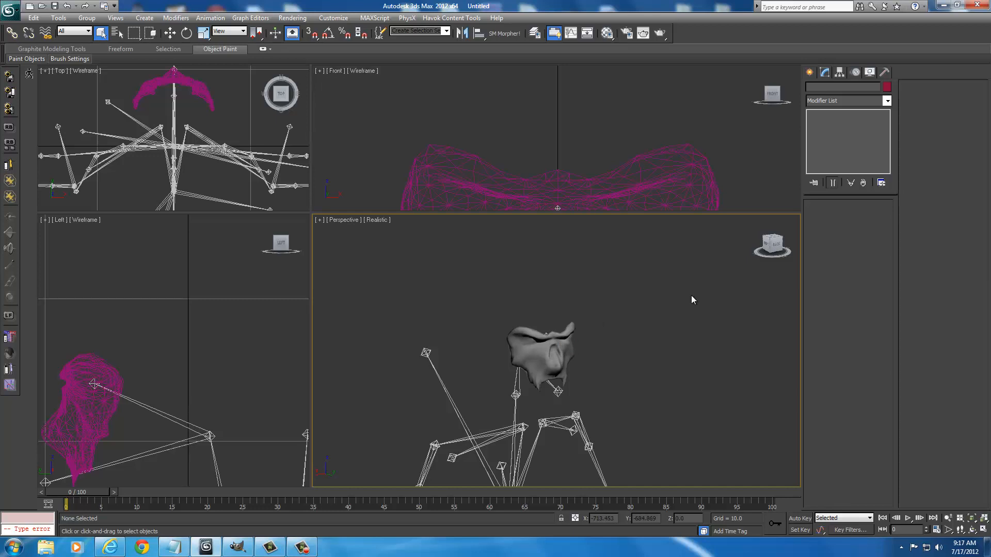
pyautogui.moveTo(395, 298)
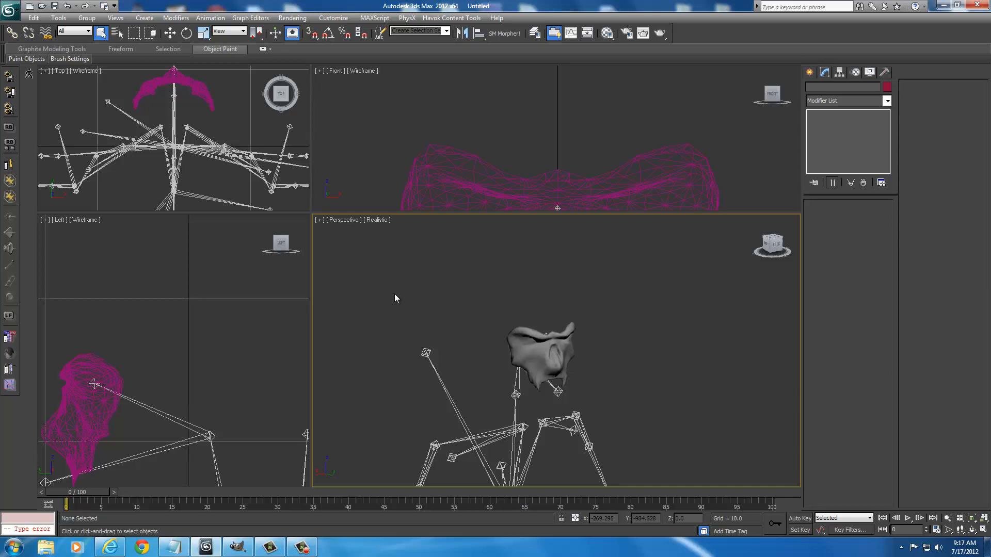
pyautogui.moveTo(565, 356)
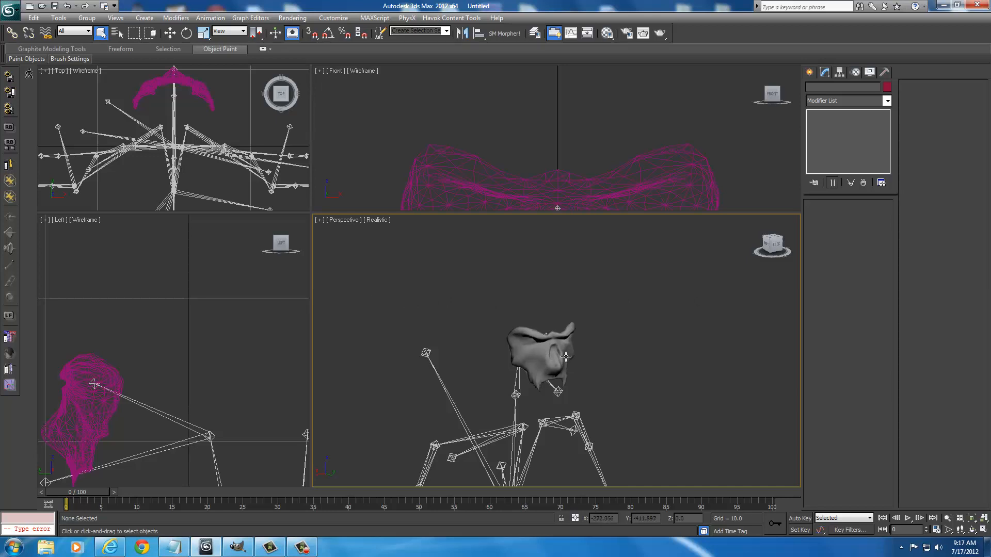
pyautogui.moveTo(409, 318)
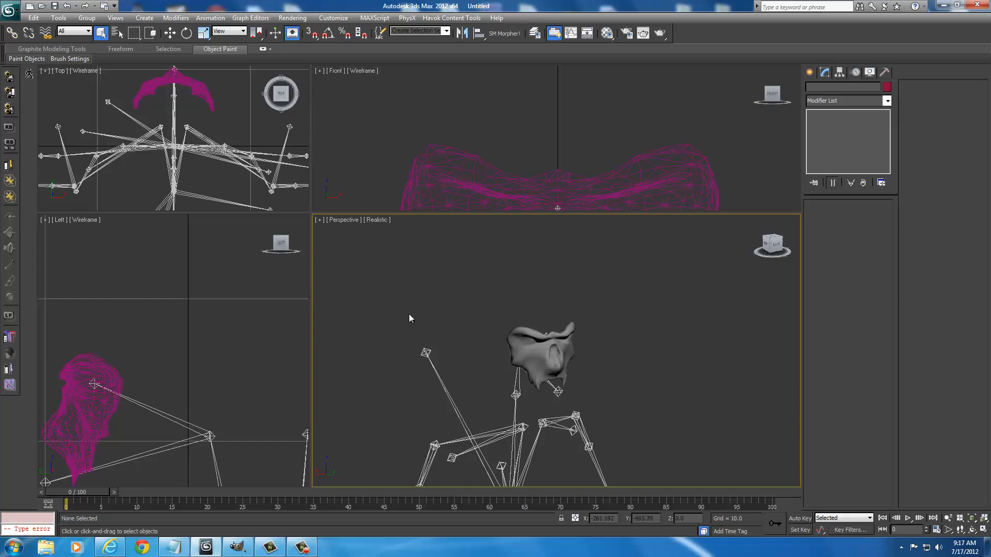
pyautogui.moveTo(395, 319)
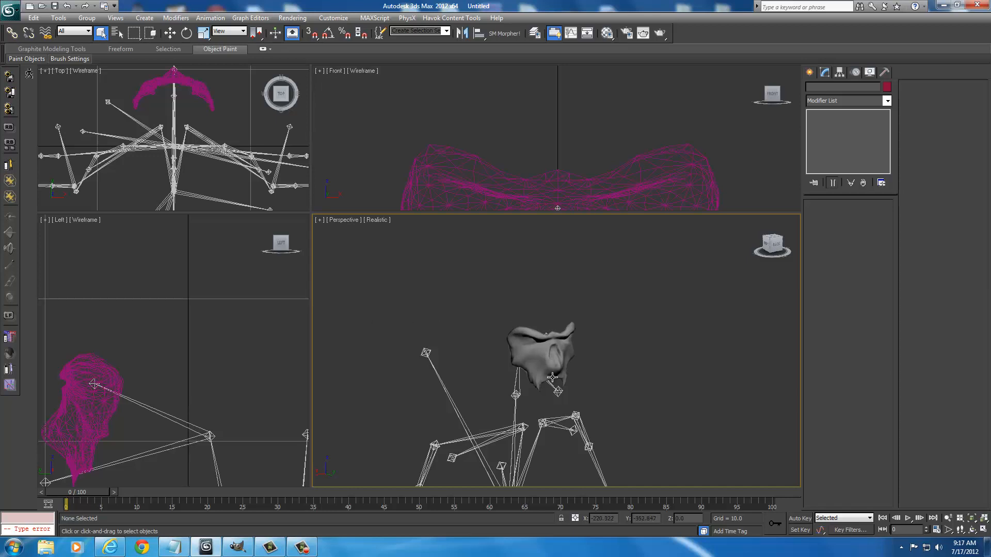
pyautogui.moveTo(551, 352)
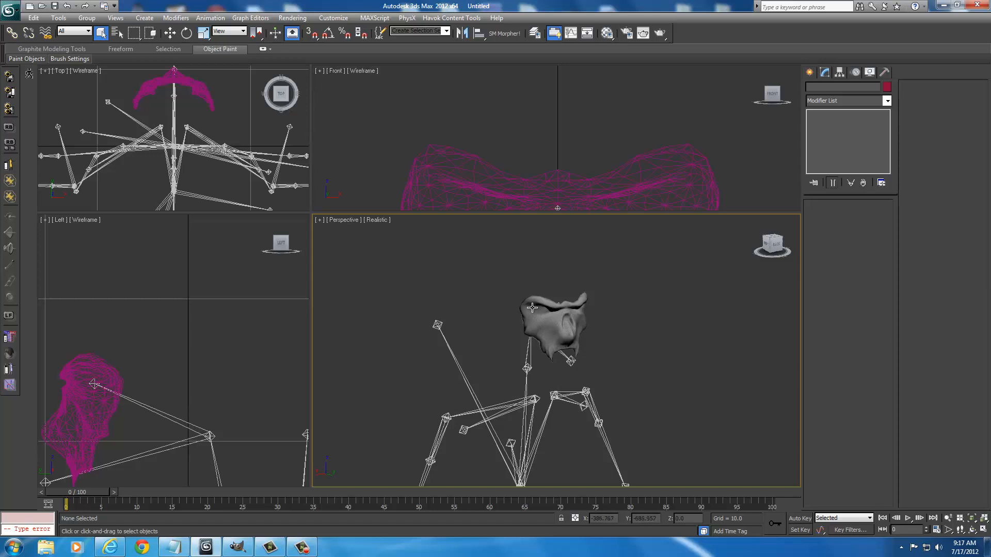
pyautogui.moveTo(631, 327)
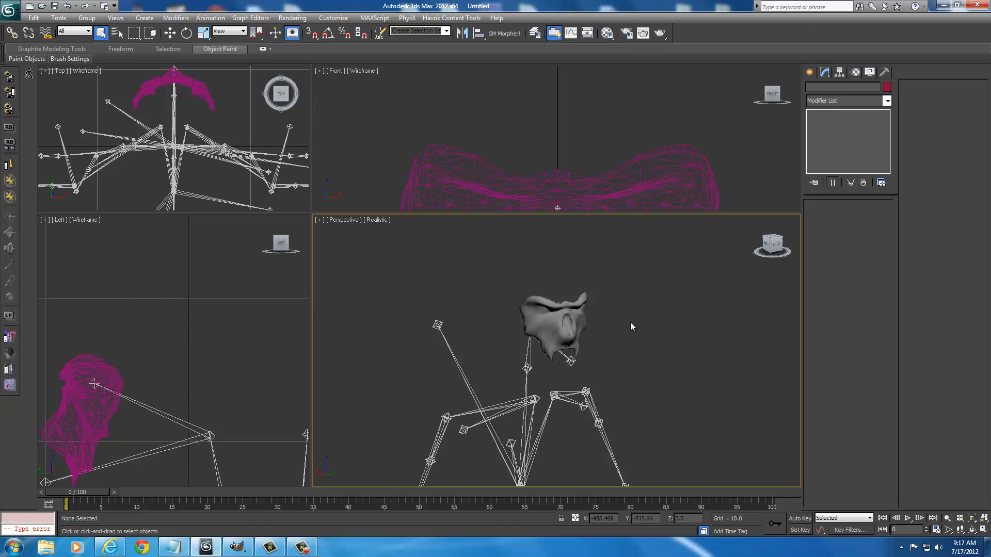
pyautogui.moveTo(579, 321)
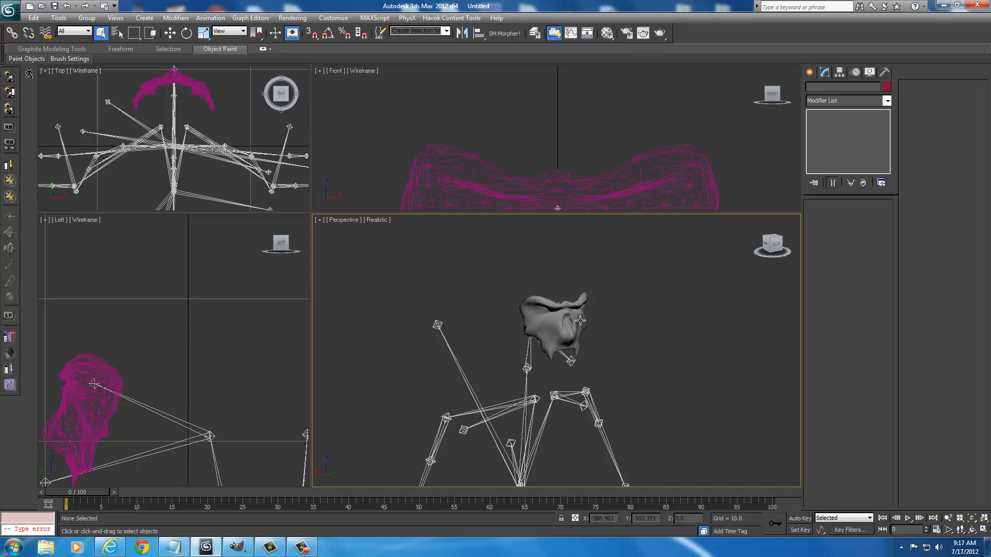
pyautogui.moveTo(521, 316)
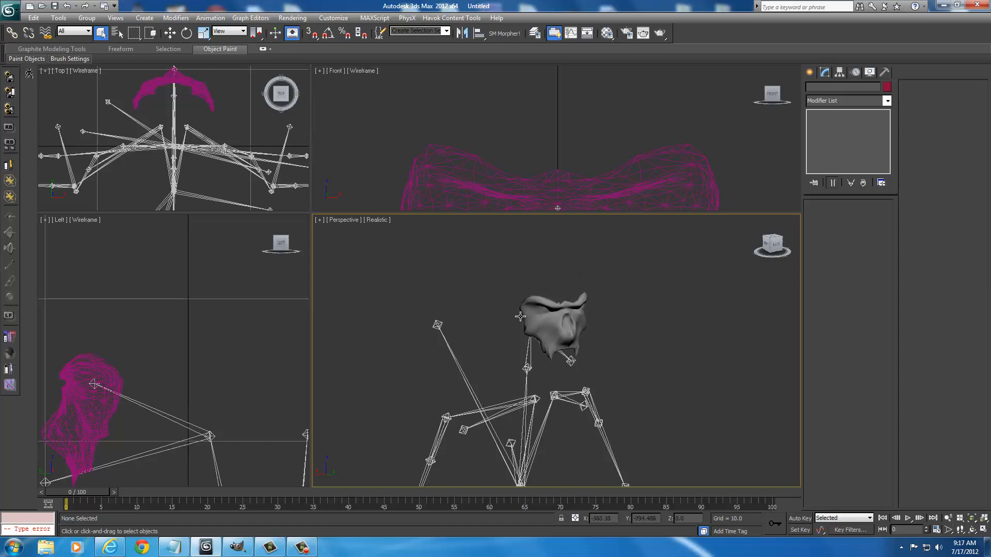
pyautogui.moveTo(558, 292)
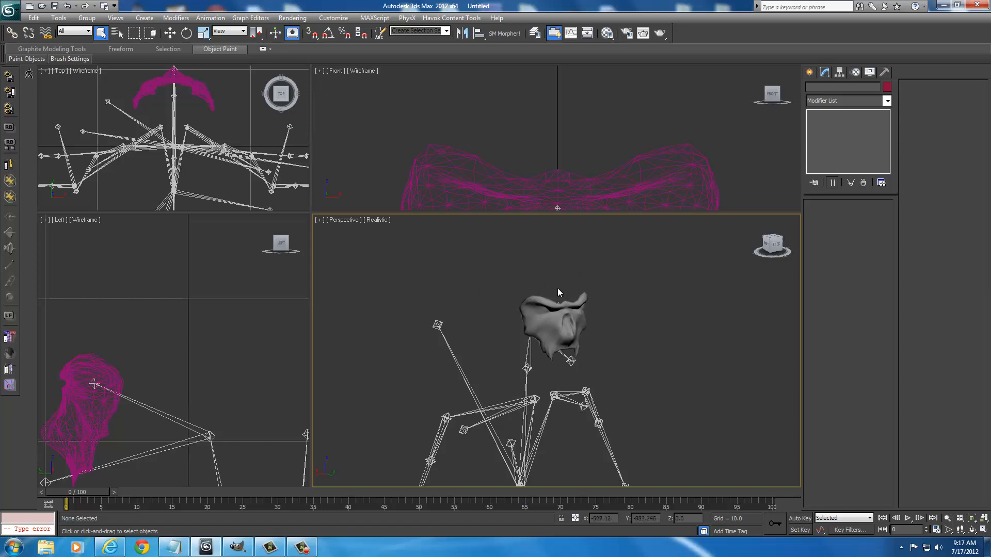
pyautogui.moveTo(704, 292)
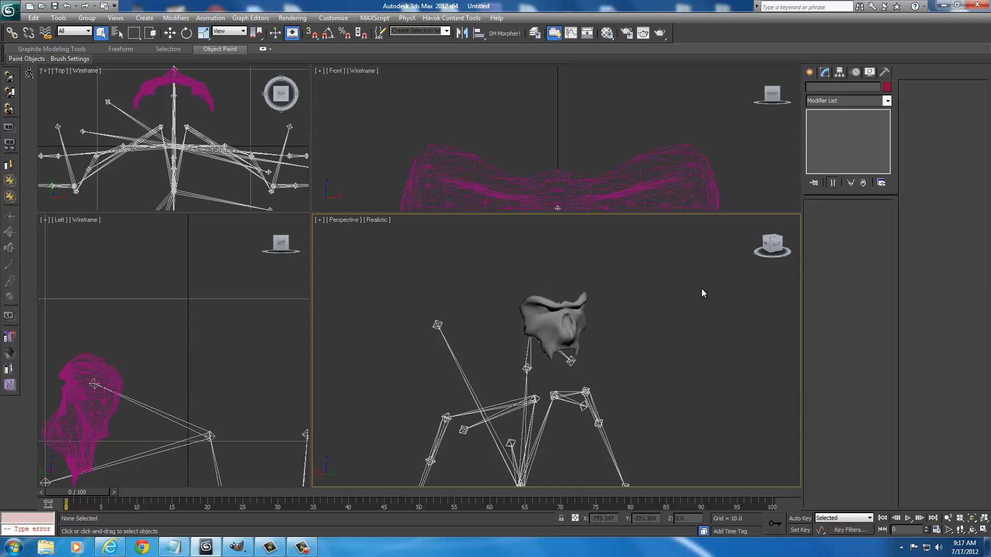
pyautogui.moveTo(515, 342)
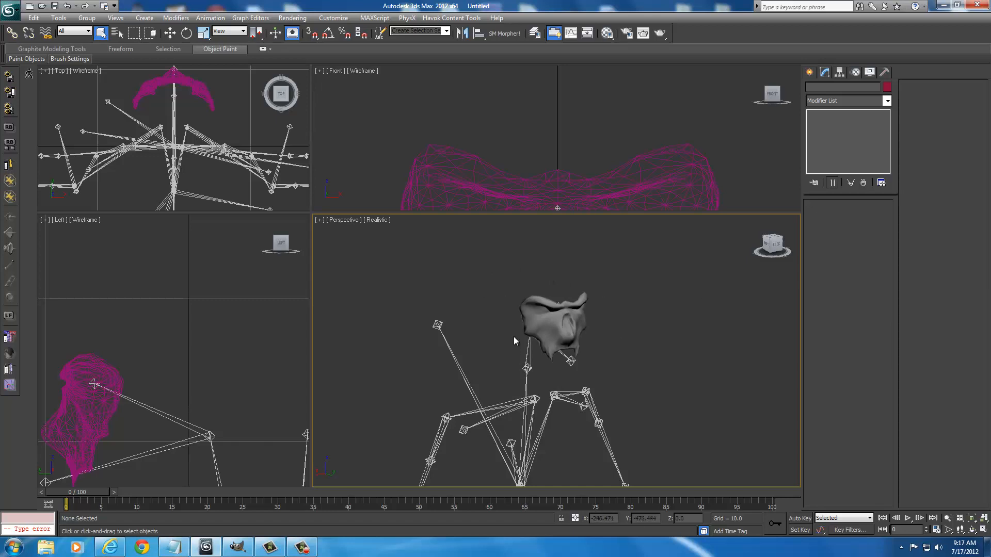
pyautogui.moveTo(587, 330)
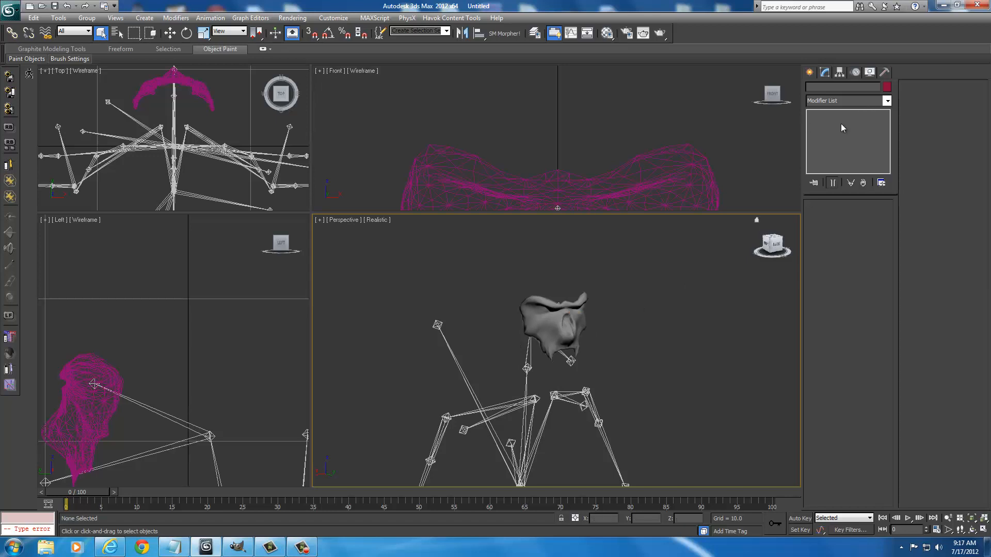
pyautogui.moveTo(552, 319)
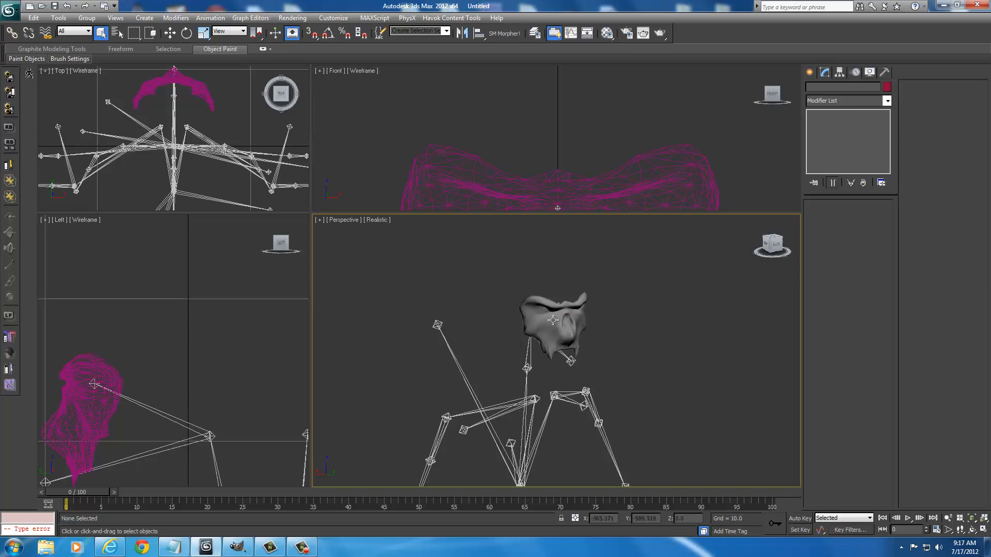
pyautogui.moveTo(658, 319)
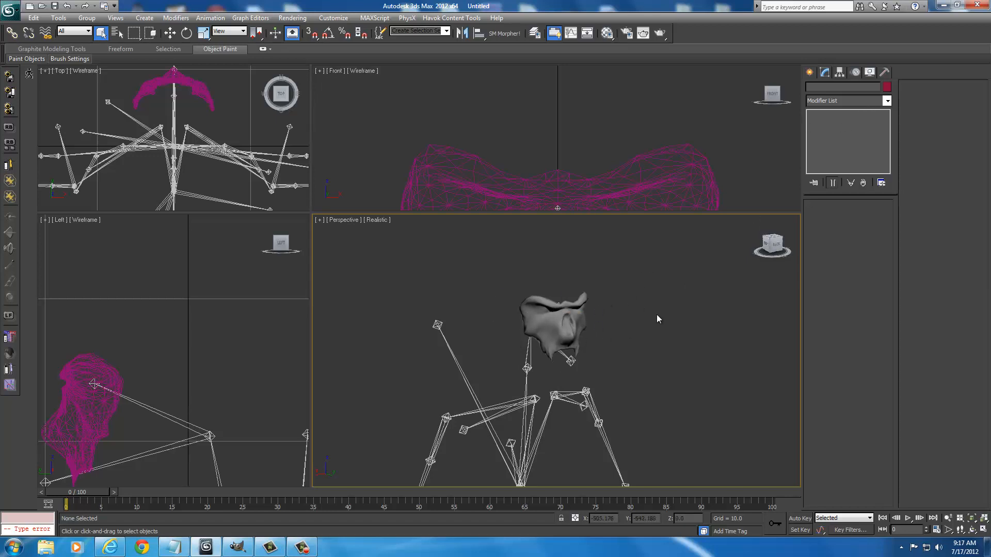
pyautogui.moveTo(656, 320)
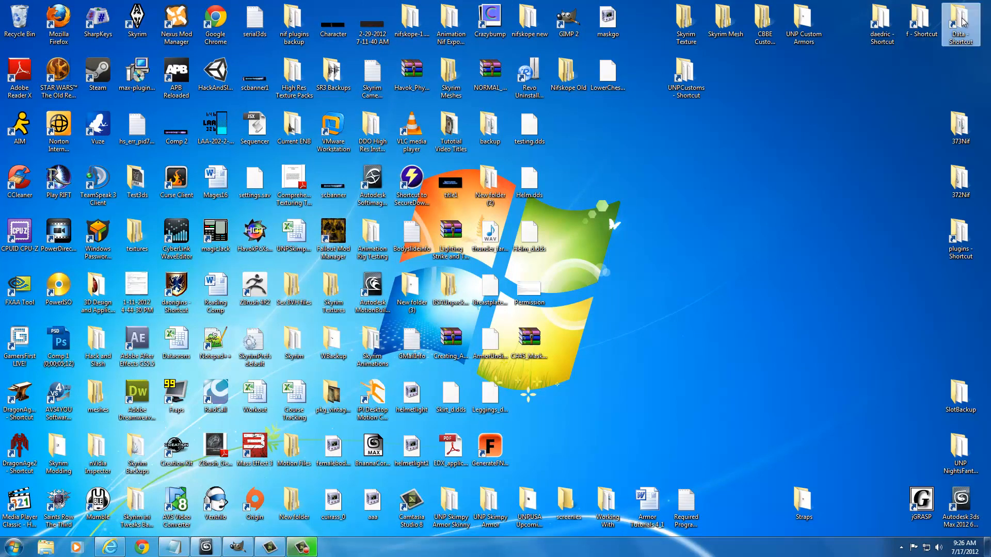
# Browse the Skyrim tutorials meshes folder into Mask and open Mask.nif in NifSkope.
pyautogui.doubleClick(959, 21)
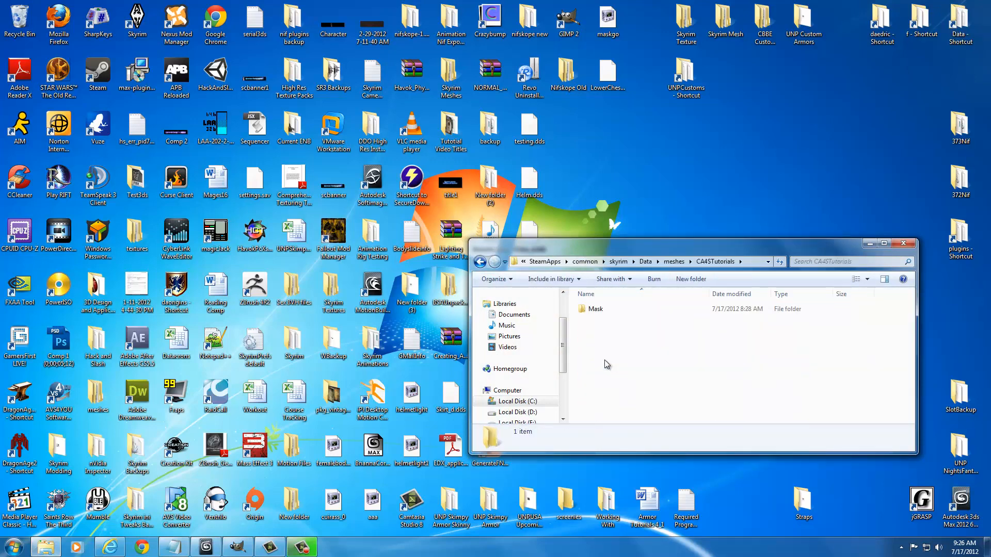
pyautogui.doubleClick(595, 309)
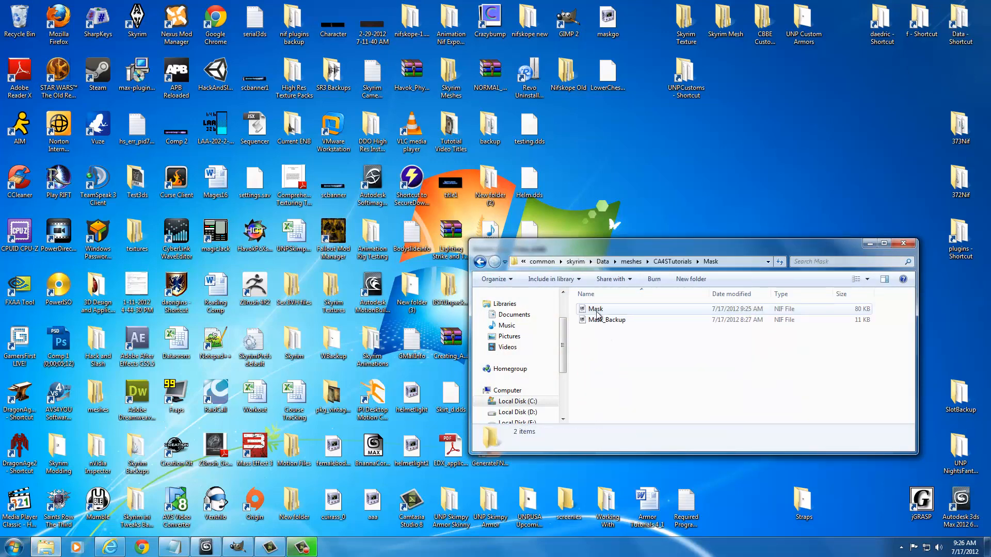
pyautogui.doubleClick(594, 308)
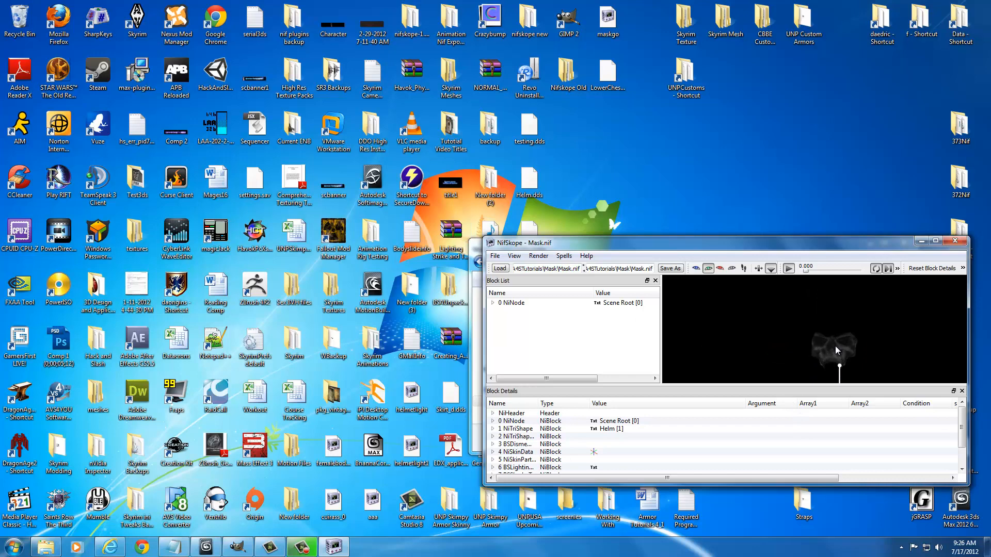
# Expand NiNode, NiTriShape Helm and BSLightingShaderProperty, then view the BSShaderTextureSet.
pyautogui.click(493, 302)
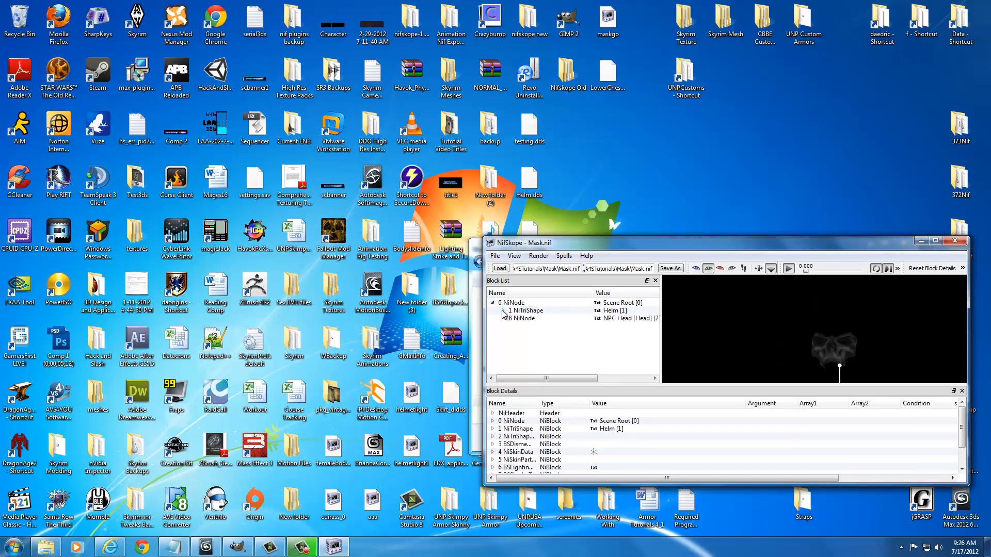
pyautogui.click(502, 311)
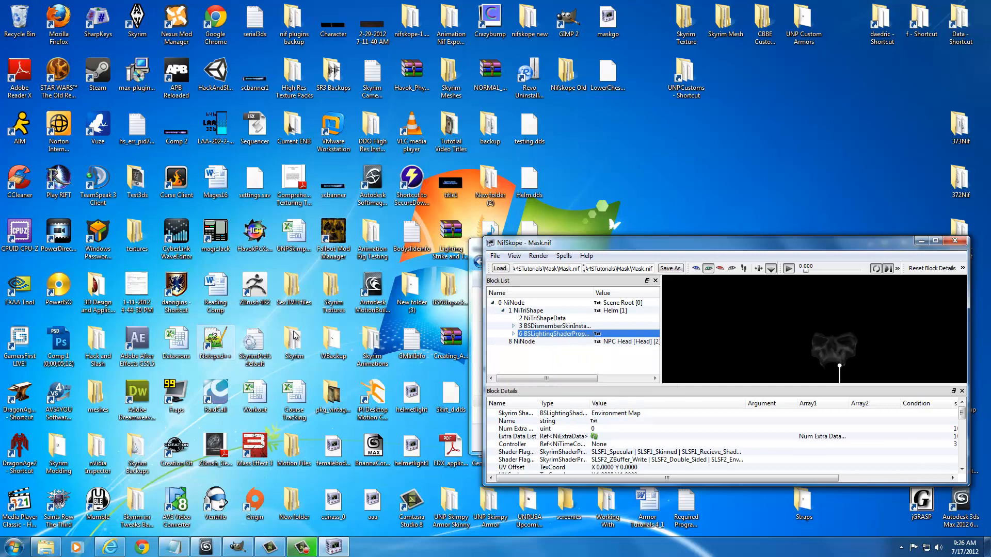
pyautogui.moveTo(523, 342)
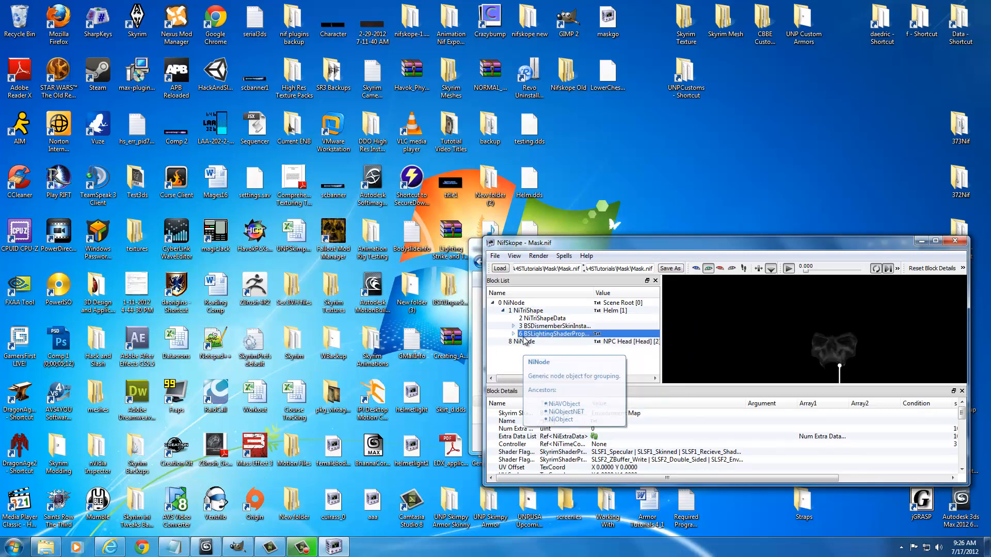
pyautogui.moveTo(525, 341)
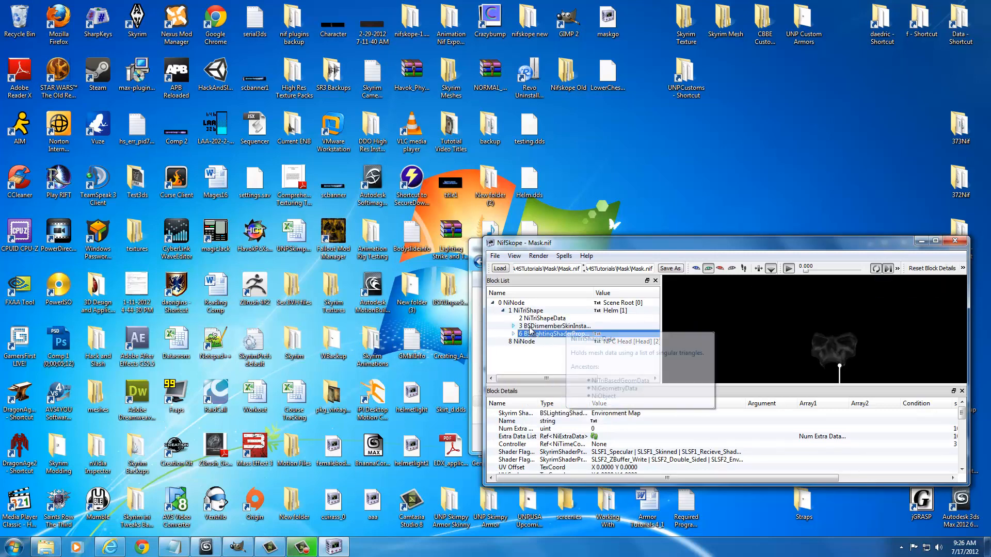
pyautogui.click(556, 333)
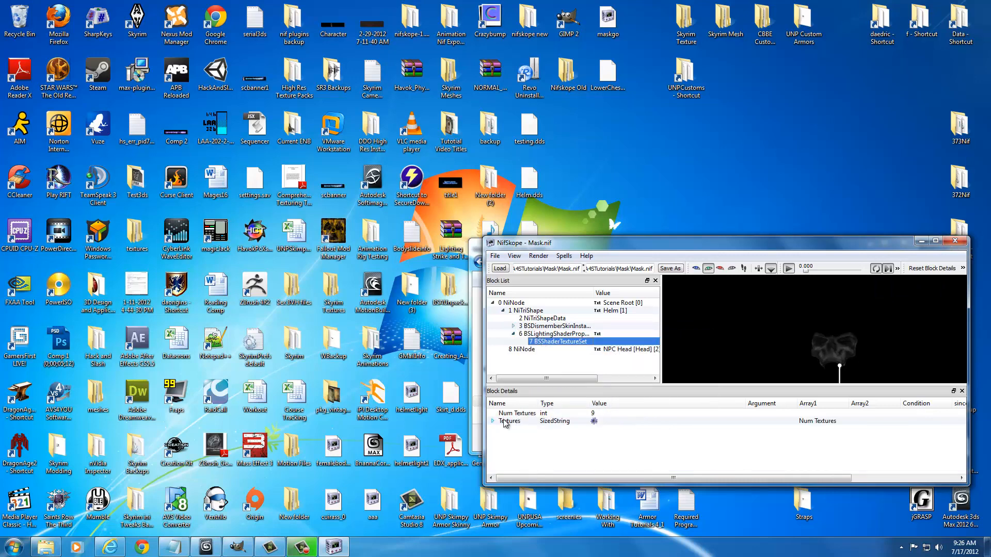
pyautogui.click(494, 421)
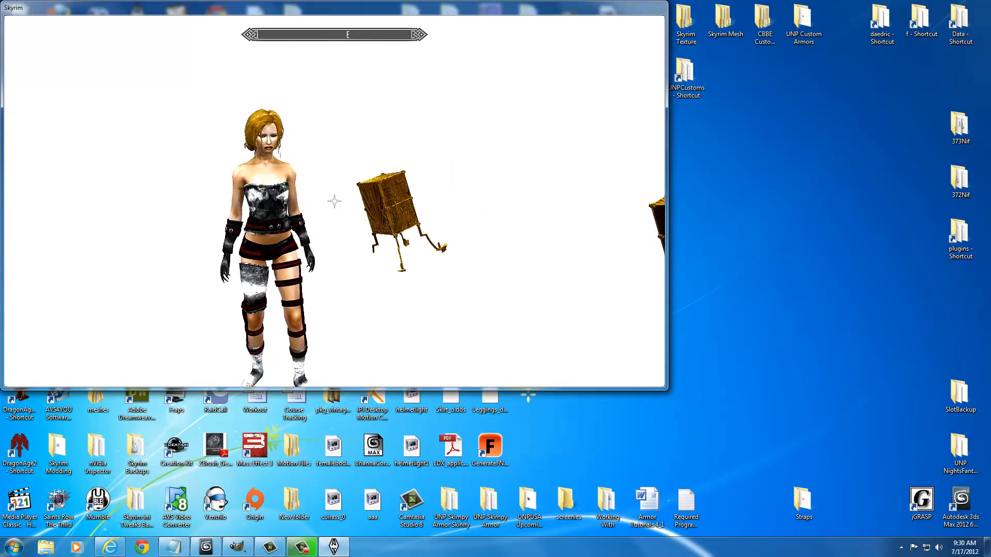
# Enter coc studio1 then coc qasmoke in the console to reach the test cave.
pyautogui.write('coc')
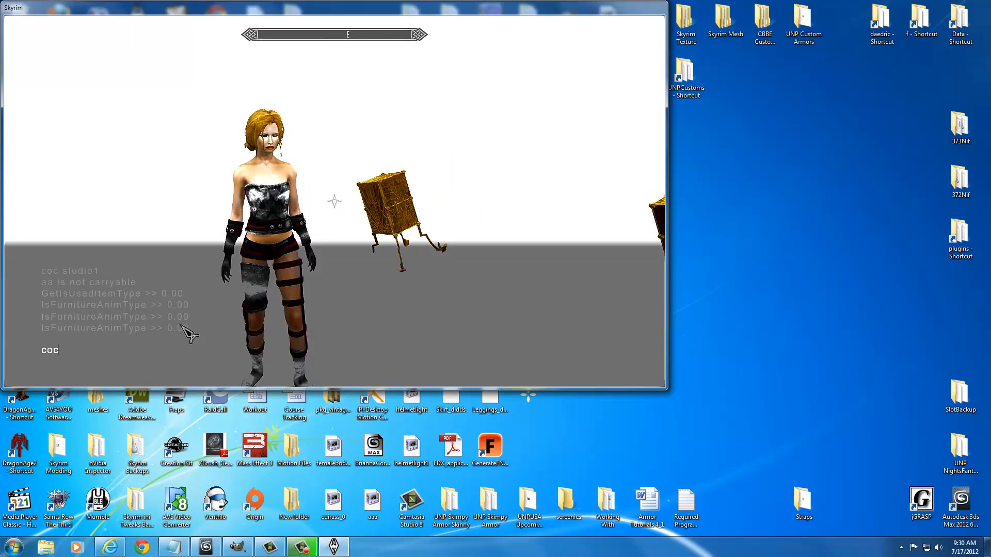
pyautogui.write('studio')
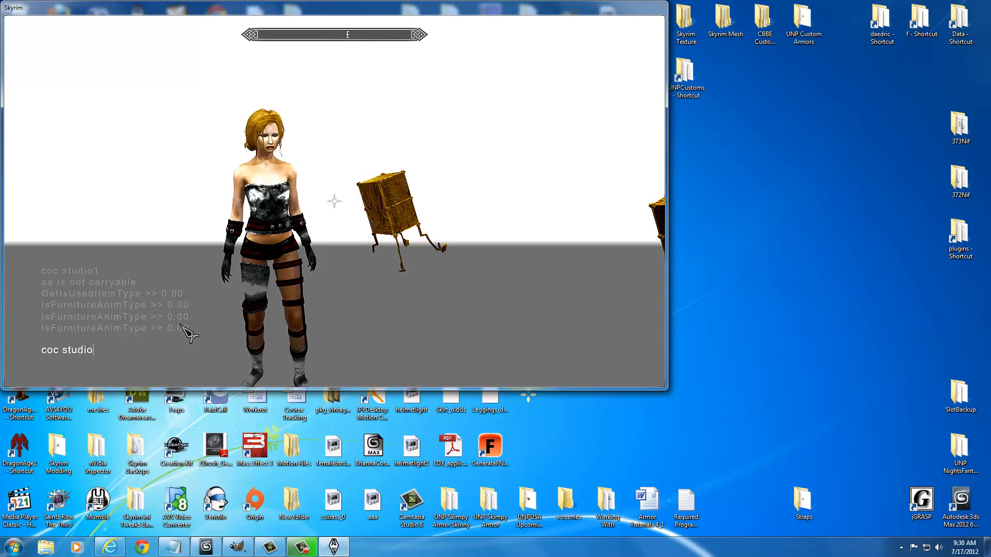
pyautogui.write('1')
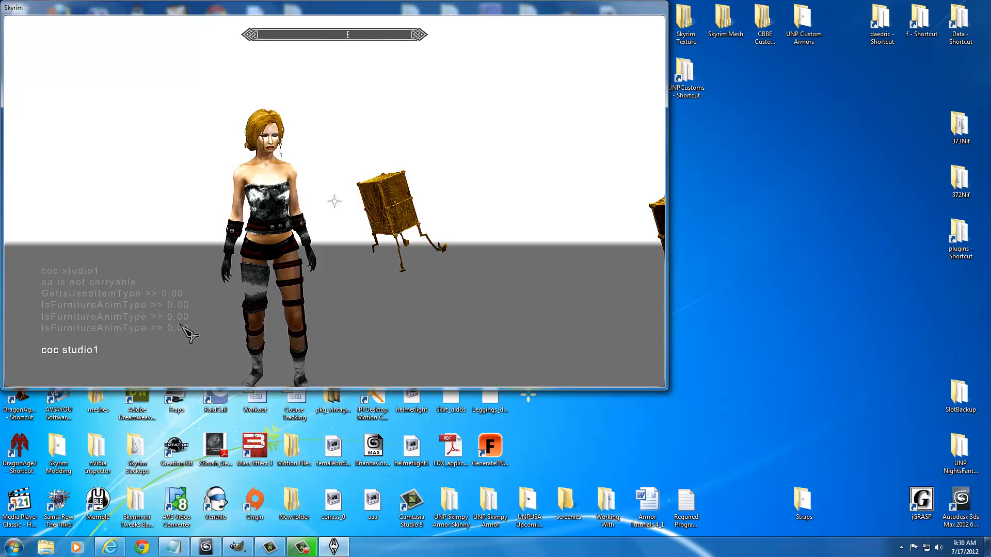
pyautogui.write('qa')
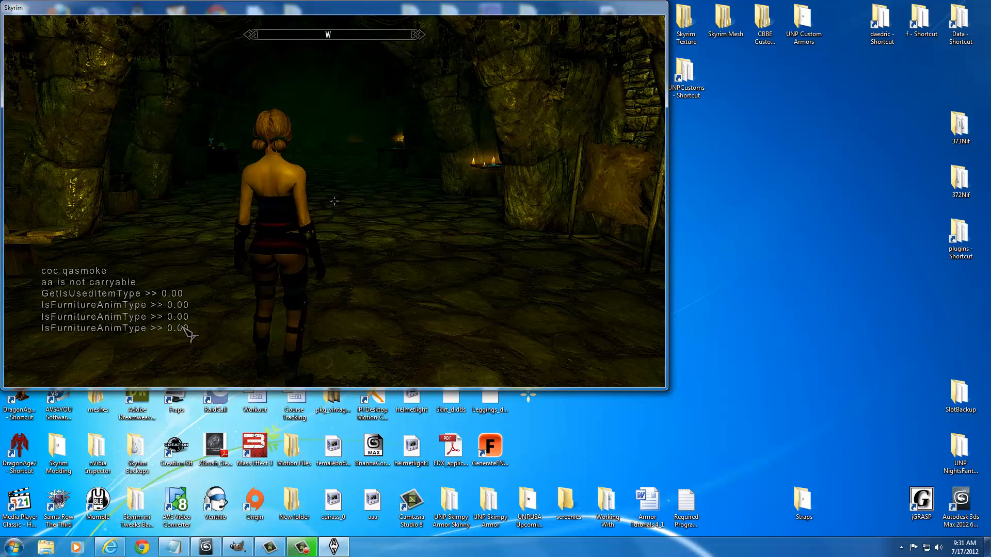
# Try player.additem 80034, then run help strip to find the Leather Strips ID.
pyautogui.write('player.a')
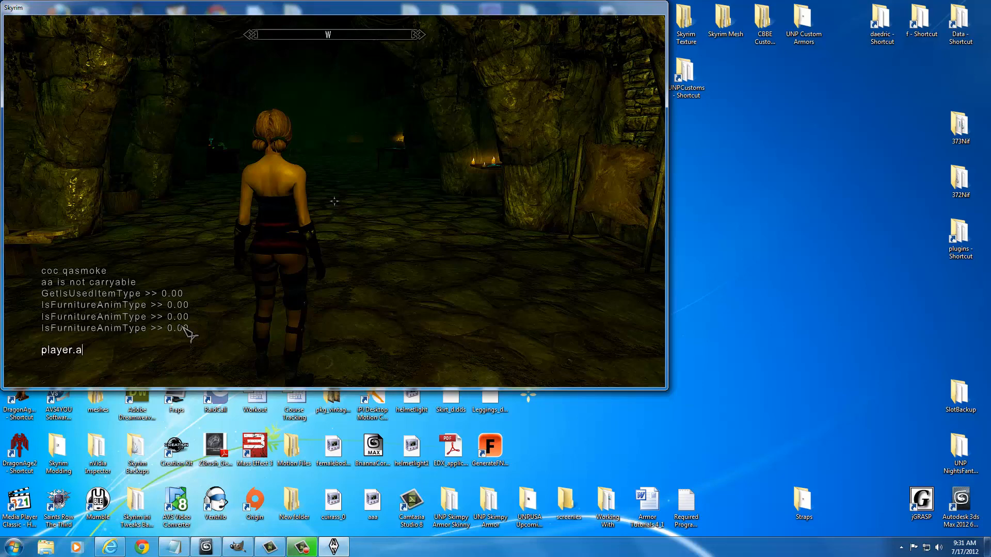
pyautogui.write('dditem')
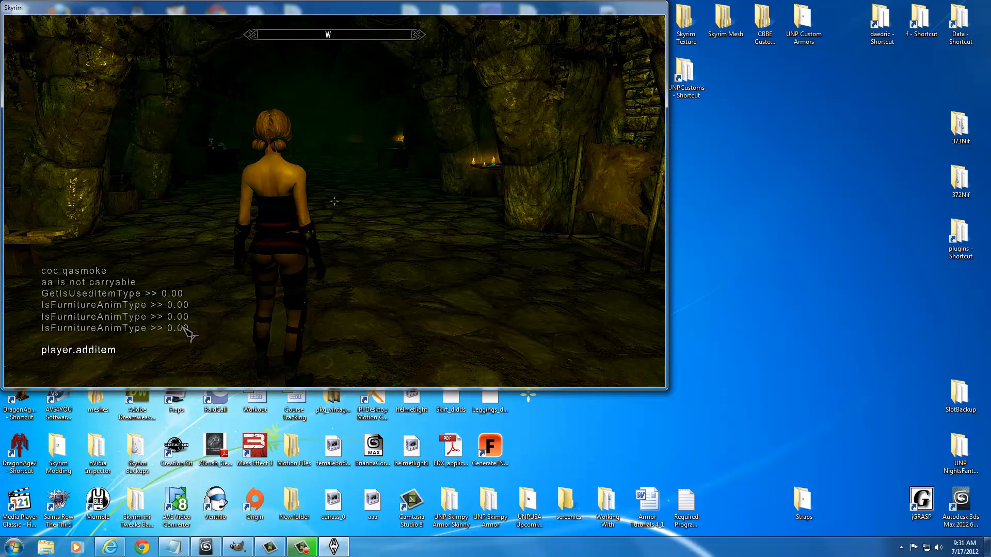
pyautogui.write('8003')
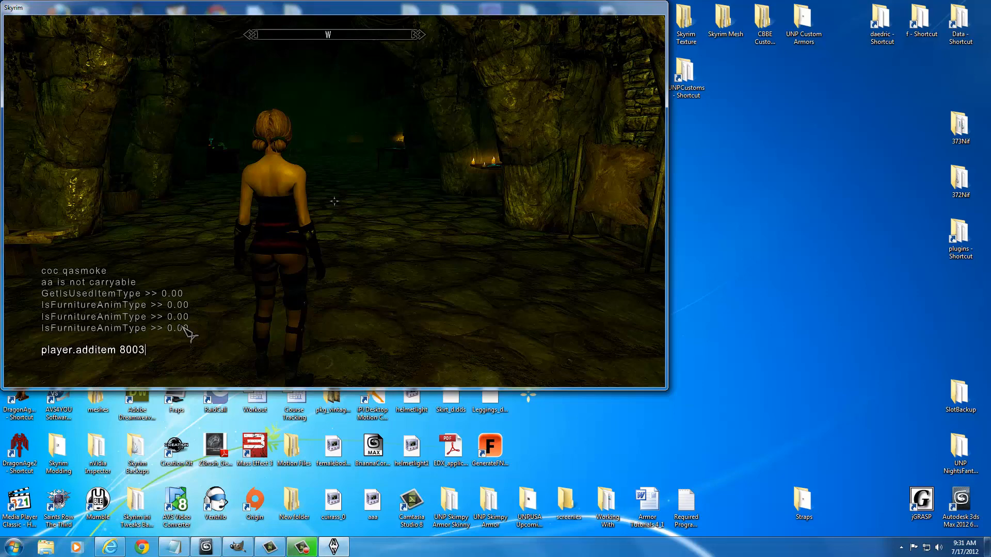
pyautogui.write('4')
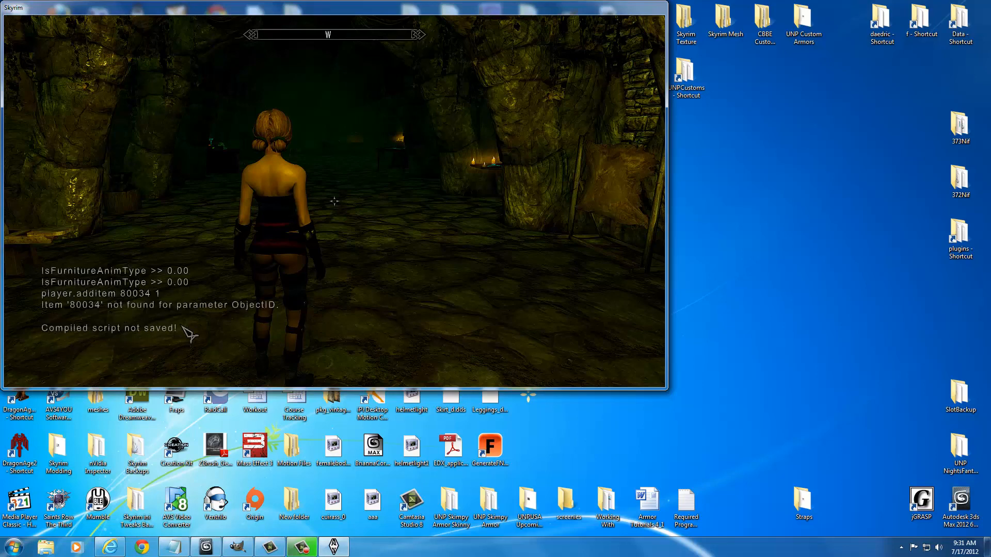
pyautogui.write('hel')
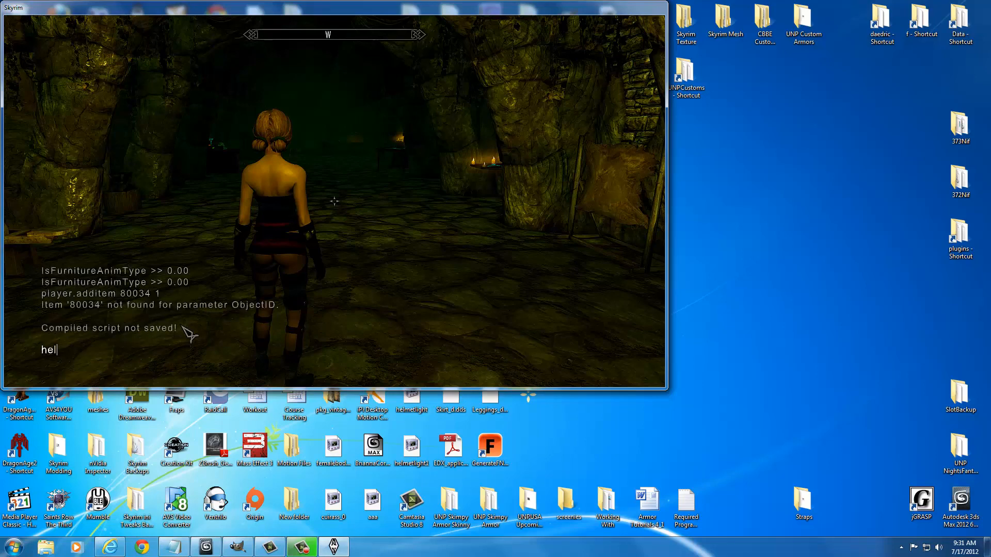
pyautogui.write('p')
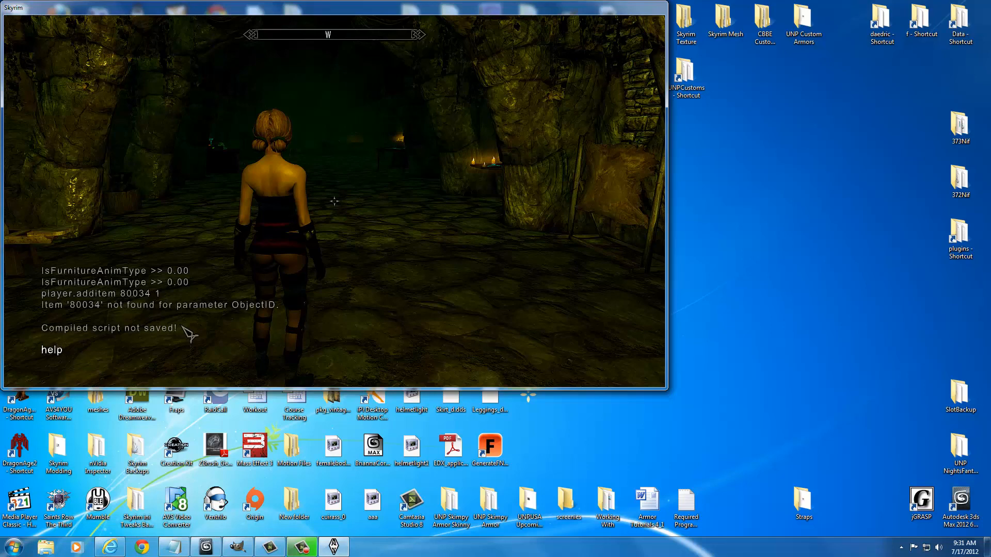
pyautogui.write('strip')
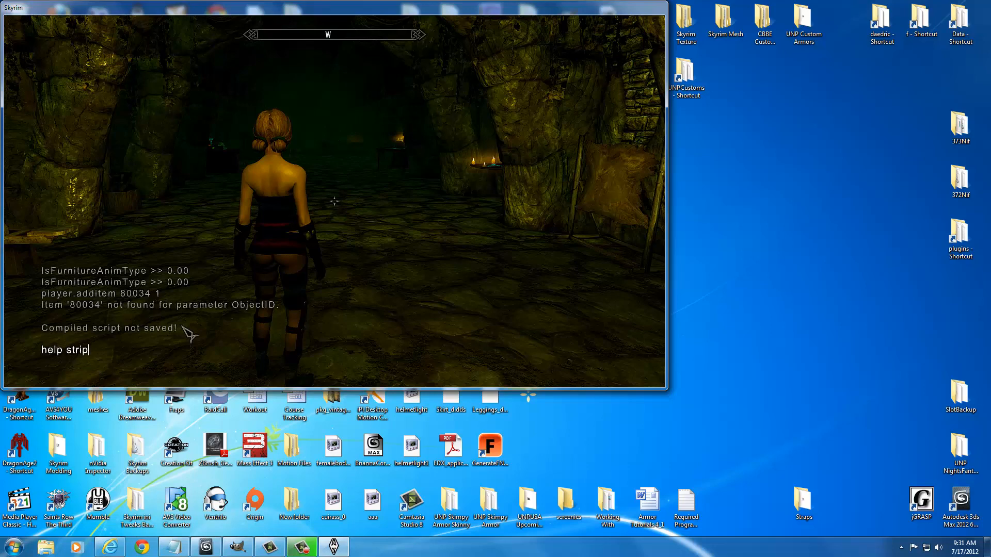
pyautogui.press('Return')
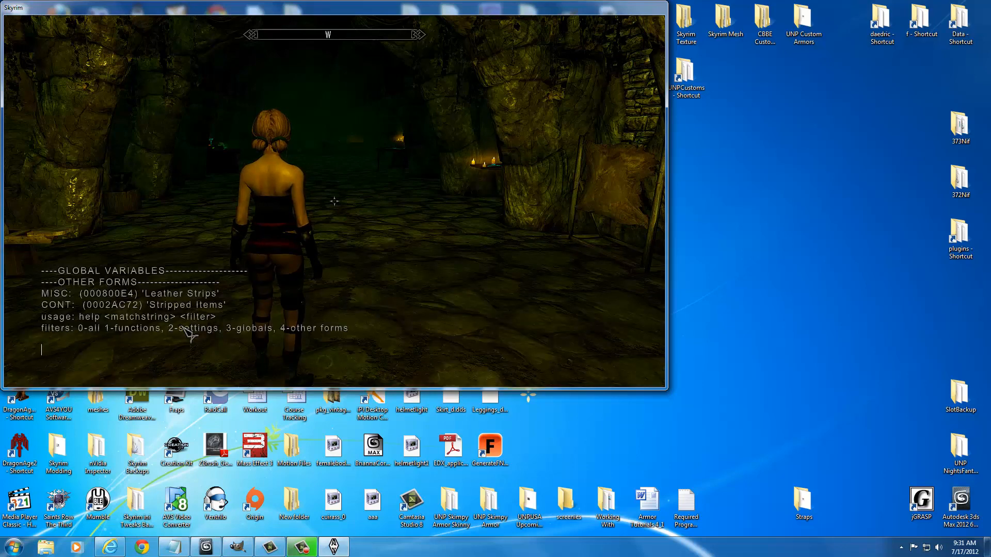
# Run player.additem 800e4 to add leather strips to the inventory.
pyautogui.write('player.additem')
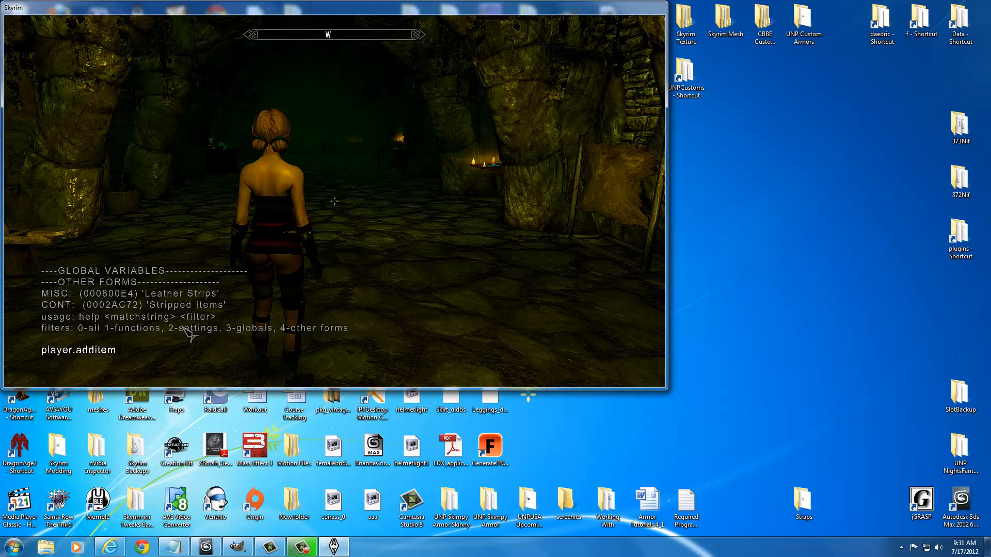
pyautogui.write('80')
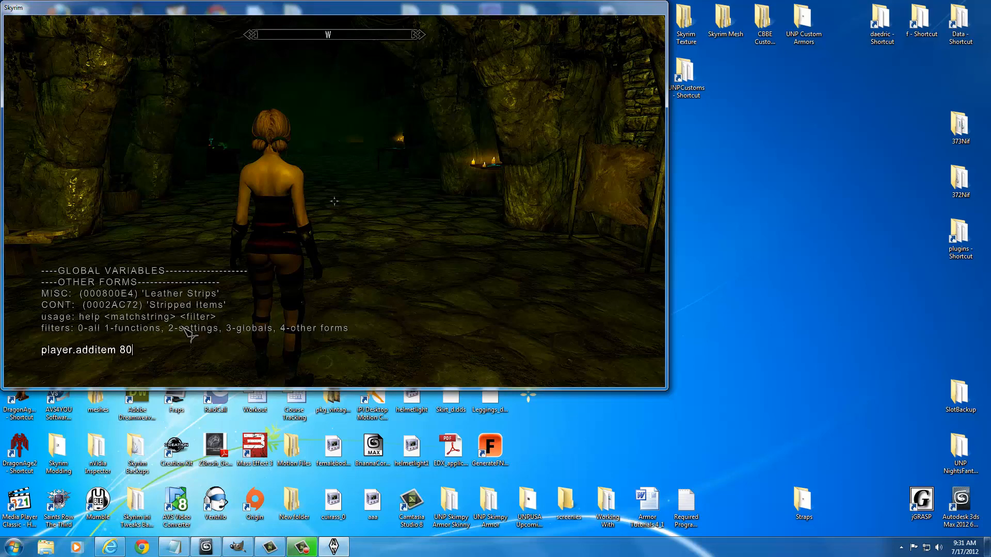
pyautogui.write('0e4')
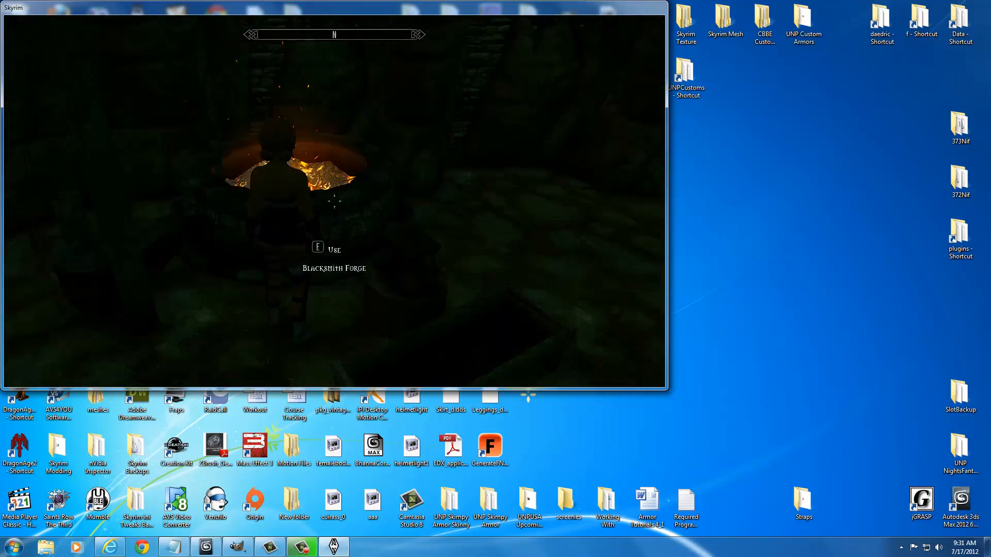
# Use the Blacksmith Forge and craft the Mask under Hide.
pyautogui.press('e')
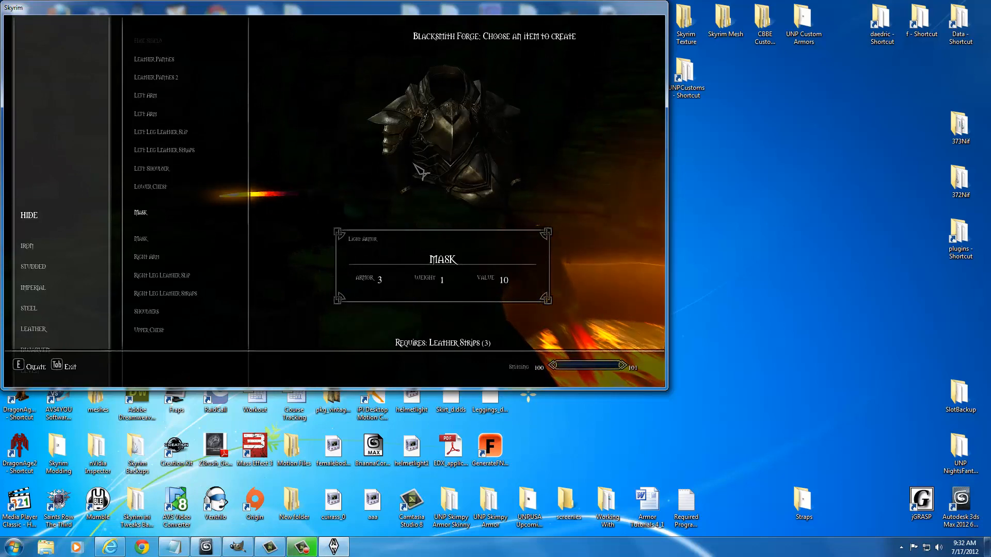
pyautogui.click(28, 366)
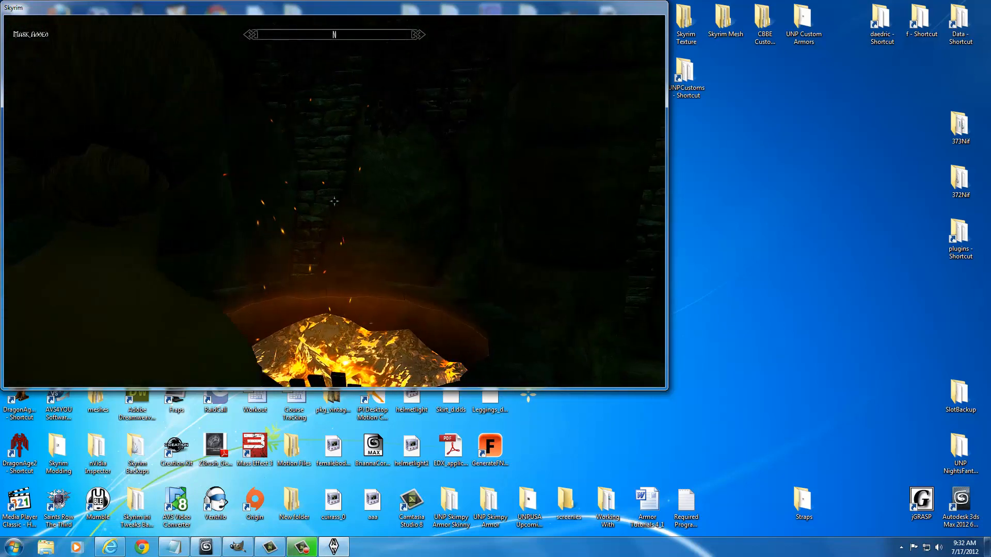
# Enter coc studio in the console to prepare returning to the studio cell.
pyautogui.write('coc st')
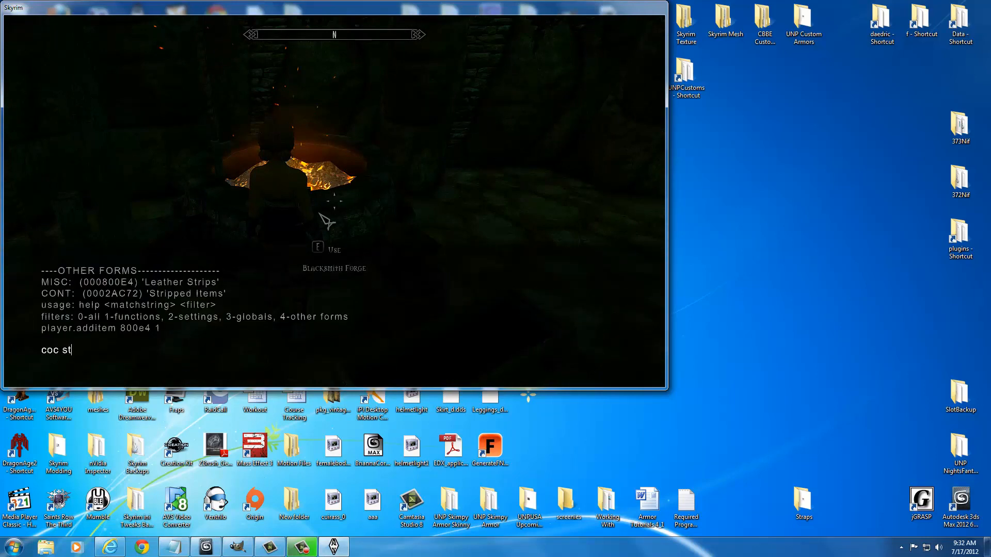
pyautogui.write('udio')
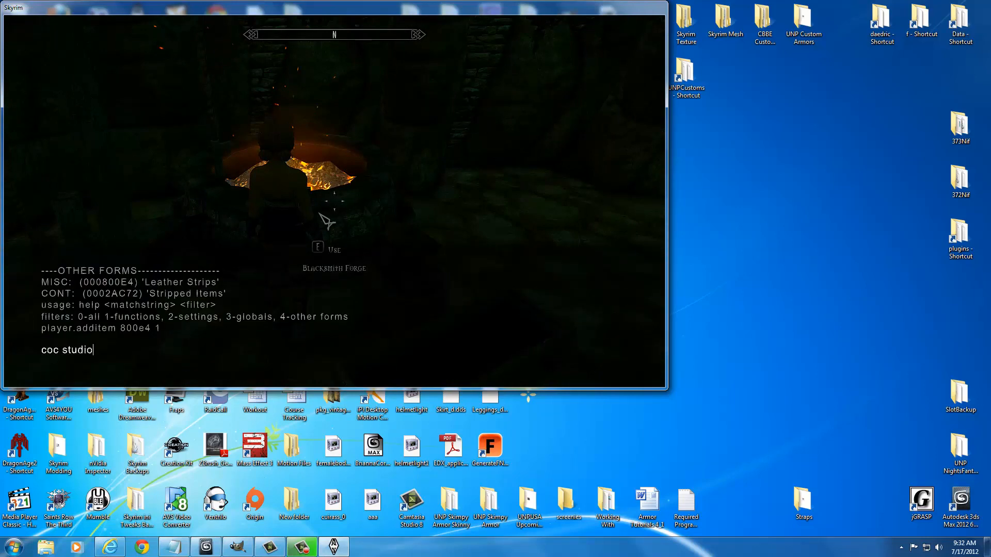